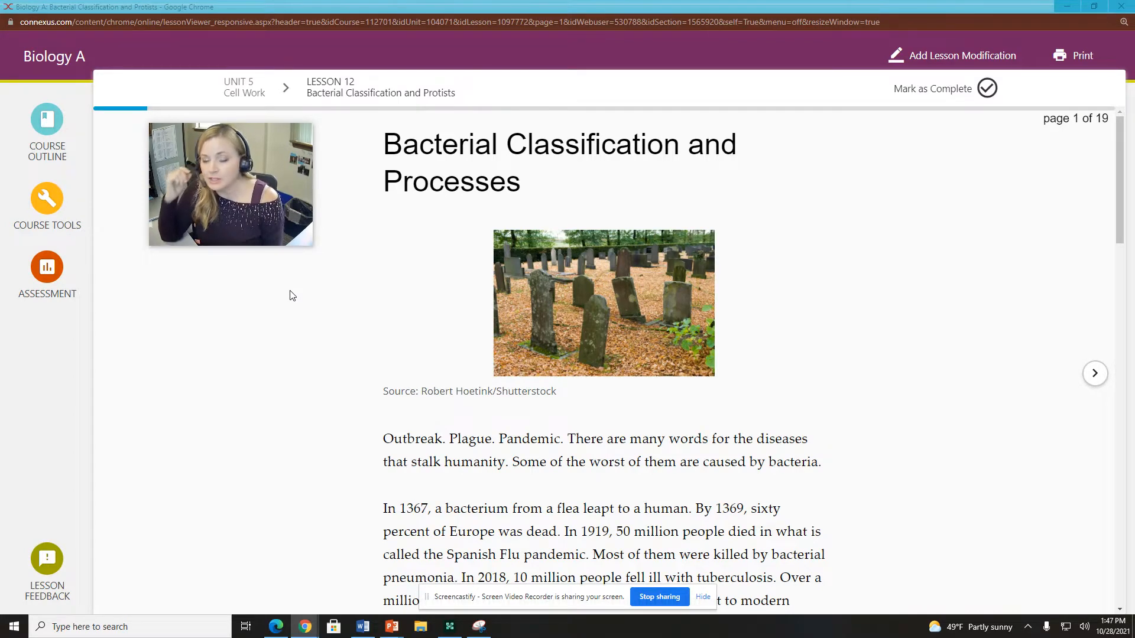
mouse_move(285, 288)
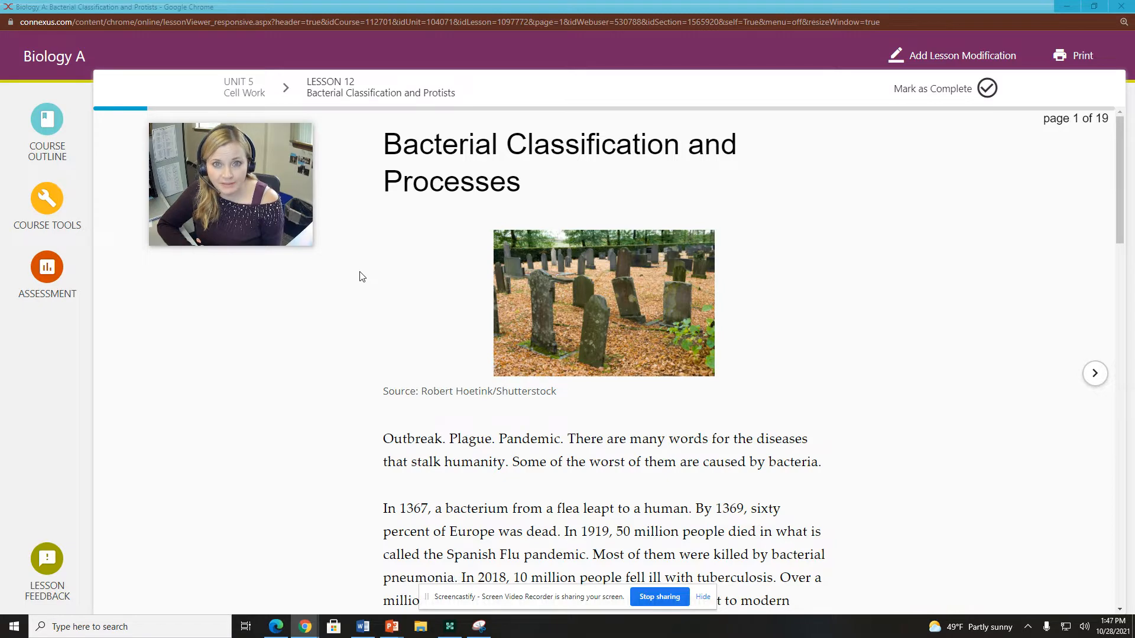
Step: Scroll through the remaining text of page 1 of the lesson
scroll("down", 3)
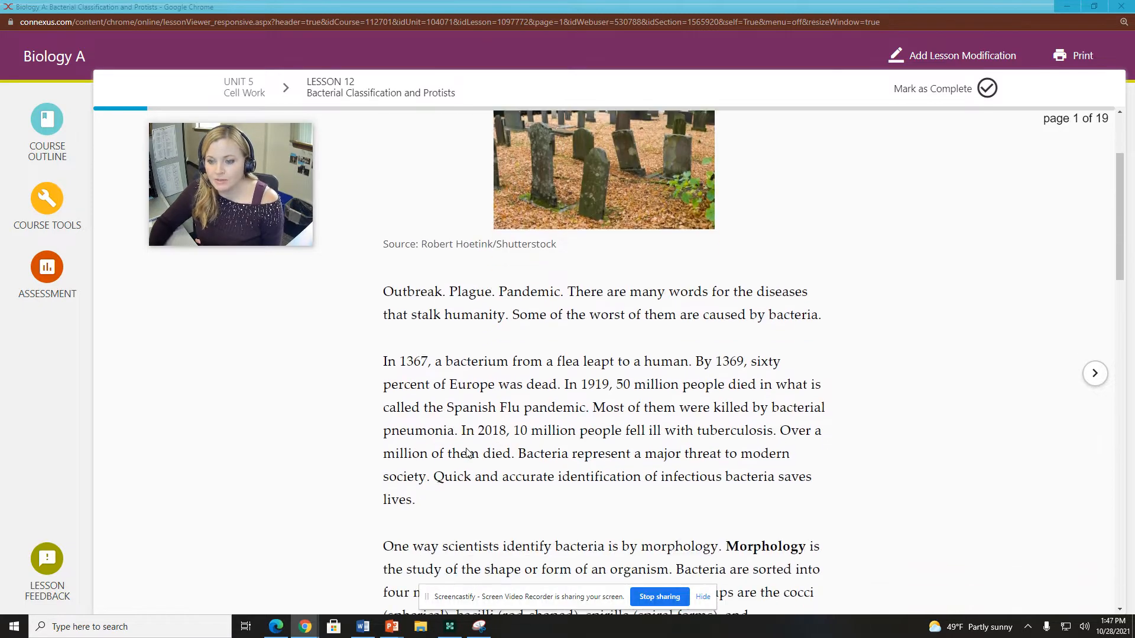
scroll("down", 3)
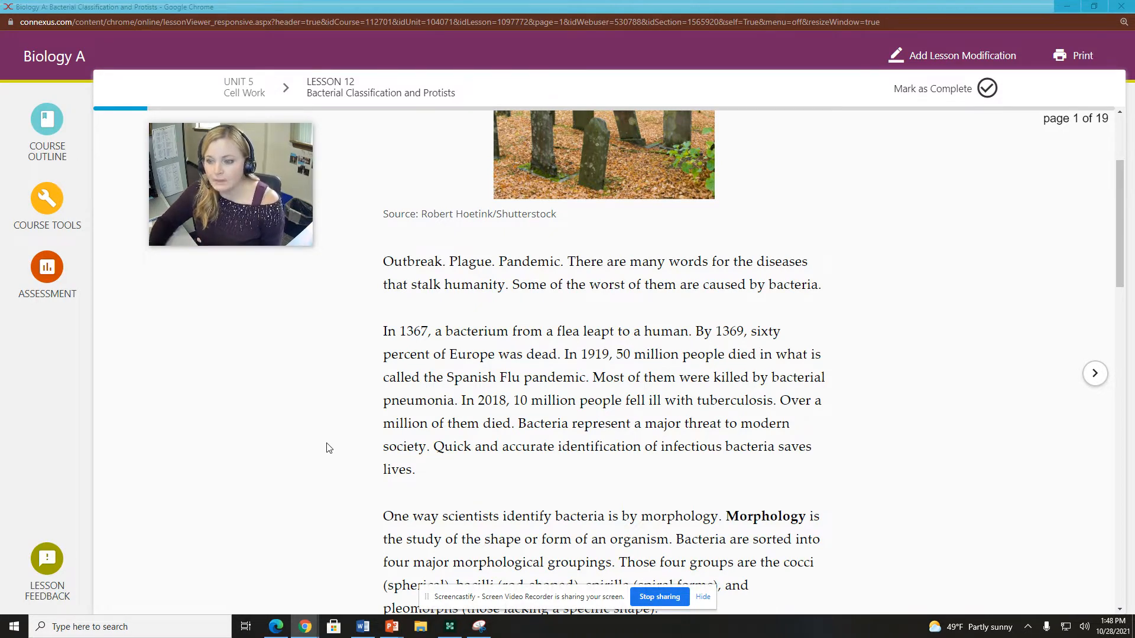
scroll("down", 3)
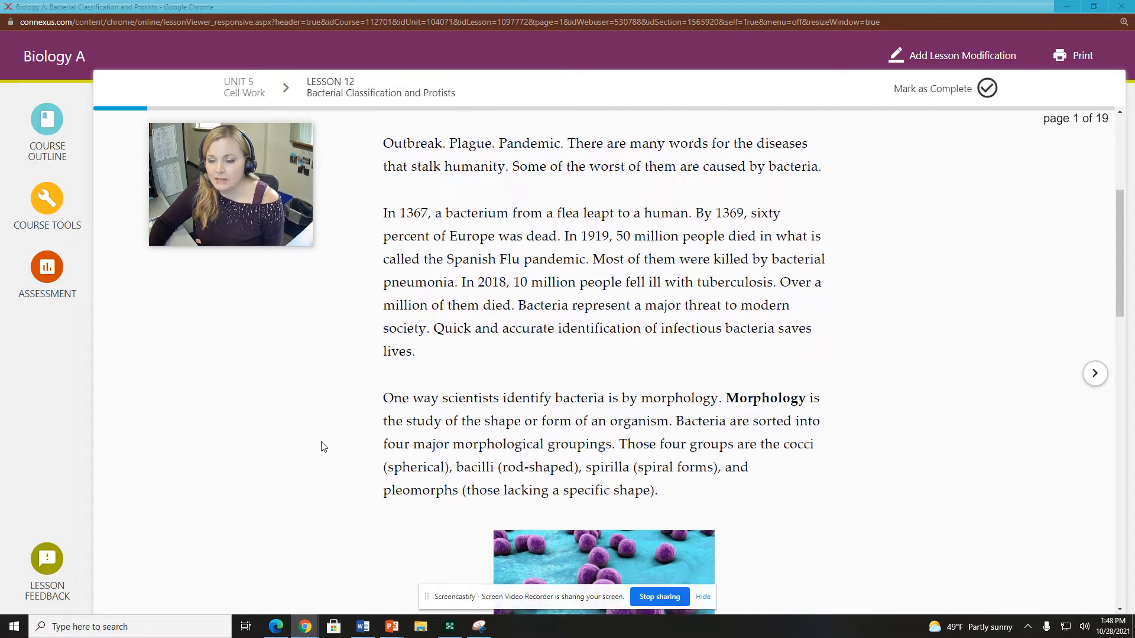
scroll("down", 3)
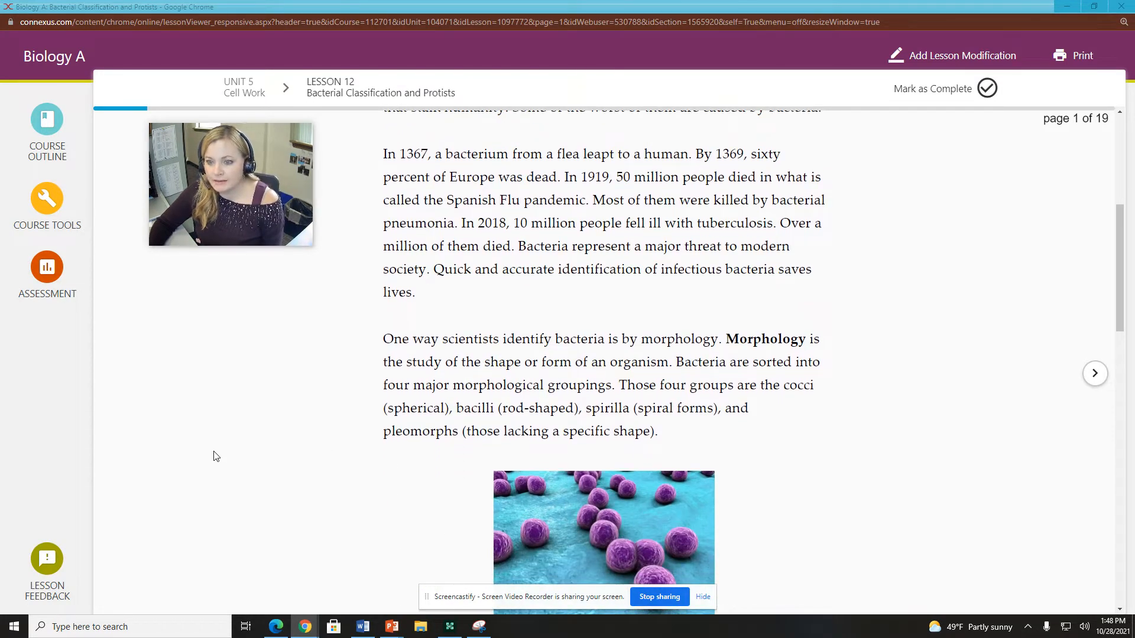
mouse_move(203, 462)
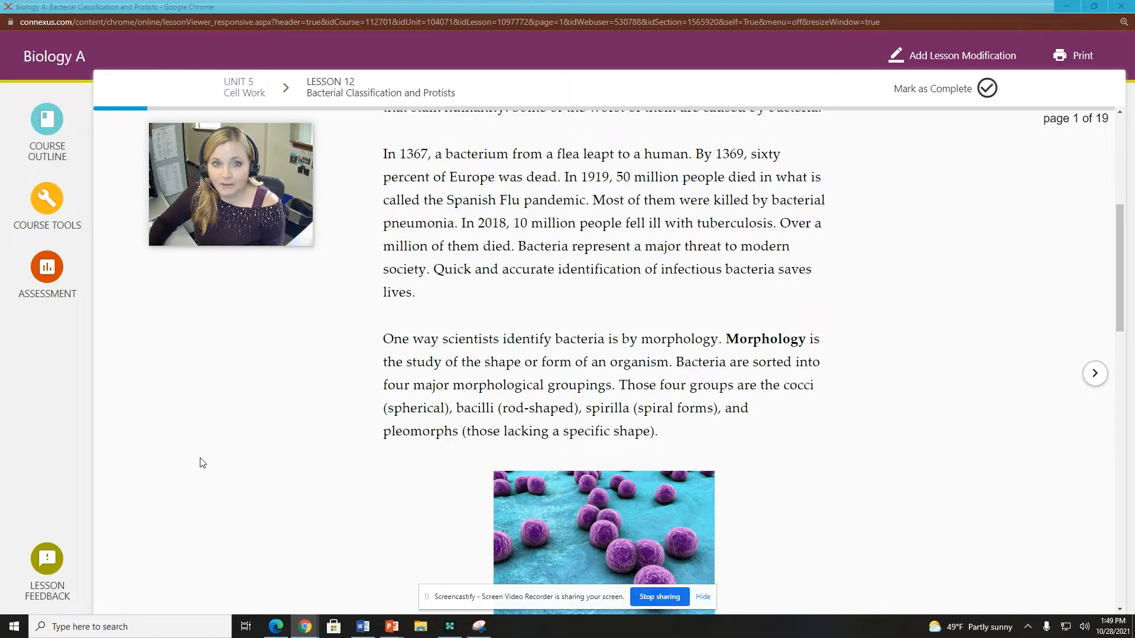
scroll("down", 3)
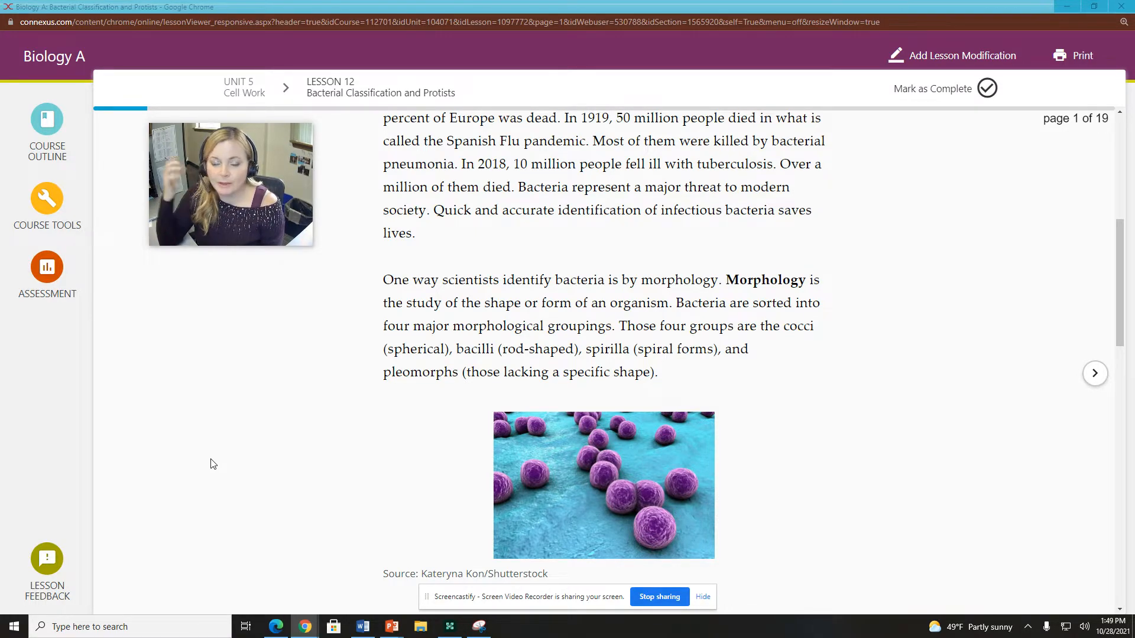
mouse_move(199, 456)
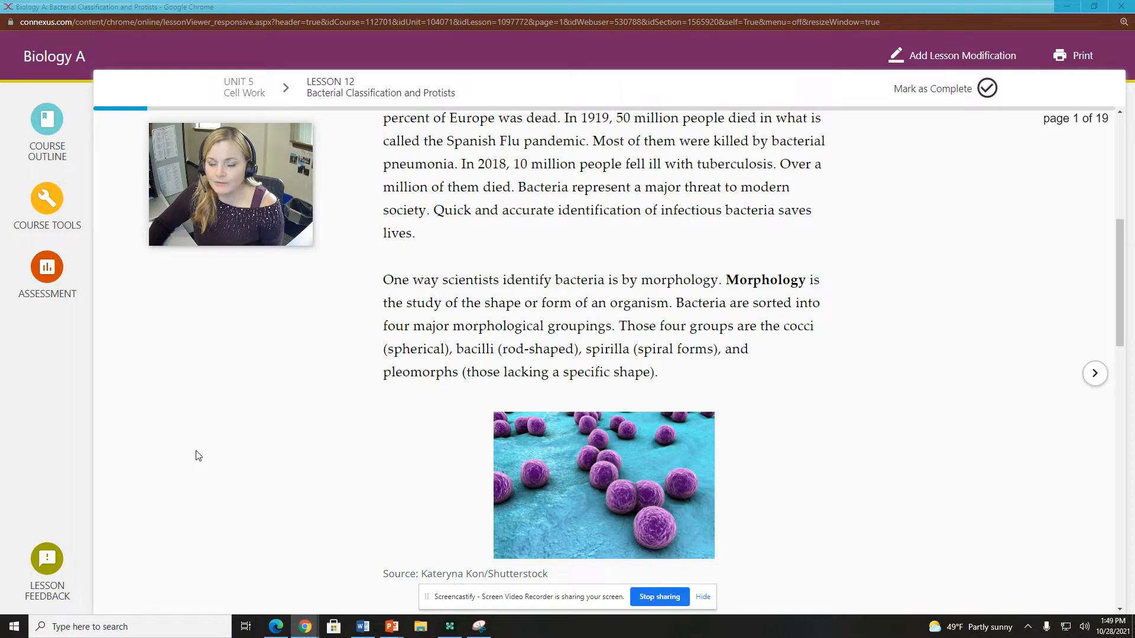
scroll("down", 3)
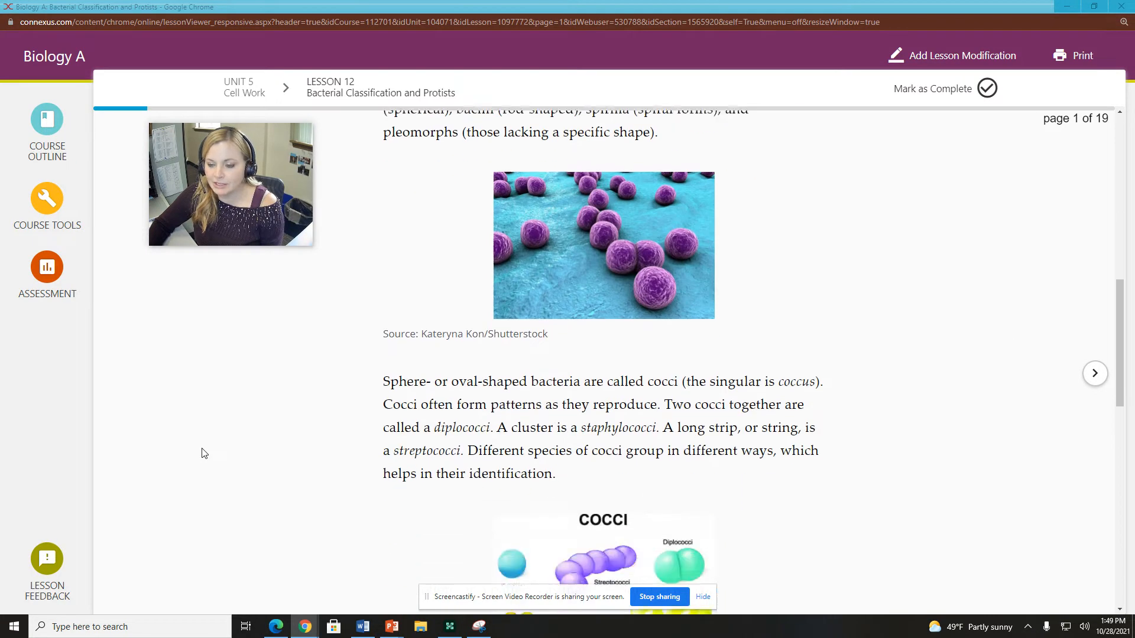
scroll("down", 3)
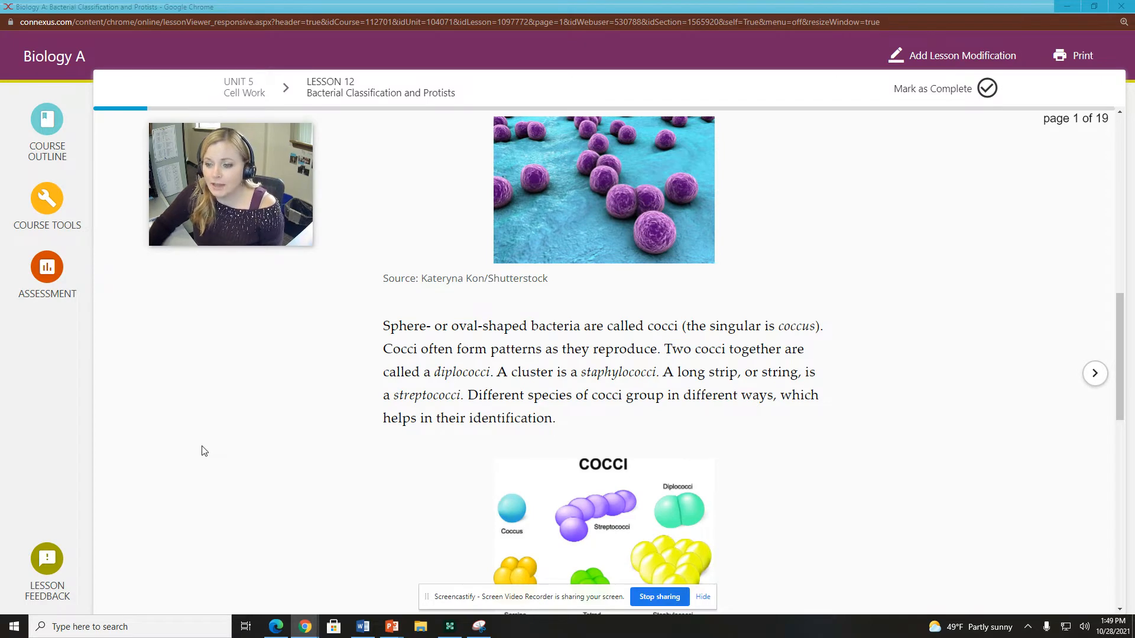
scroll("down", 3)
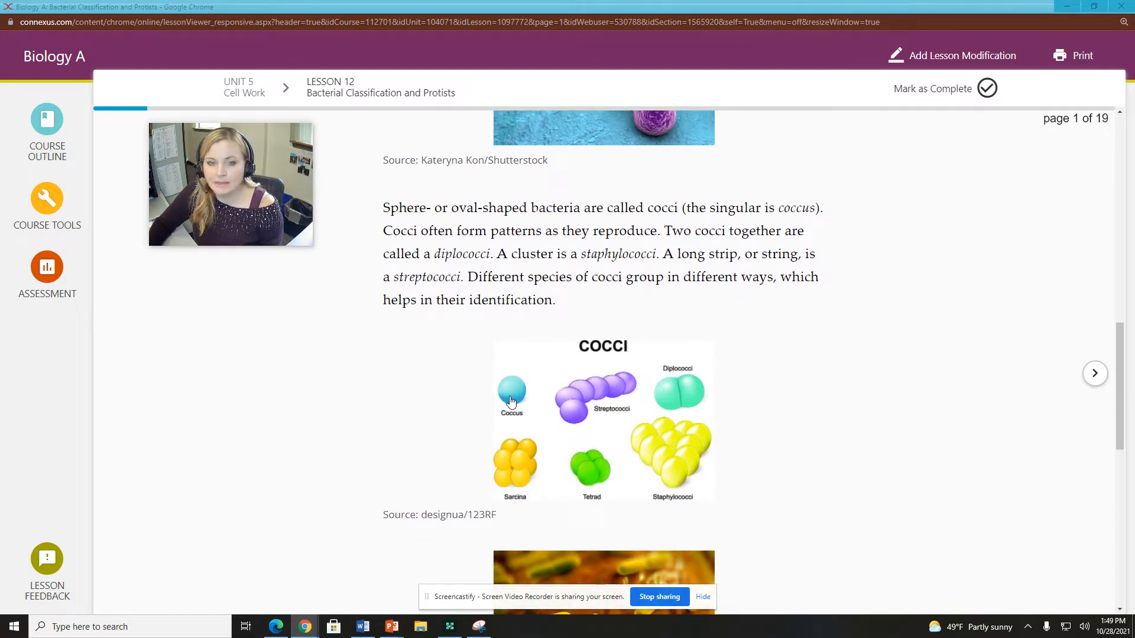
mouse_move(652, 390)
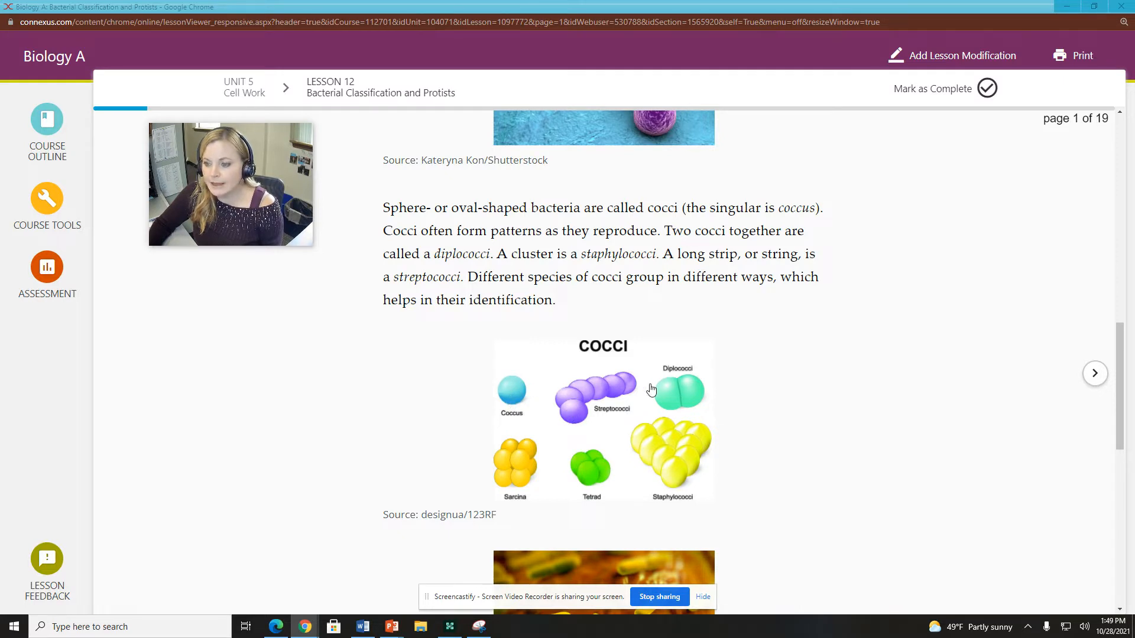
mouse_move(681, 404)
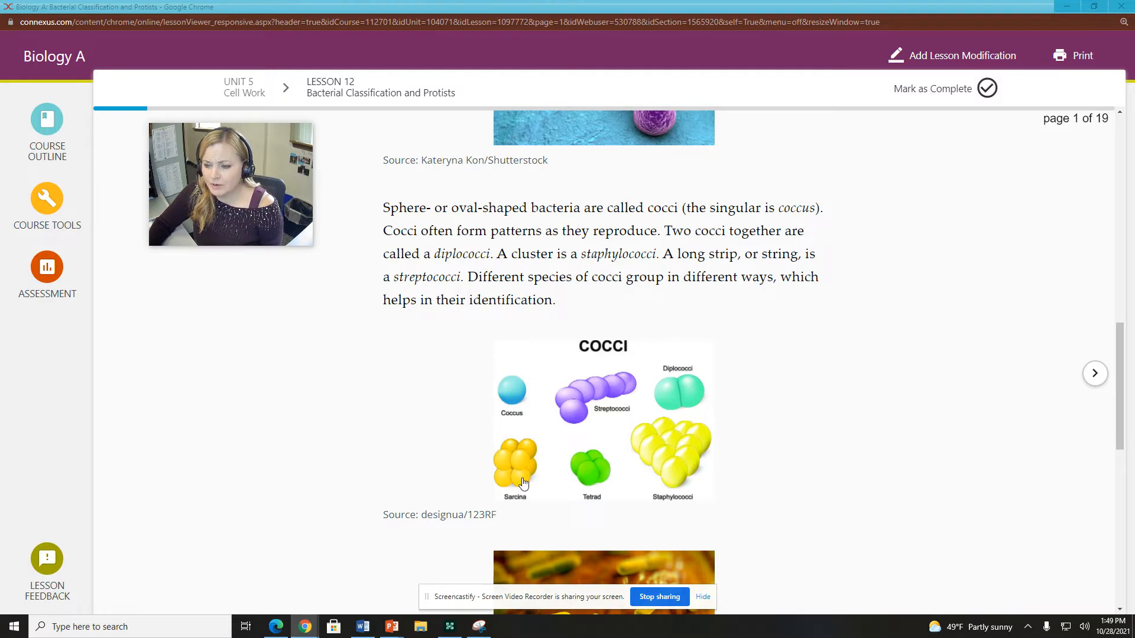
mouse_move(578, 481)
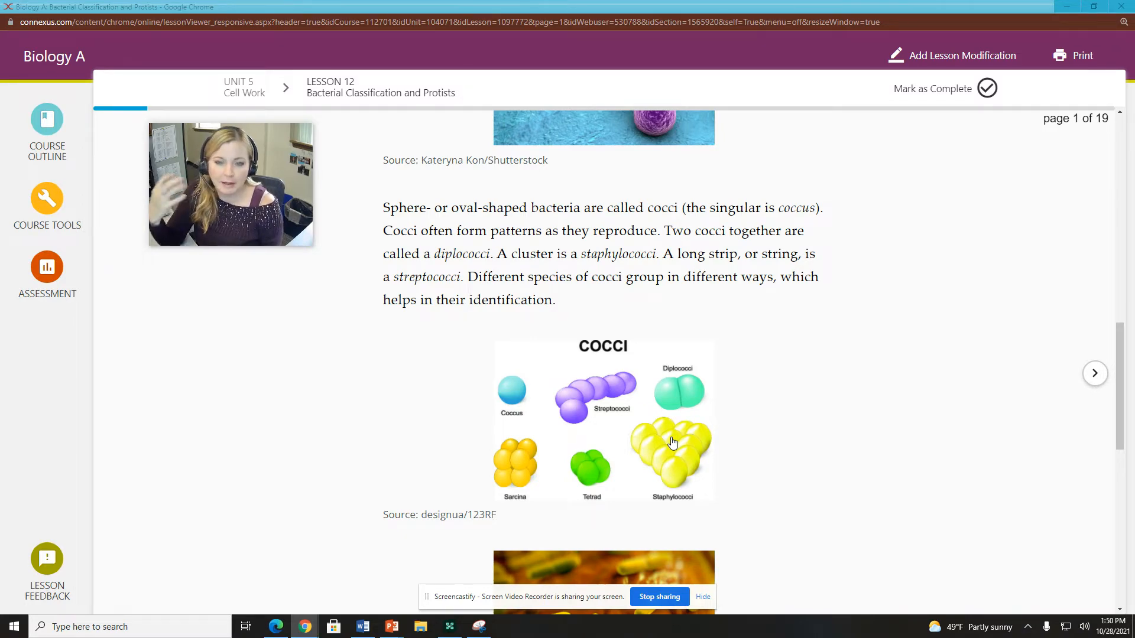
scroll("down", 3)
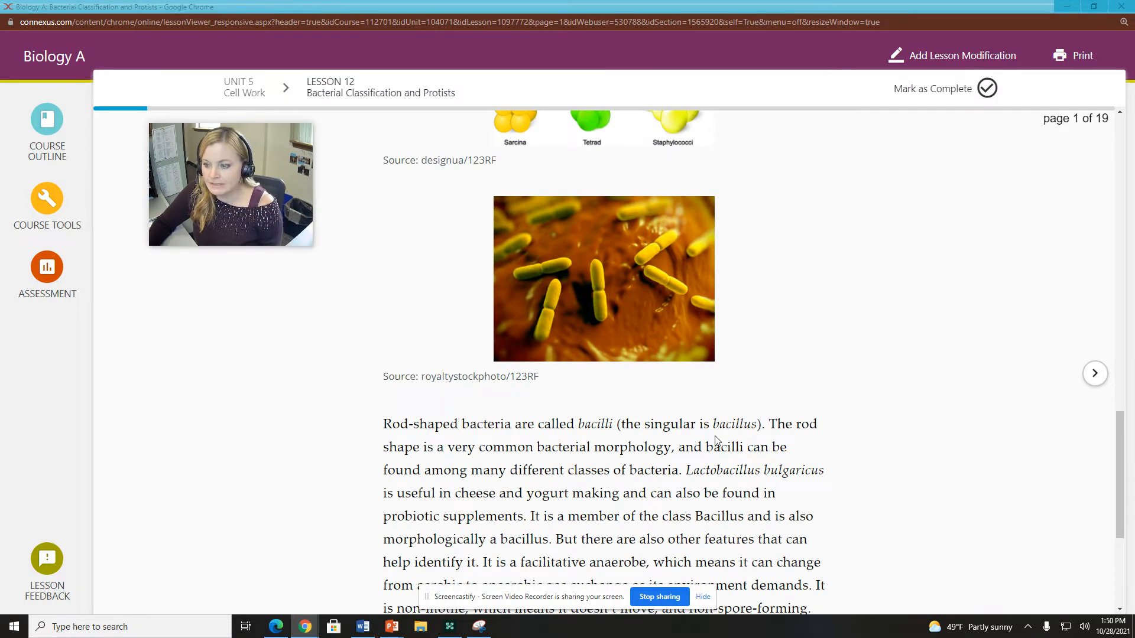
scroll("down", 3)
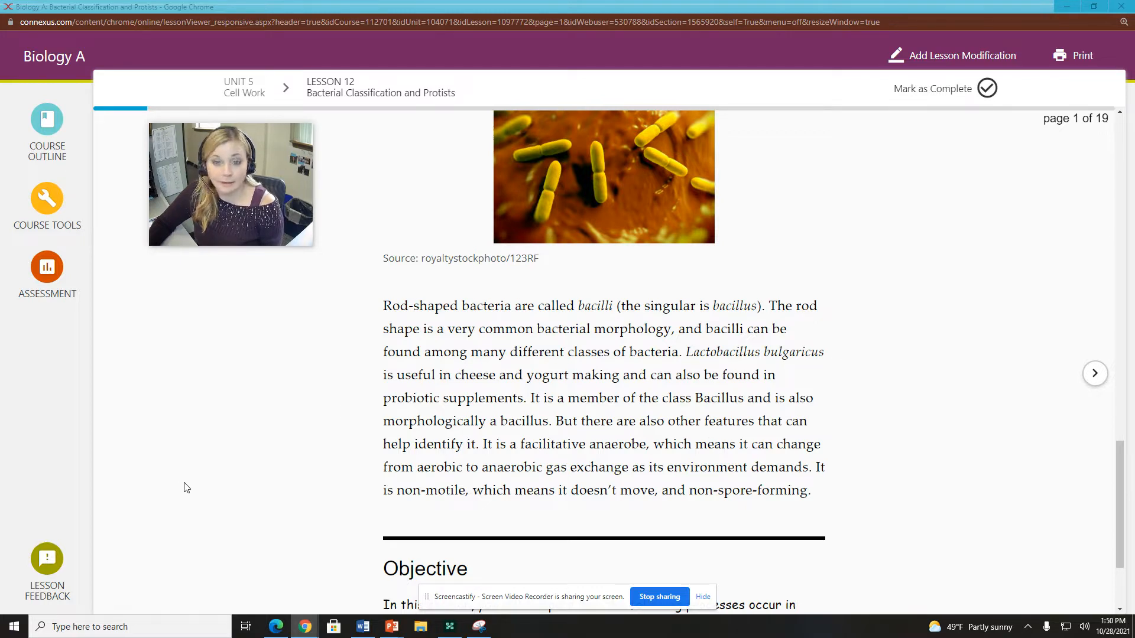
scroll("down", 3)
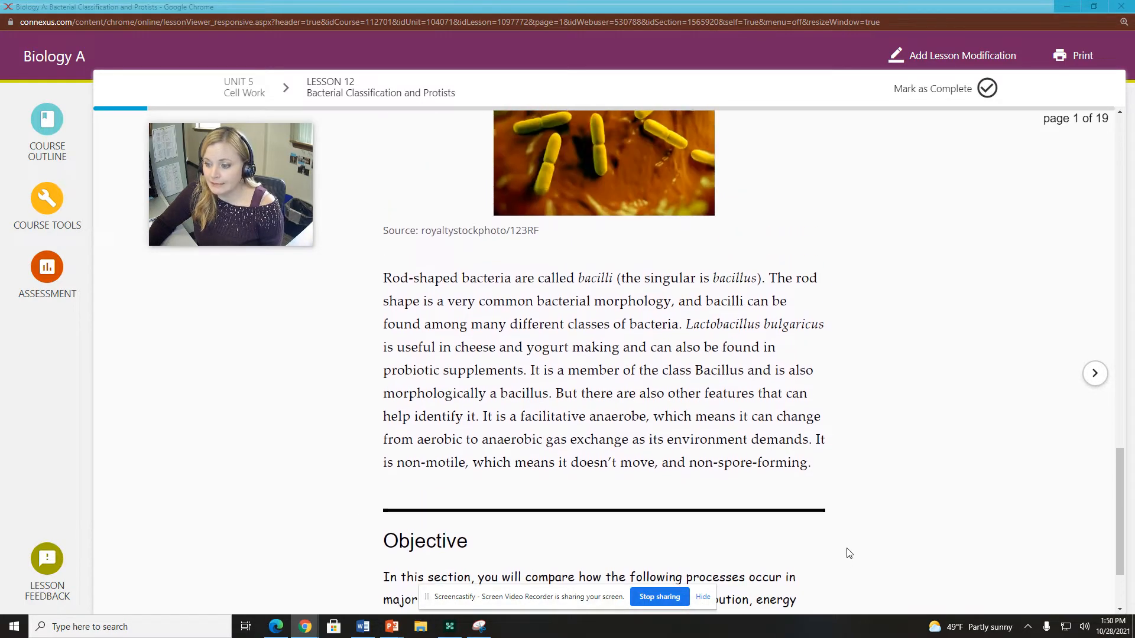
scroll("up", 3)
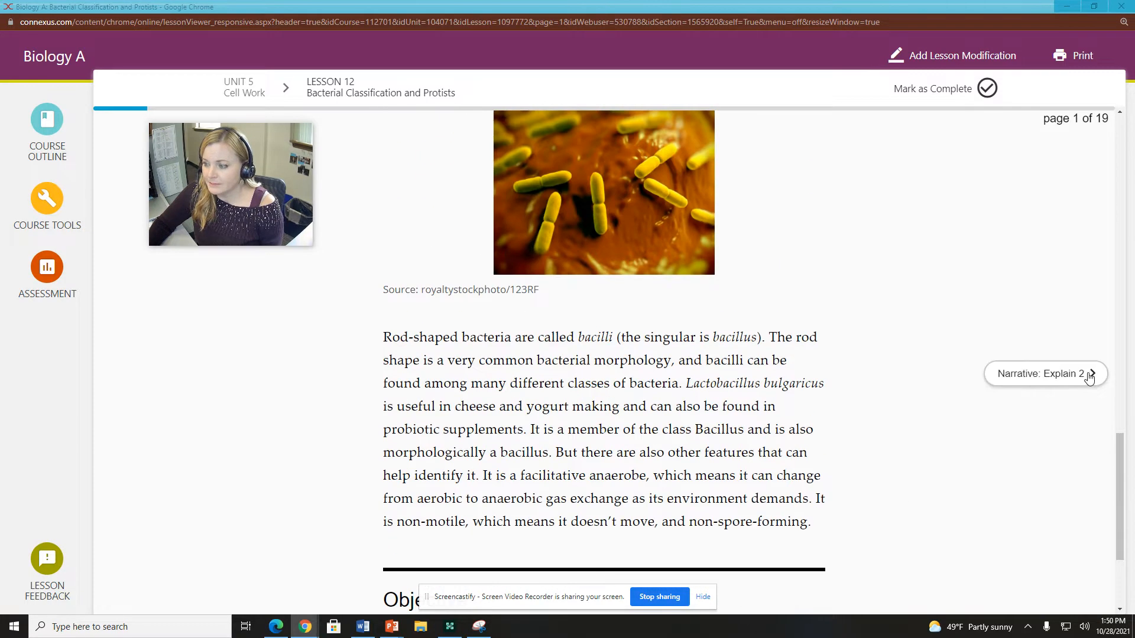
Step: Advance to page 2 and read vibrios, spirilla and spirochetes down to bejel
left_click(1092, 373)
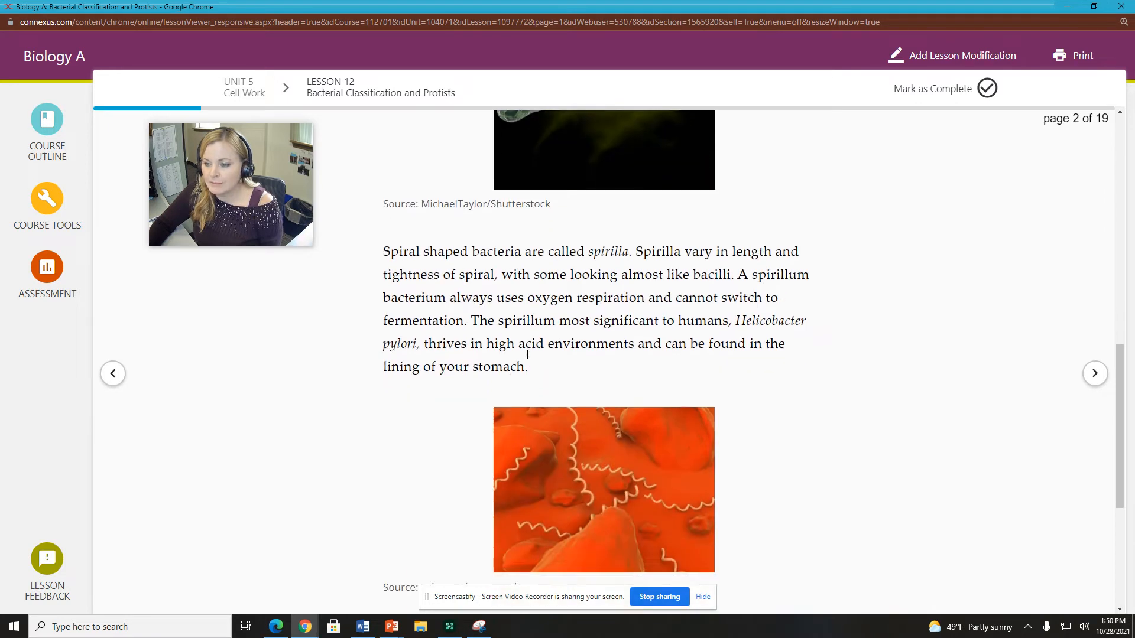
mouse_move(529, 360)
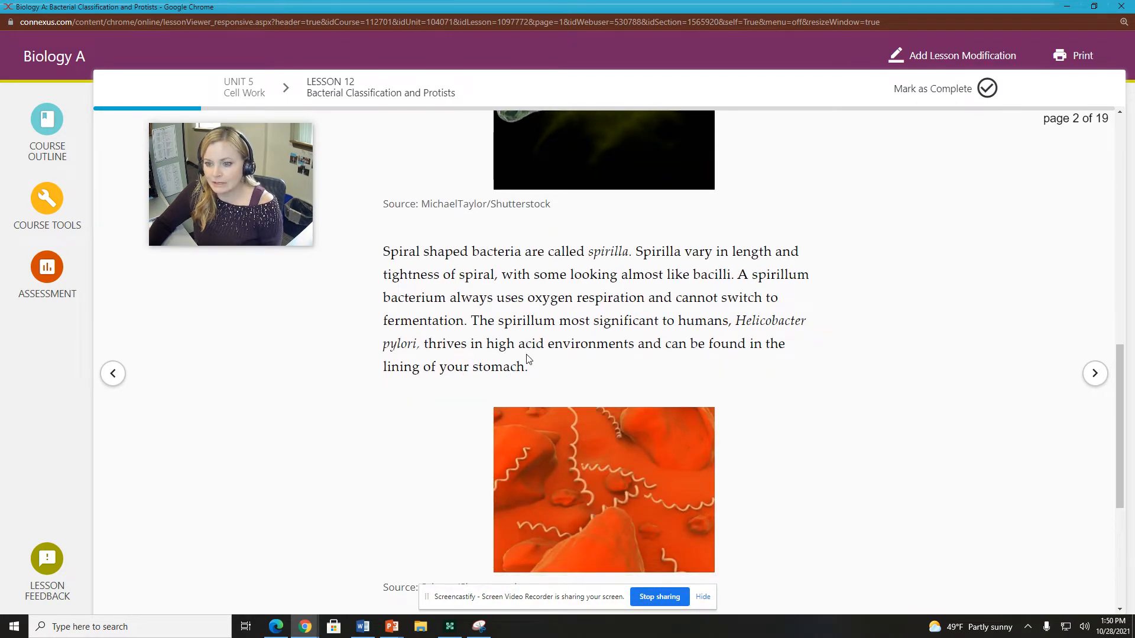
scroll("down", 3)
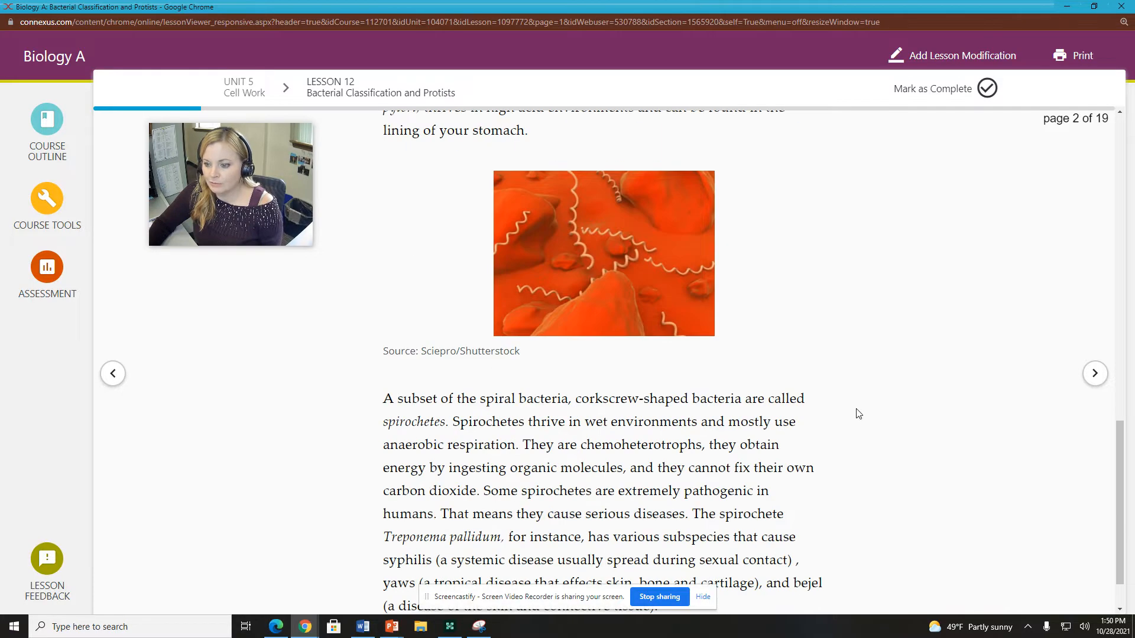
scroll("down", 3)
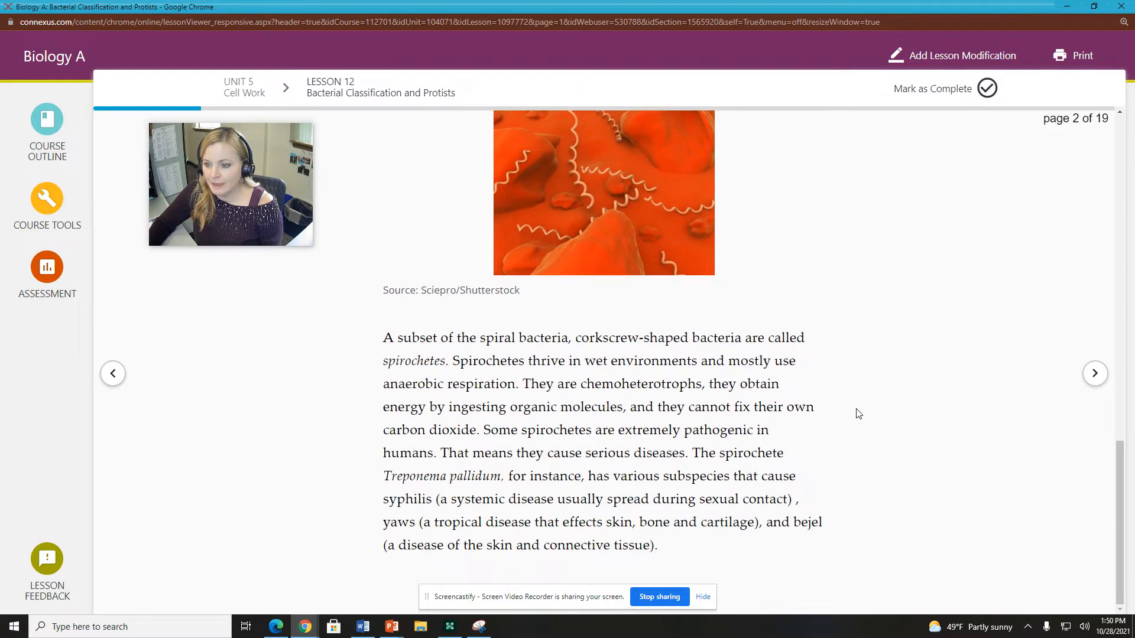
scroll("up", 3)
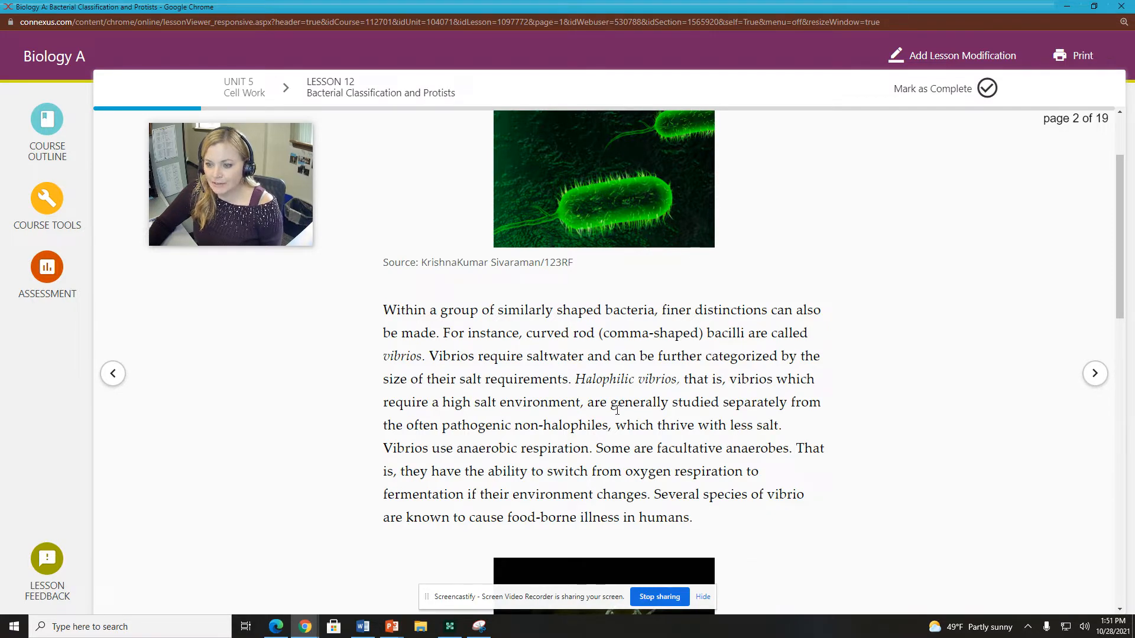
mouse_move(272, 438)
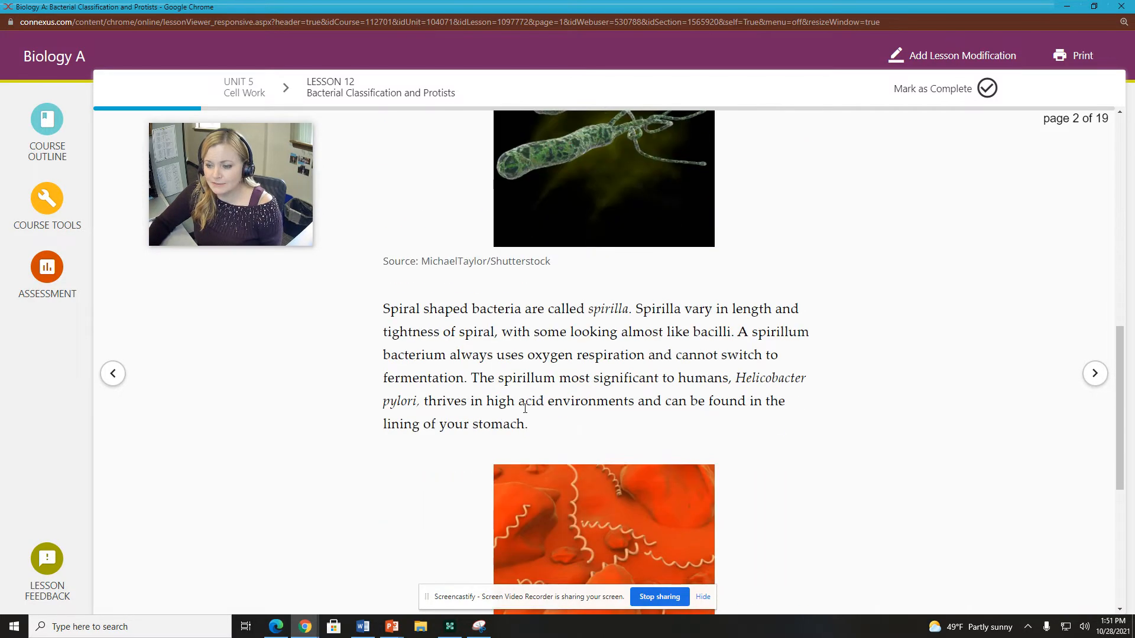
scroll("down", 3)
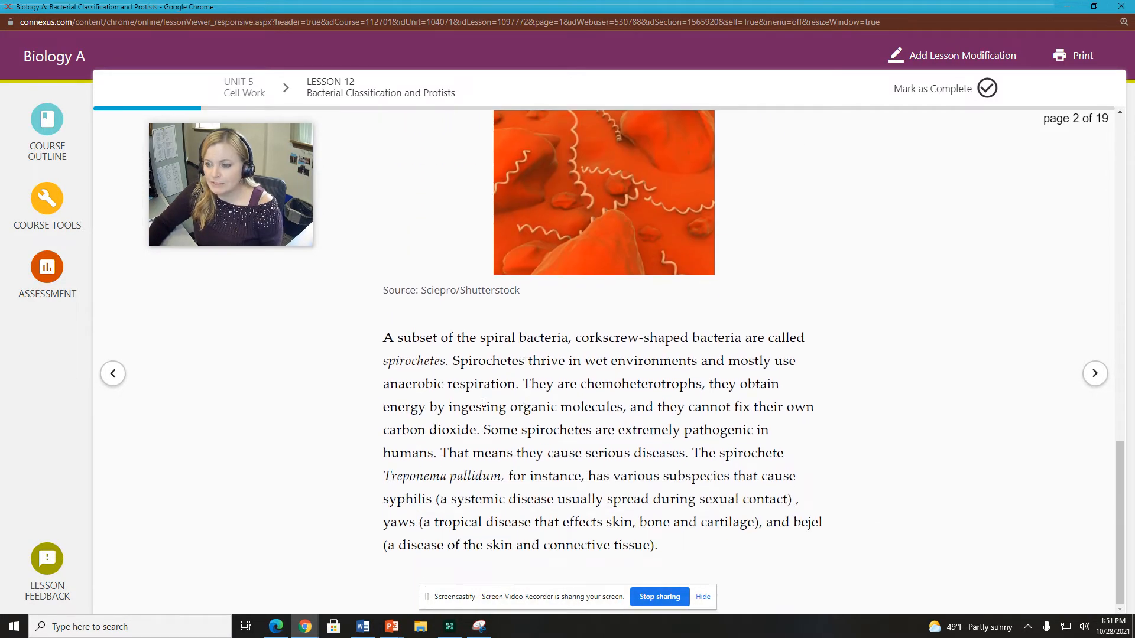
left_click(1095, 373)
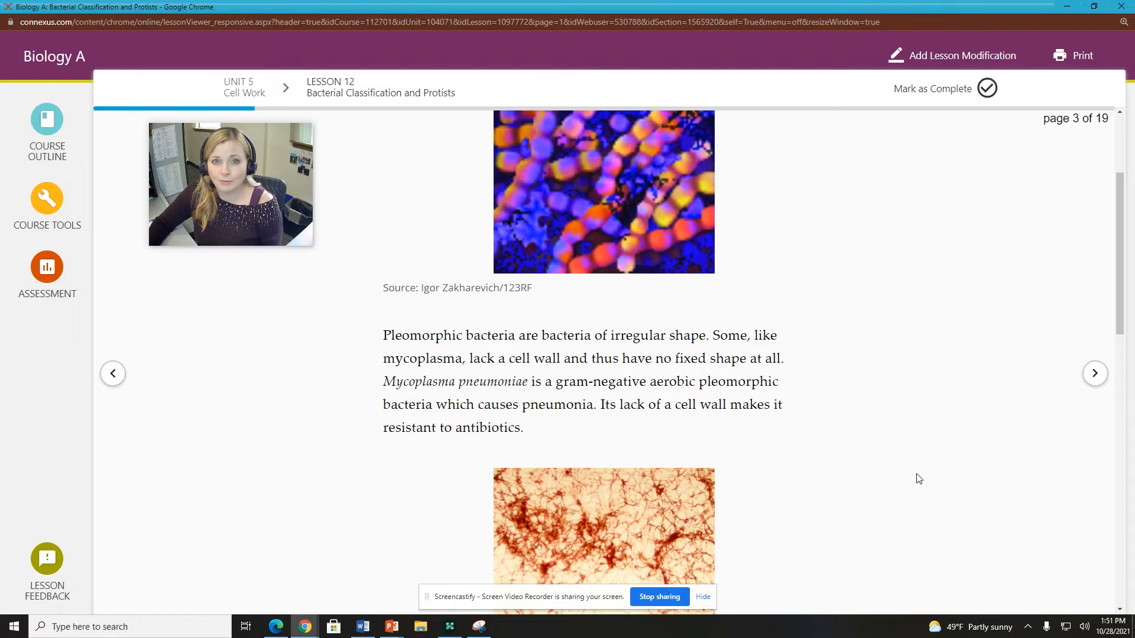
scroll("down", 3)
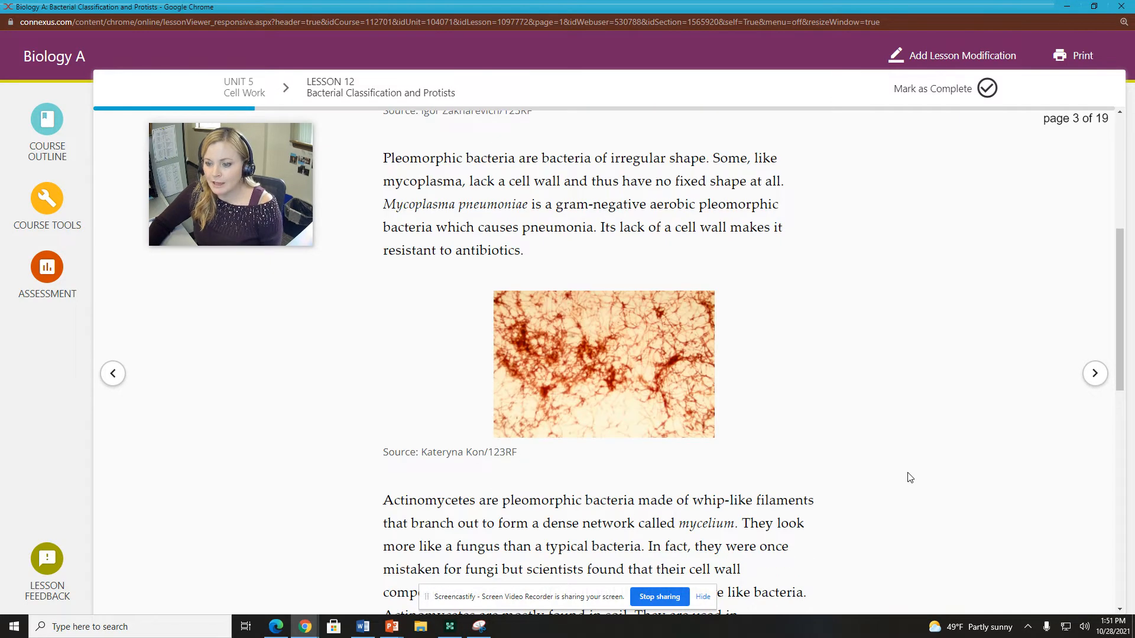
scroll("down", 3)
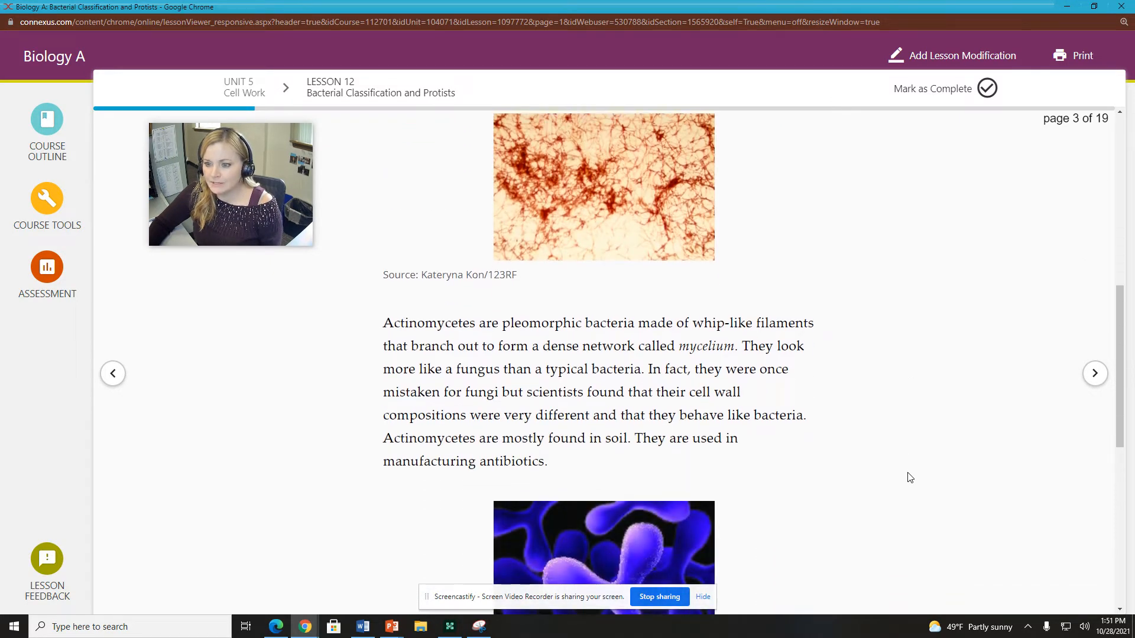
scroll("down", 3)
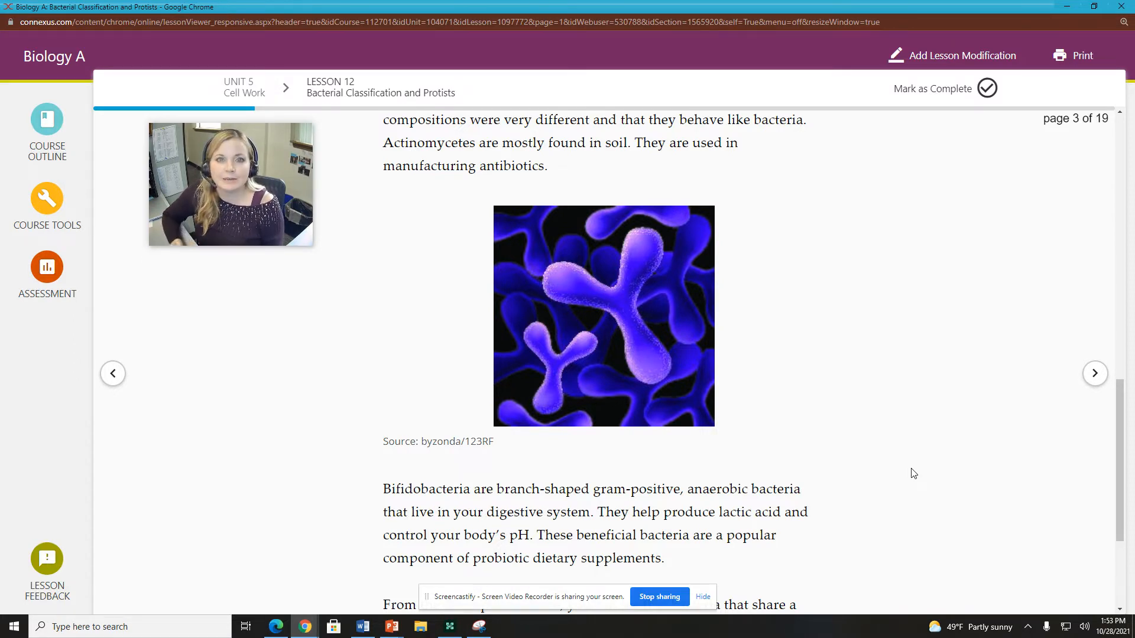
scroll("down", 3)
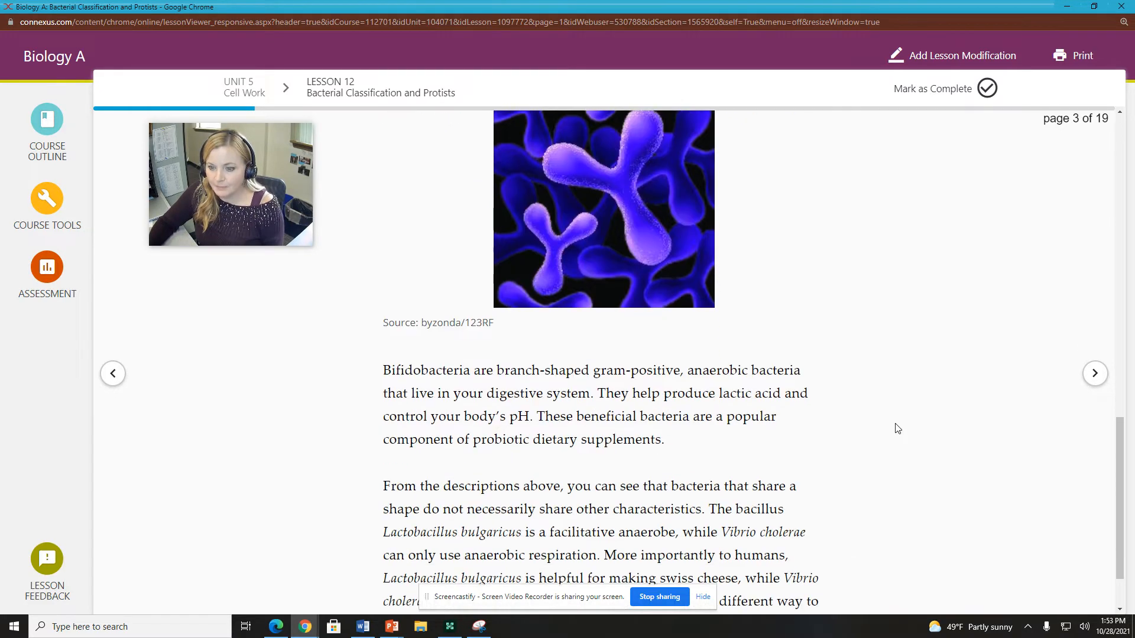
scroll("down", 3)
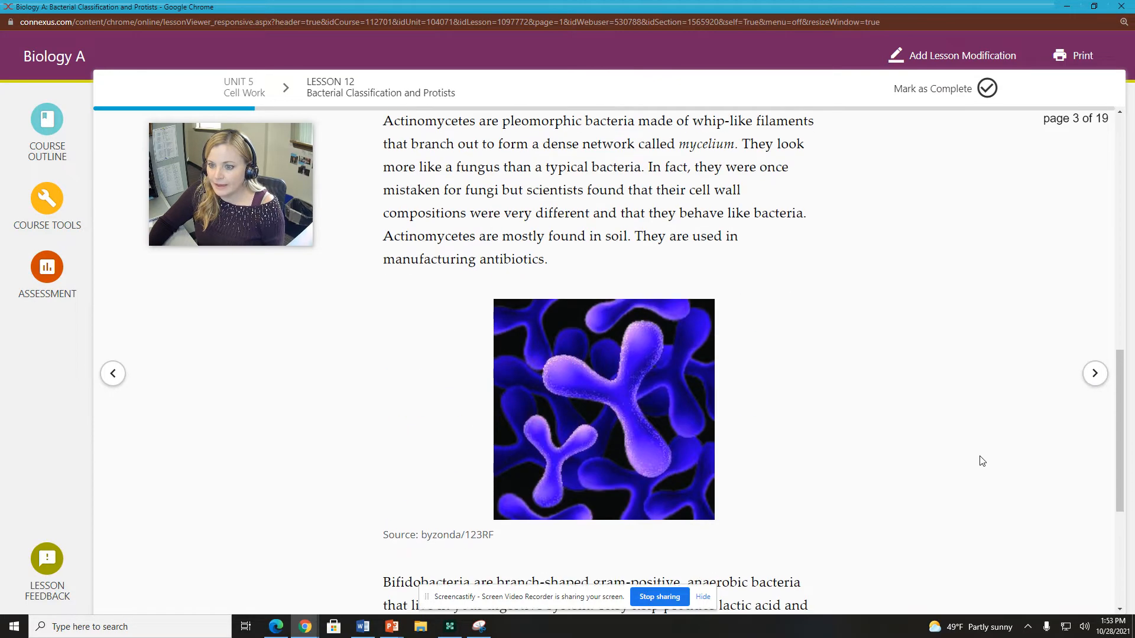
Step: Go to page 4 and read the classification methods, Leeuwenhoek, Cohn and shape paragraphs
left_click(1095, 373)
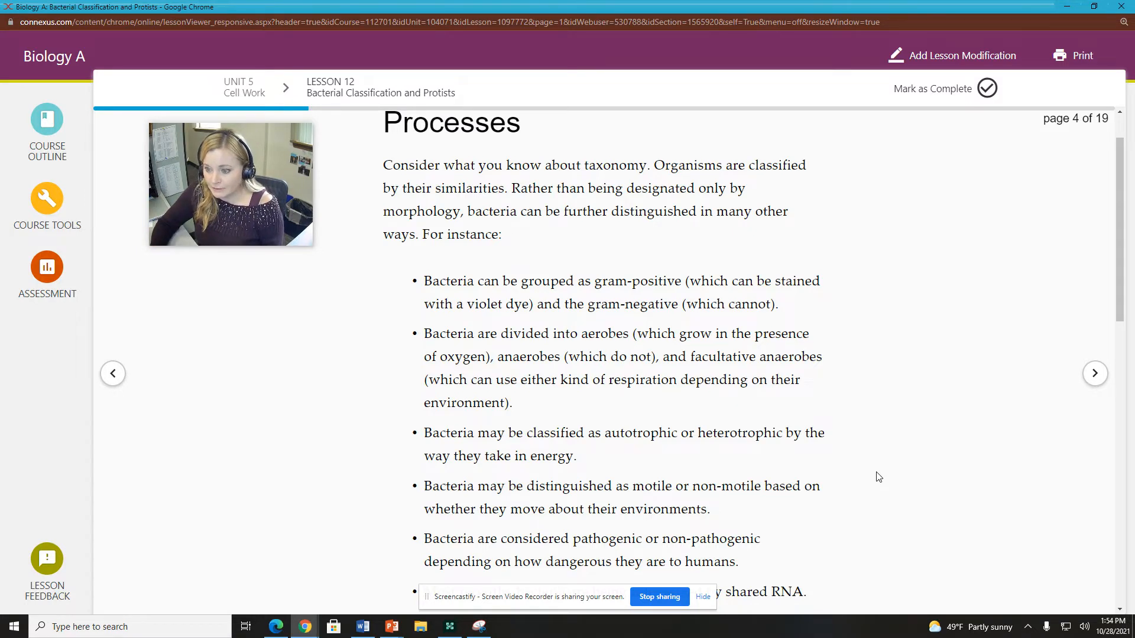
scroll("down", 3)
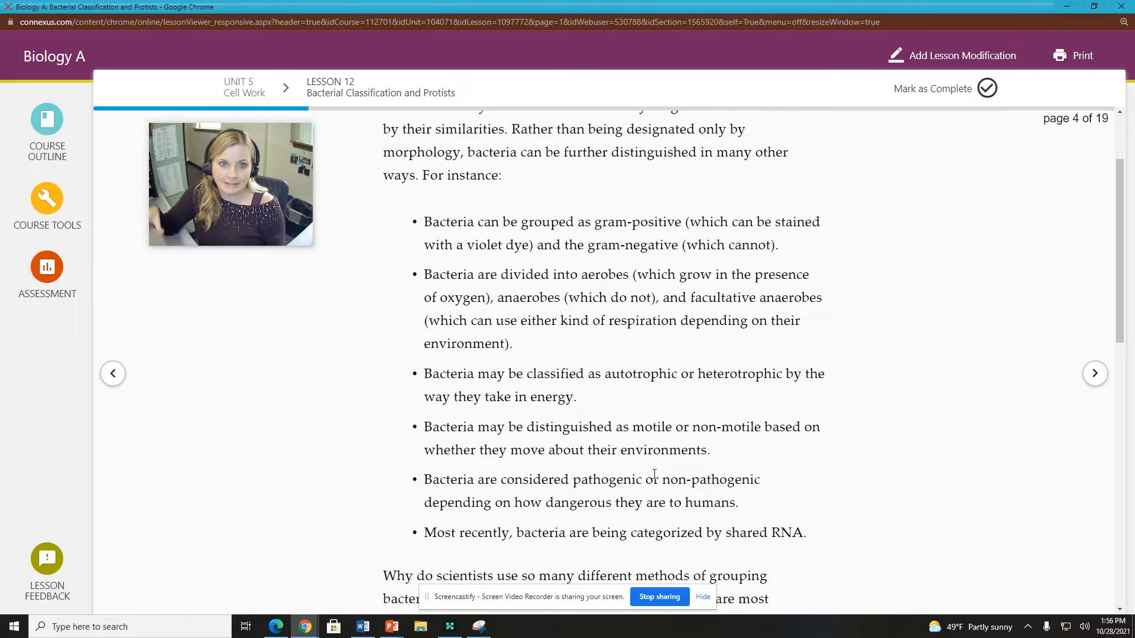
scroll("down", 3)
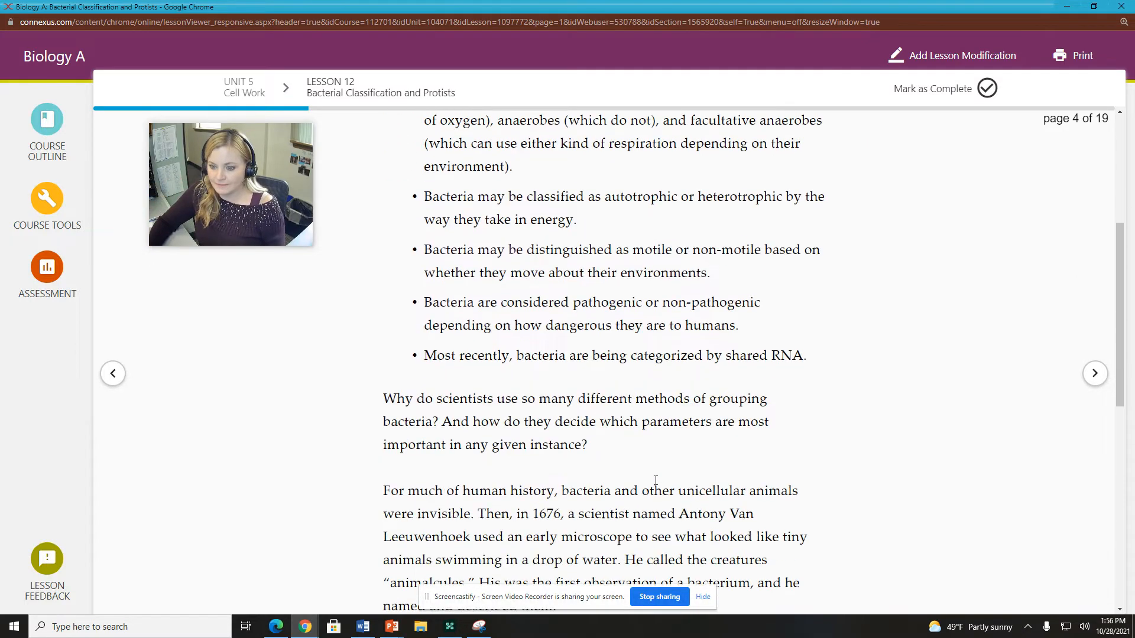
scroll("down", 3)
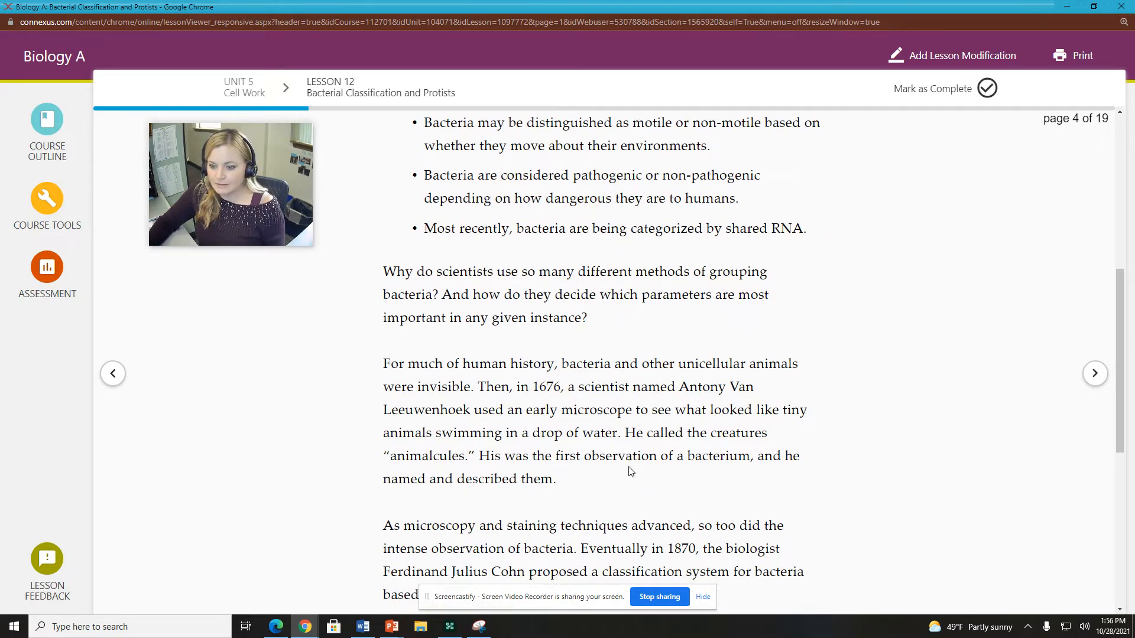
scroll("down", 3)
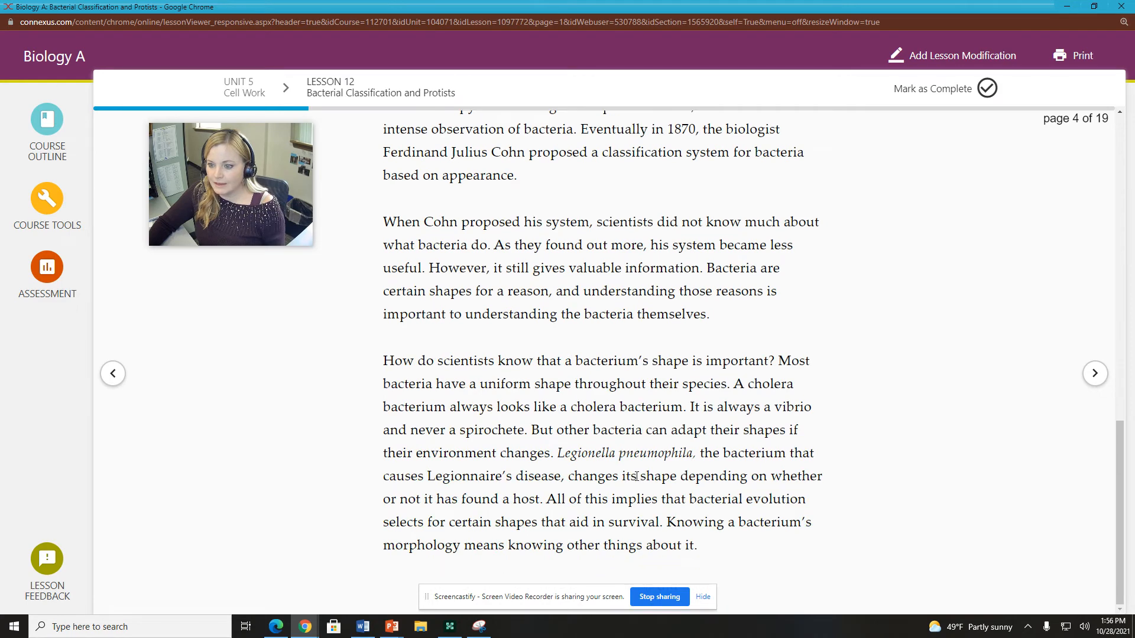
Step: Advance to page 5 and read the Gram-staining diagram, cell-wall explanation and systematics paragraph
left_click(1095, 373)
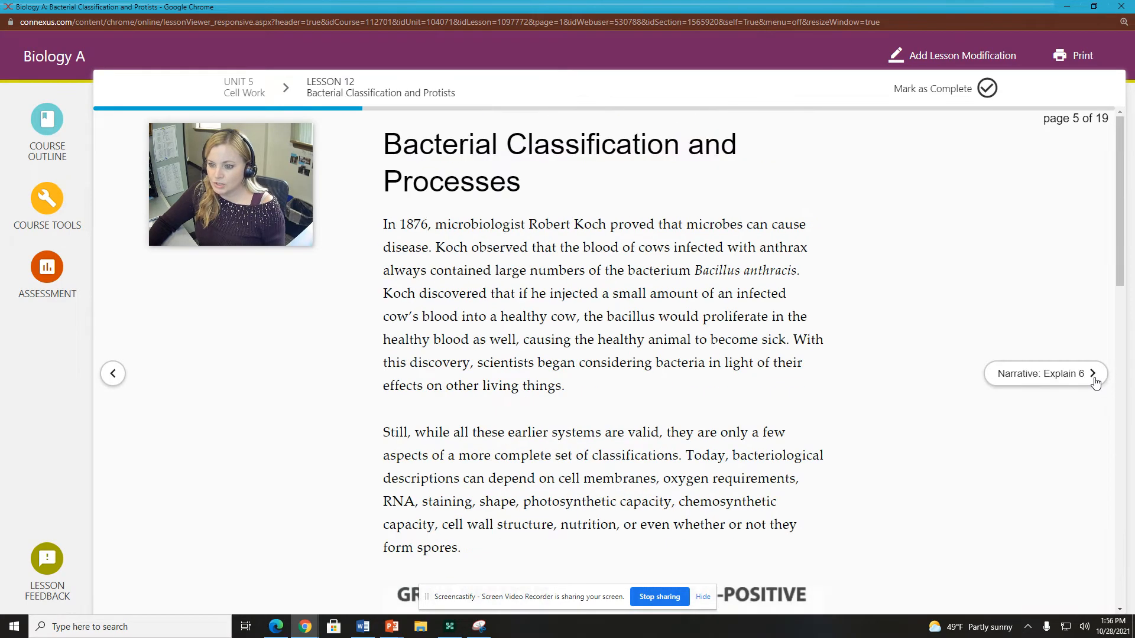
scroll("down", 3)
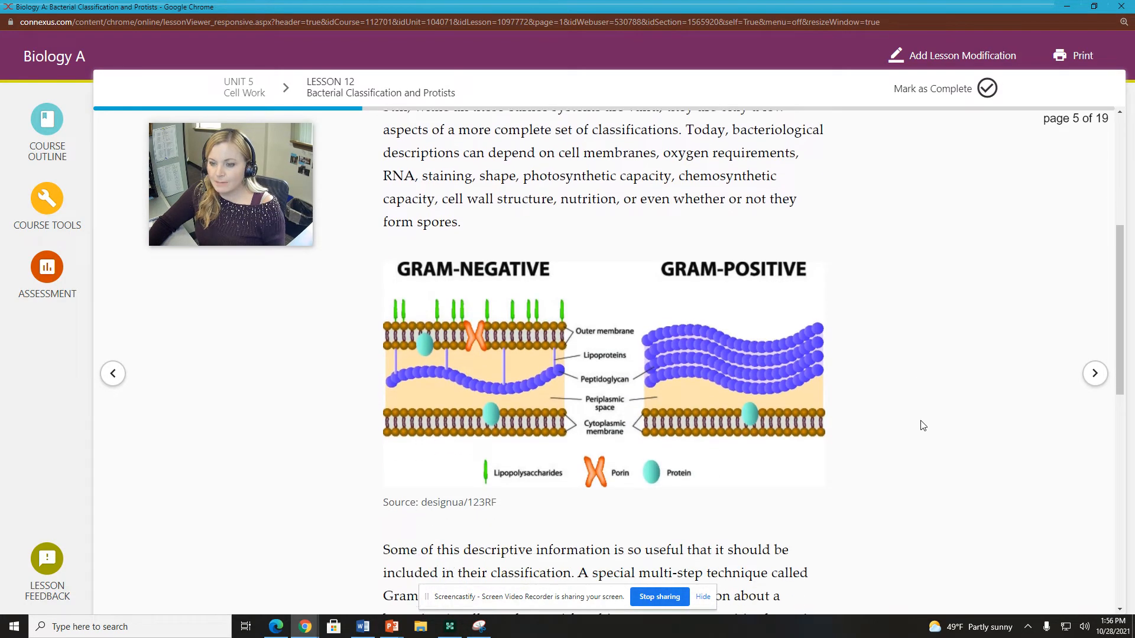
scroll("down", 3)
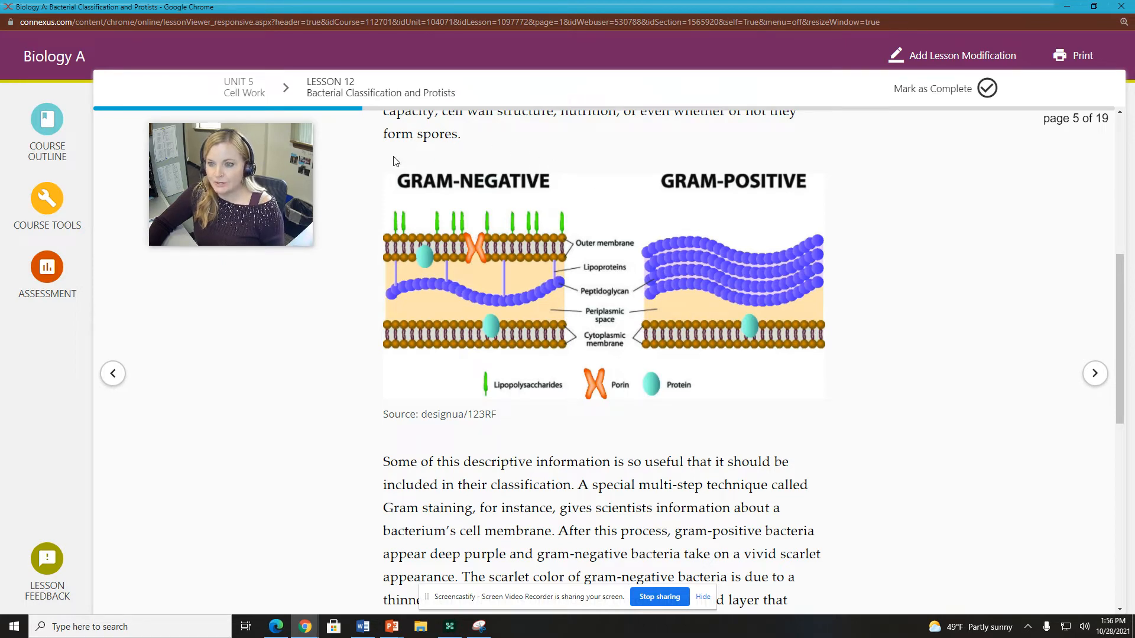
mouse_move(435, 268)
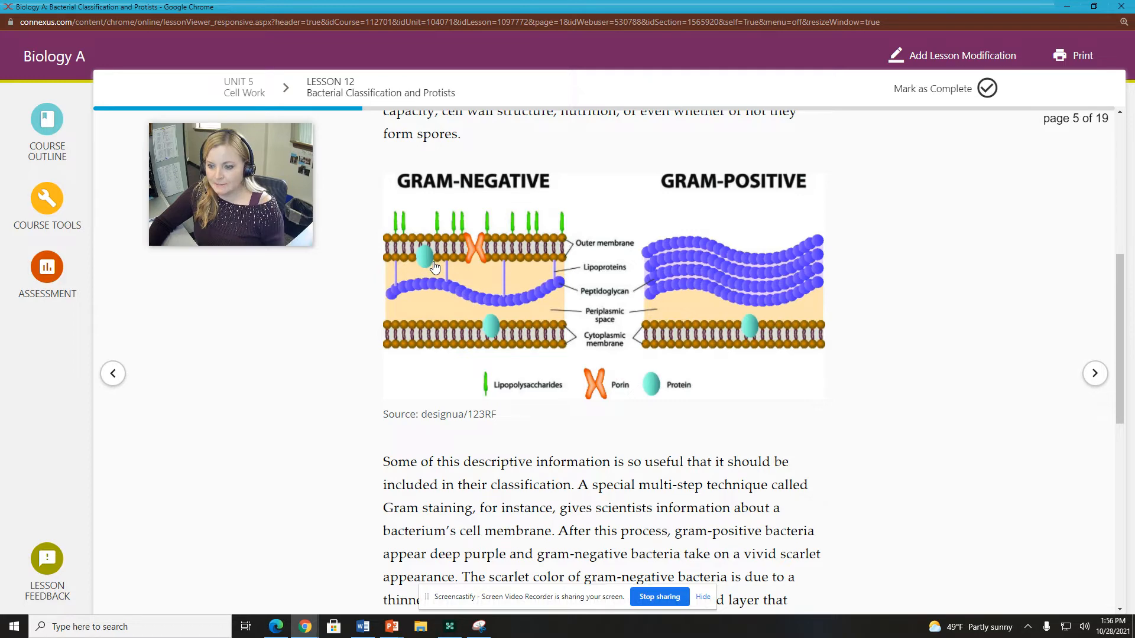
scroll("down", 3)
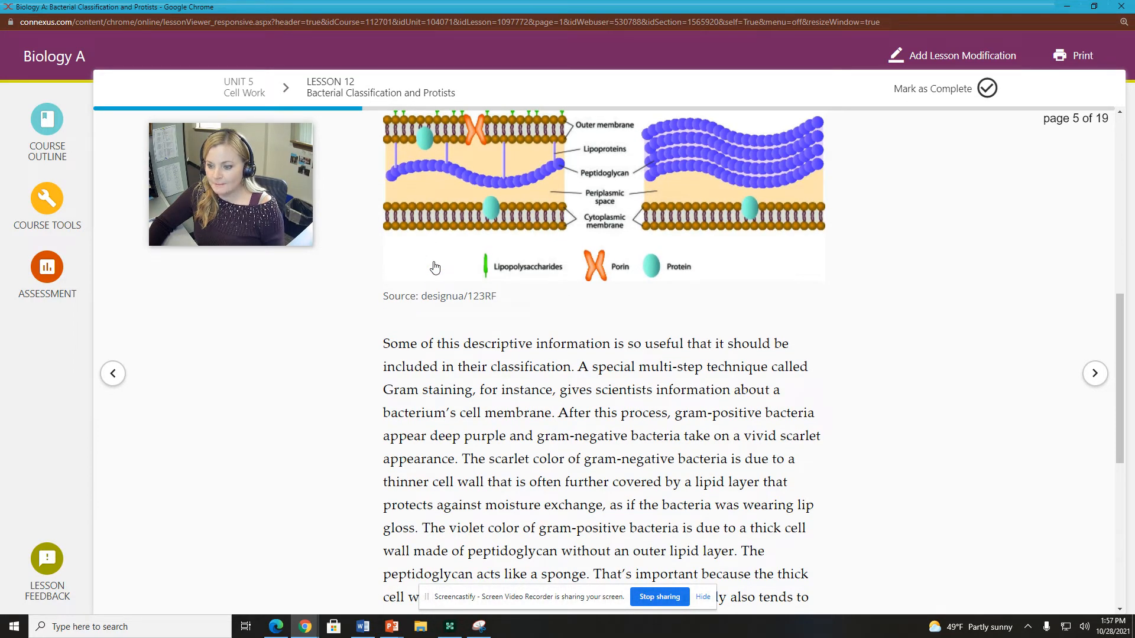
scroll("down", 3)
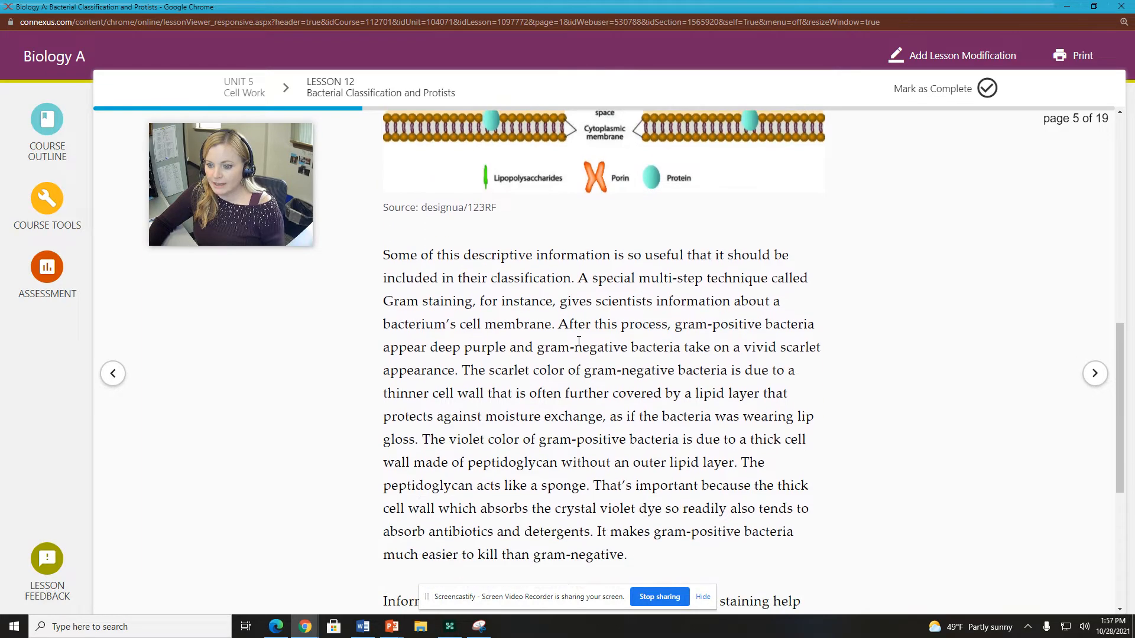
scroll("down", 3)
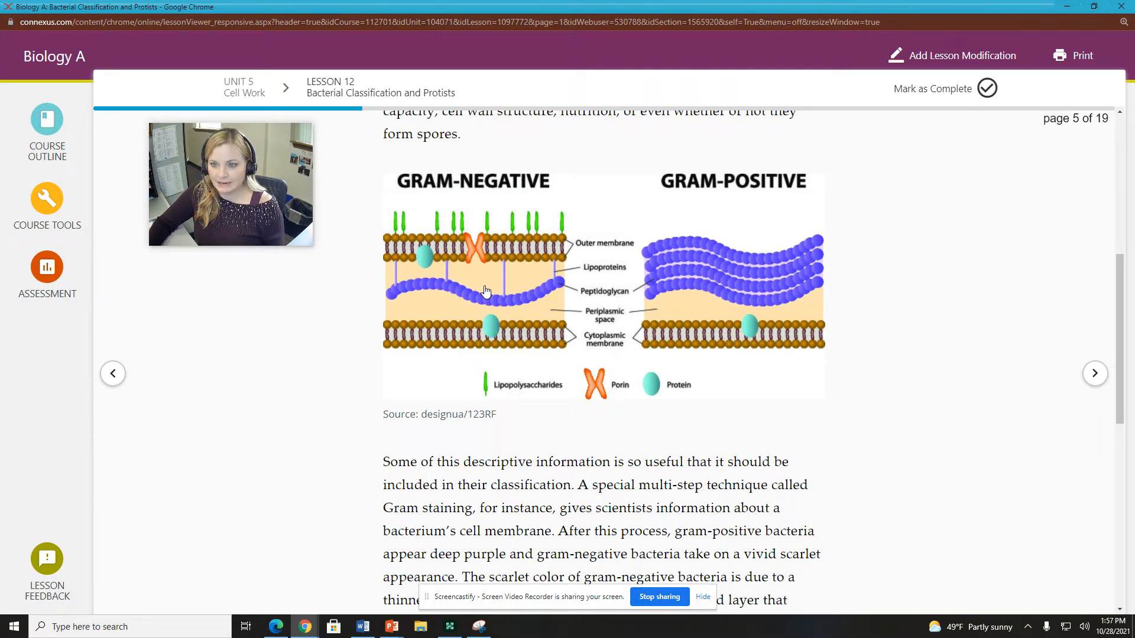
mouse_move(471, 270)
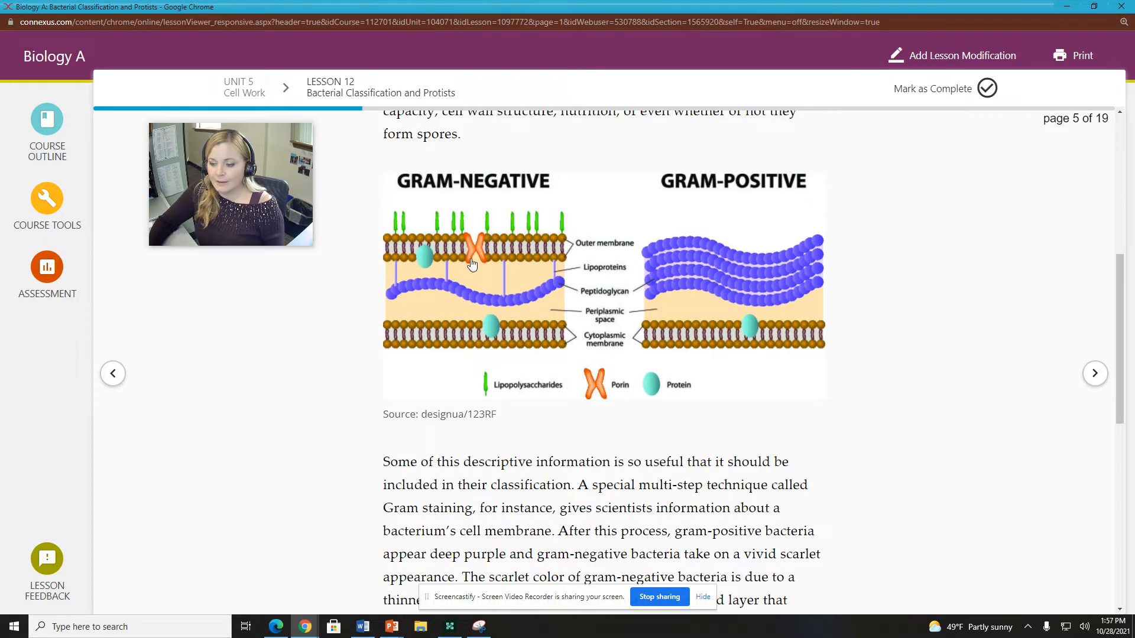
scroll("down", 3)
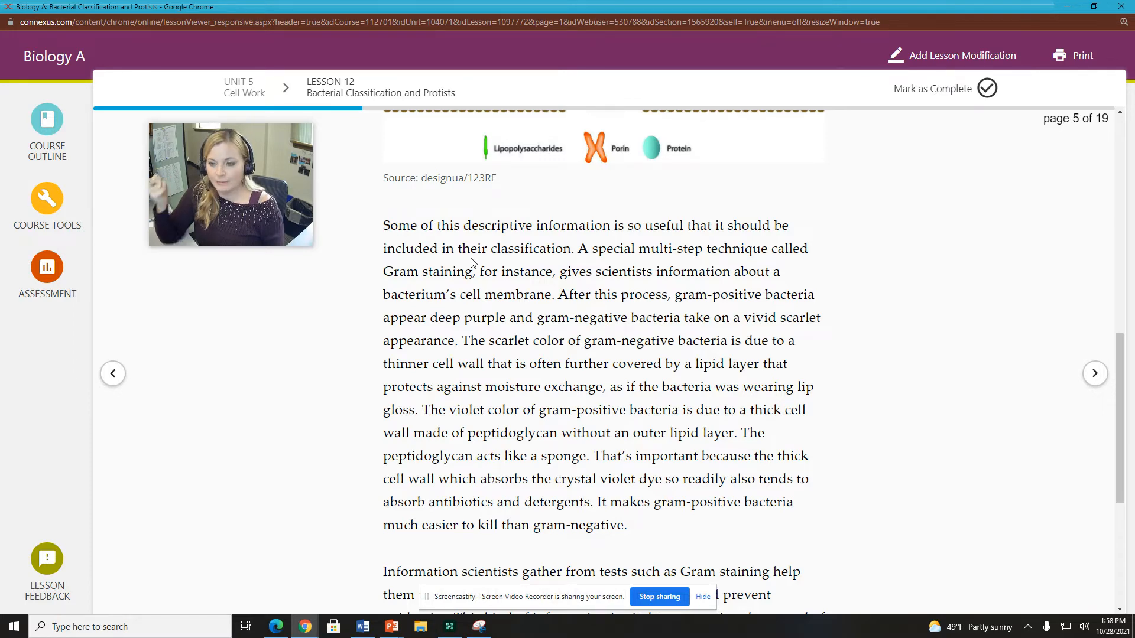
scroll("up", 3)
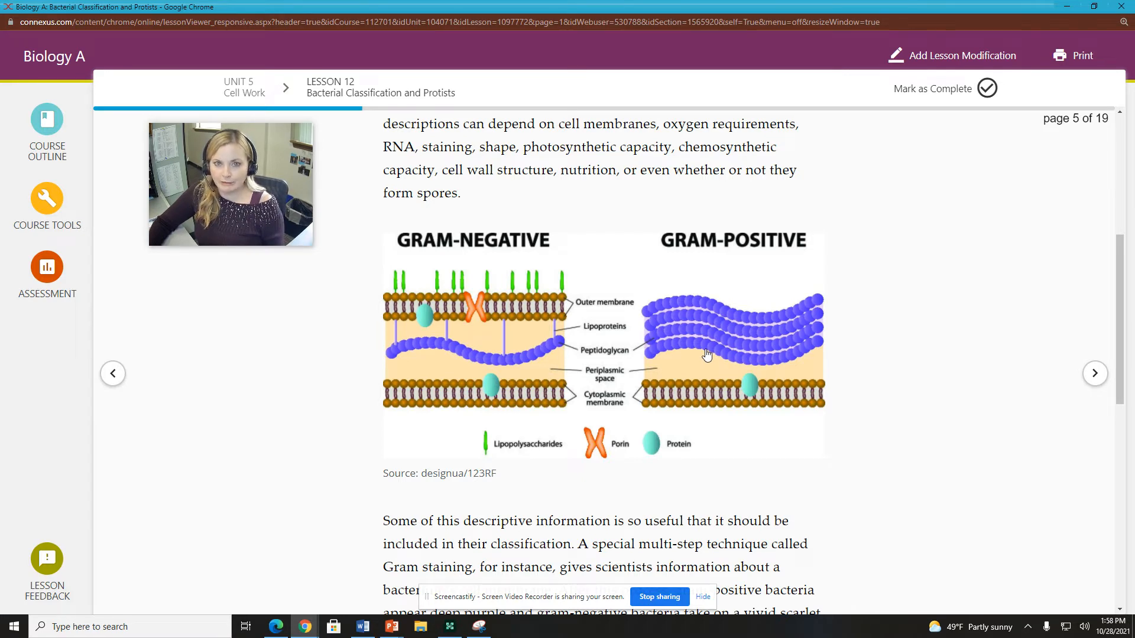
mouse_move(753, 303)
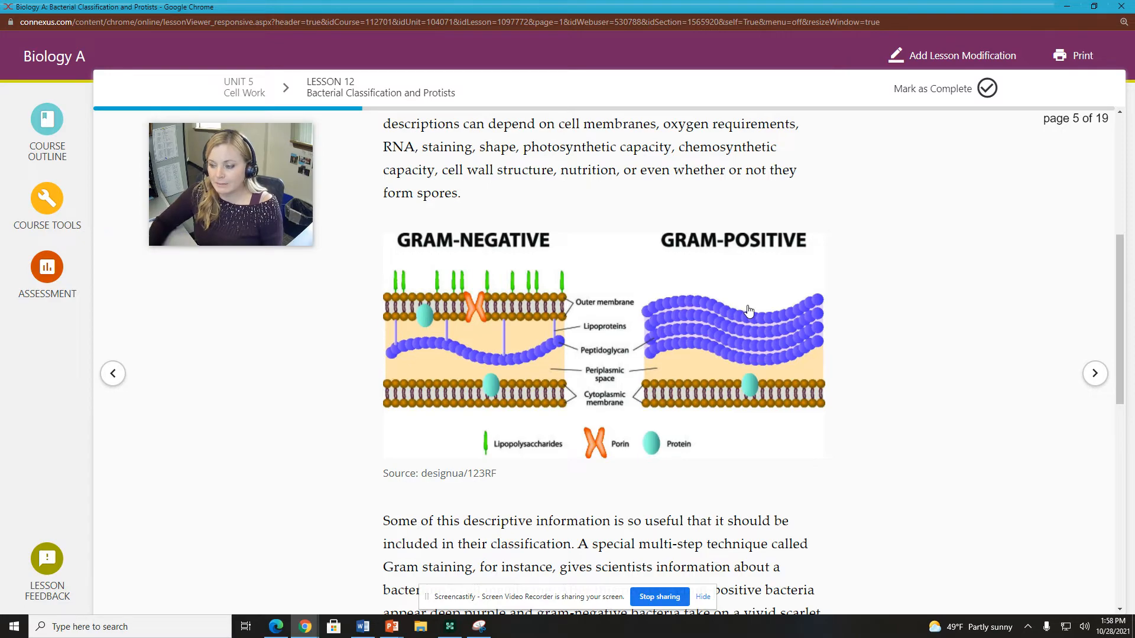
scroll("down", 3)
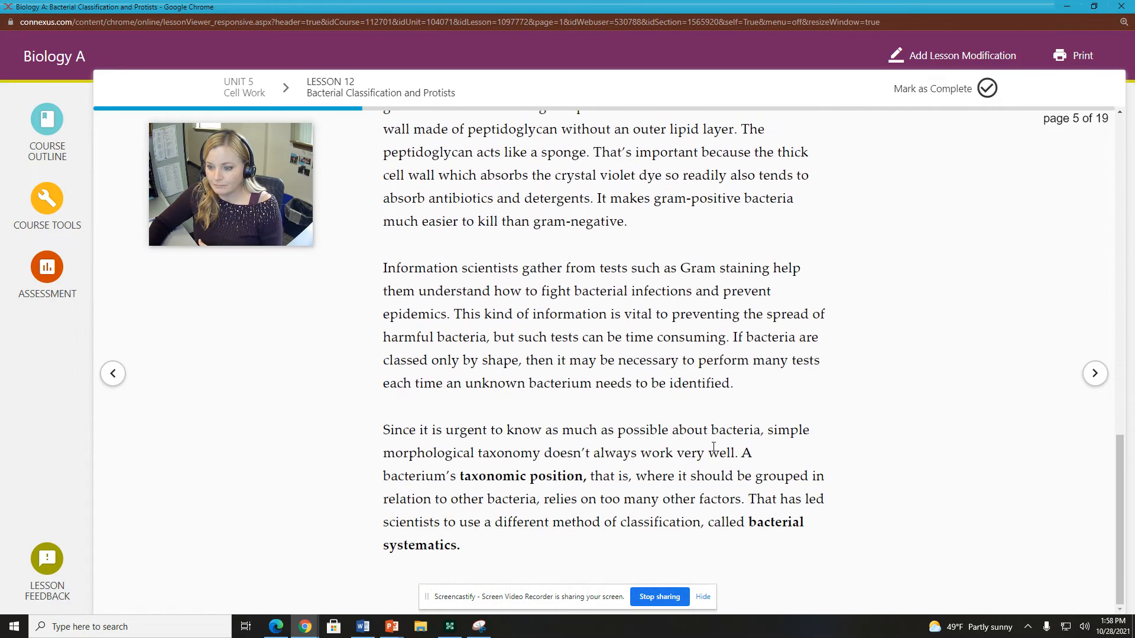
scroll("up", 3)
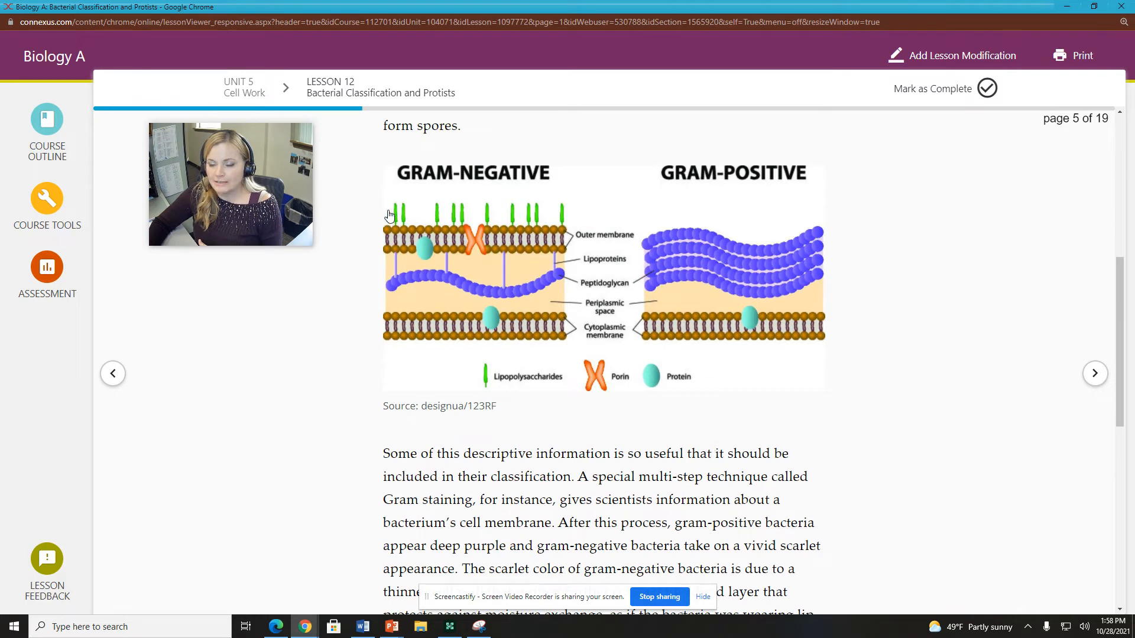
mouse_move(814, 235)
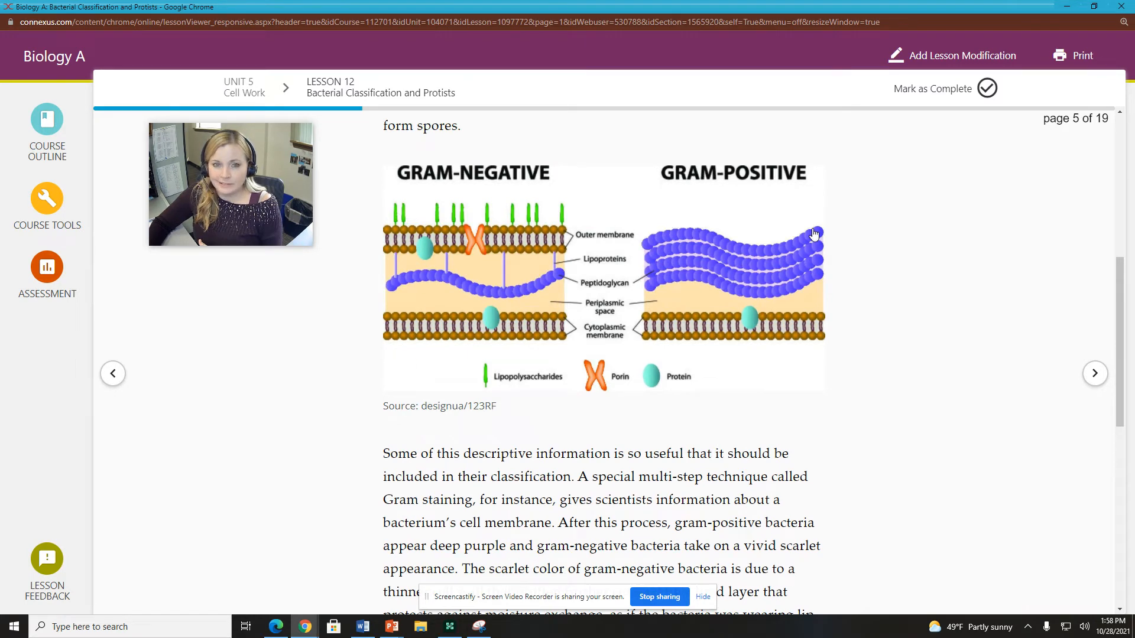
mouse_move(799, 228)
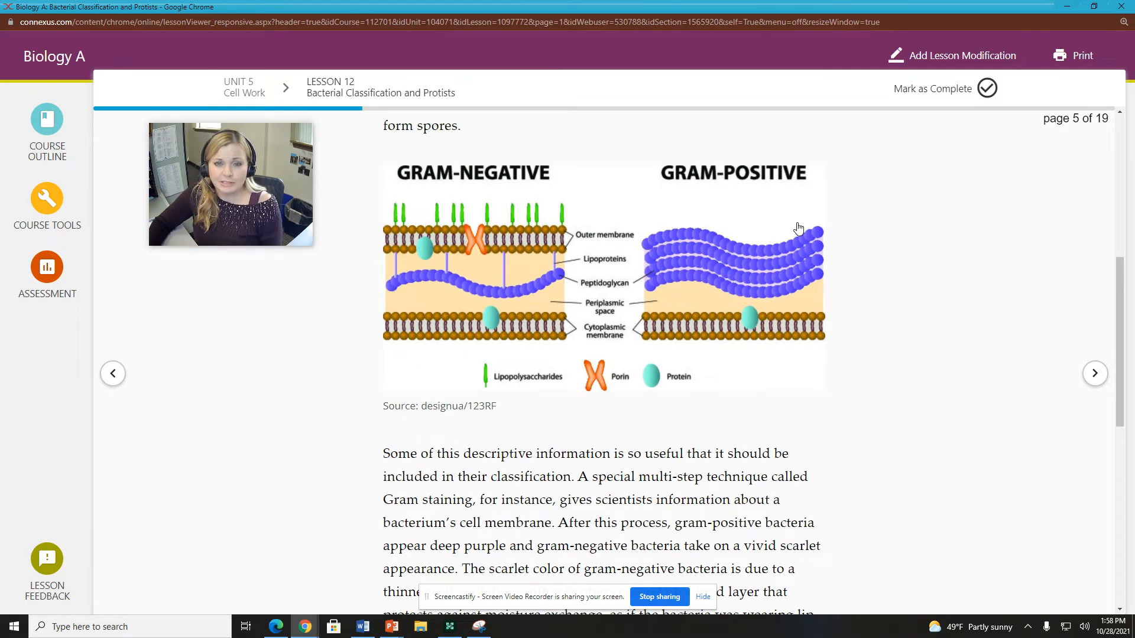
scroll("down", 3)
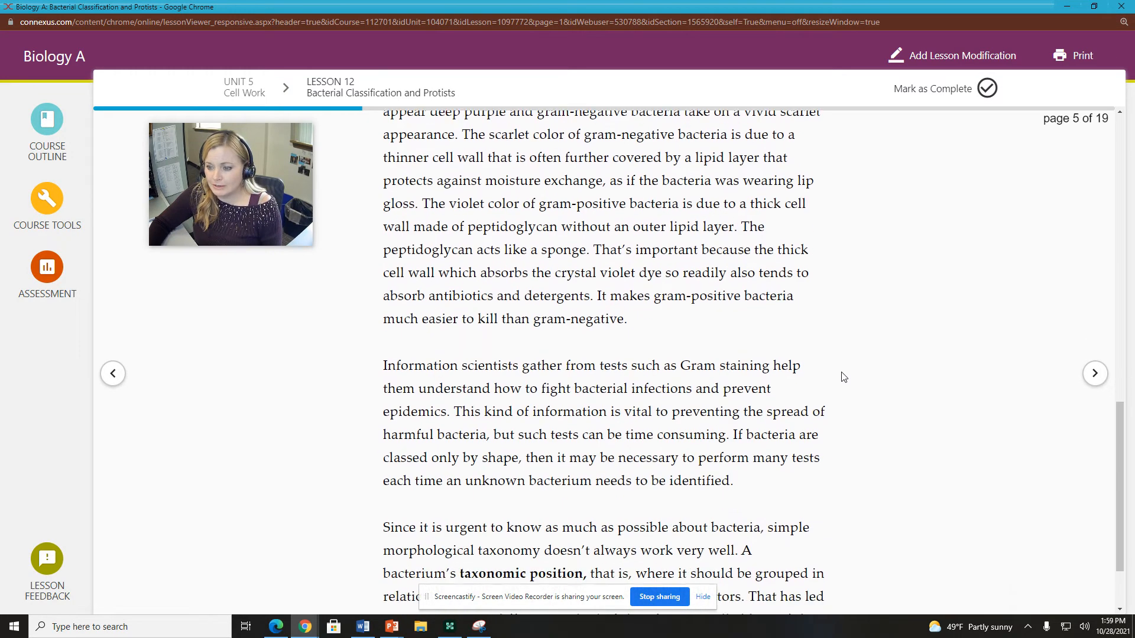
scroll("down", 3)
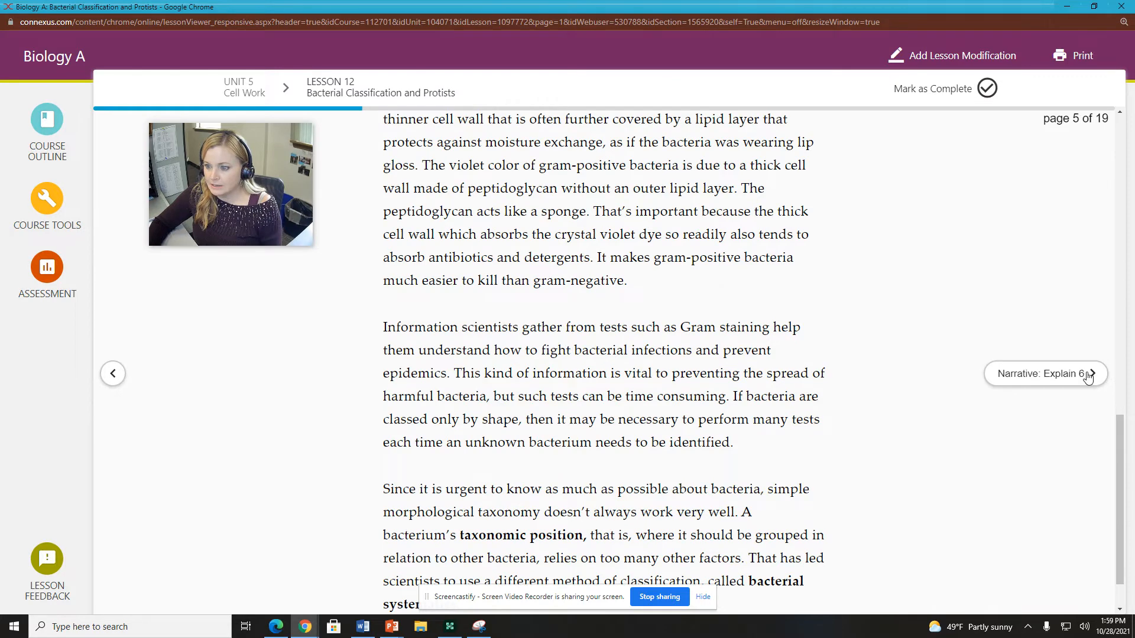
Step: Advance to page 6 on the polyphasic approach and classical and modern systematics
left_click(1091, 374)
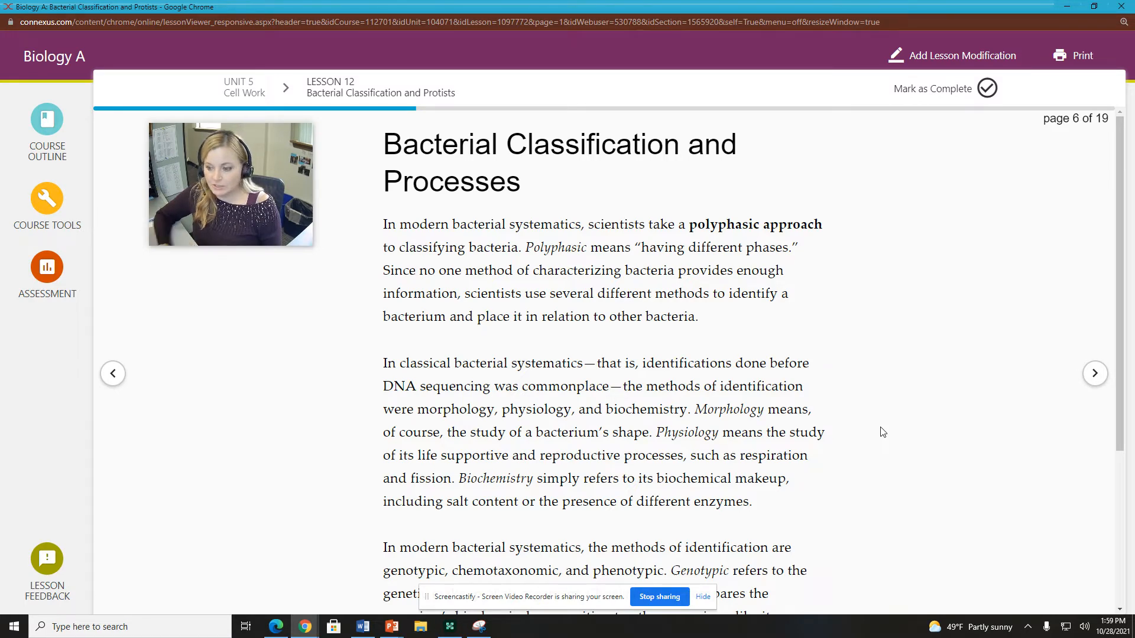
scroll("down", 3)
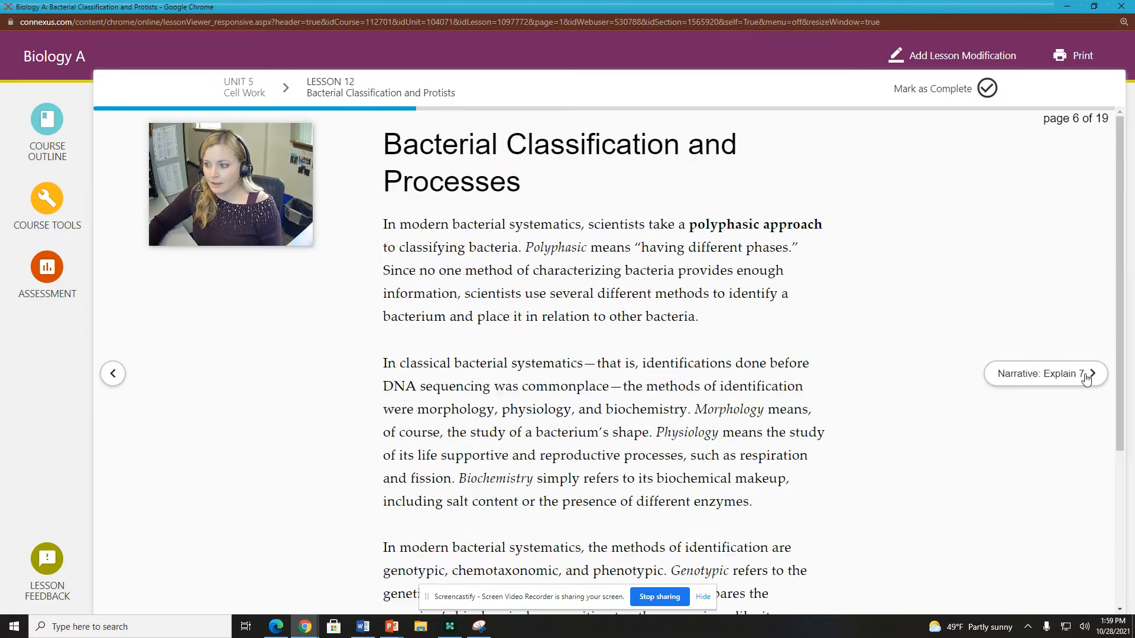
Step: Go to page 7 and read phenotypic tests, agar culturing, hemolysins and fission growth
left_click(1091, 374)
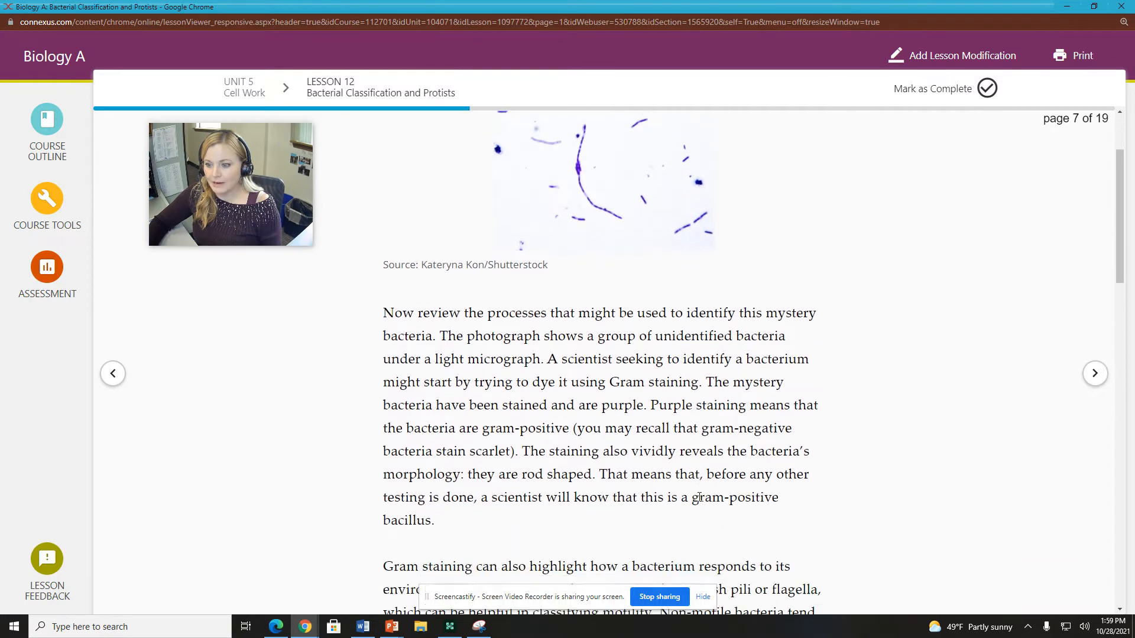
scroll("down", 3)
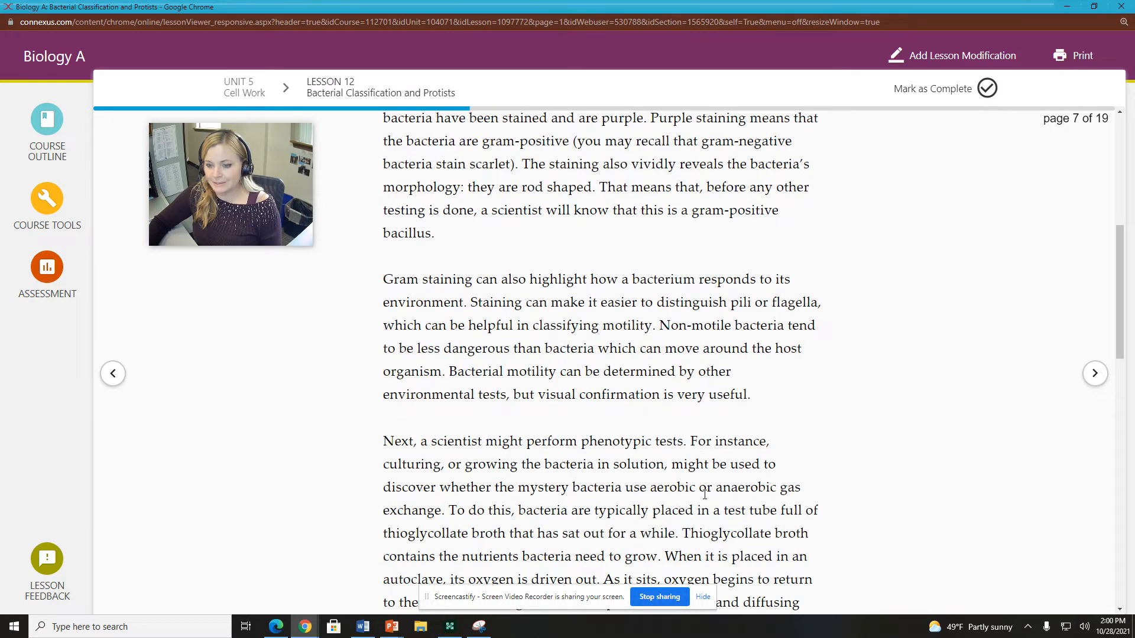
scroll("down", 3)
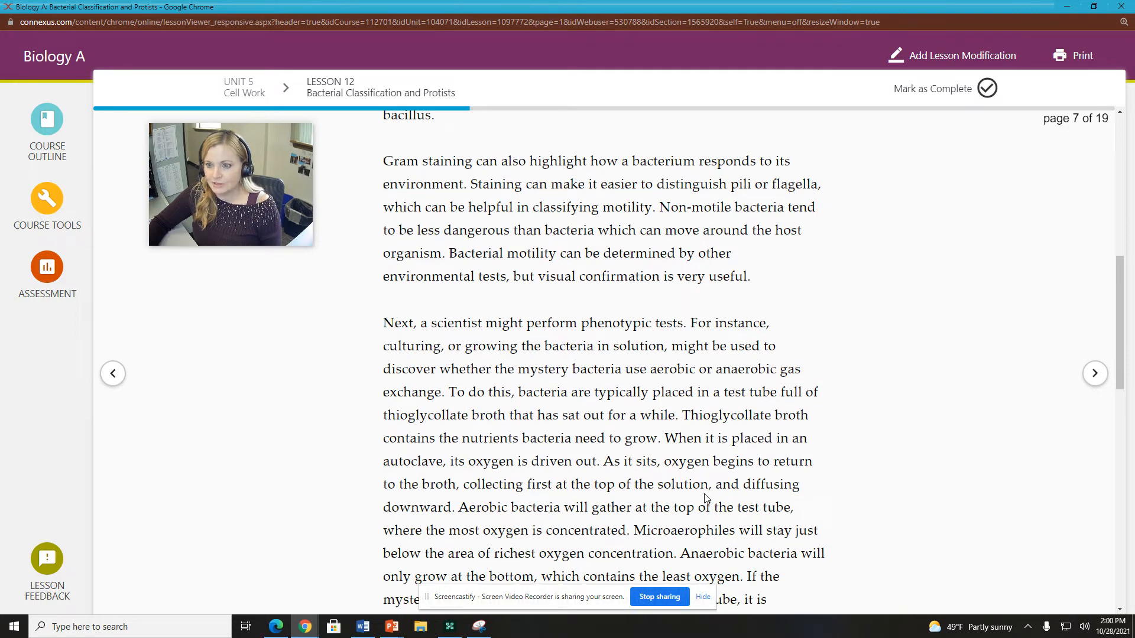
scroll("down", 3)
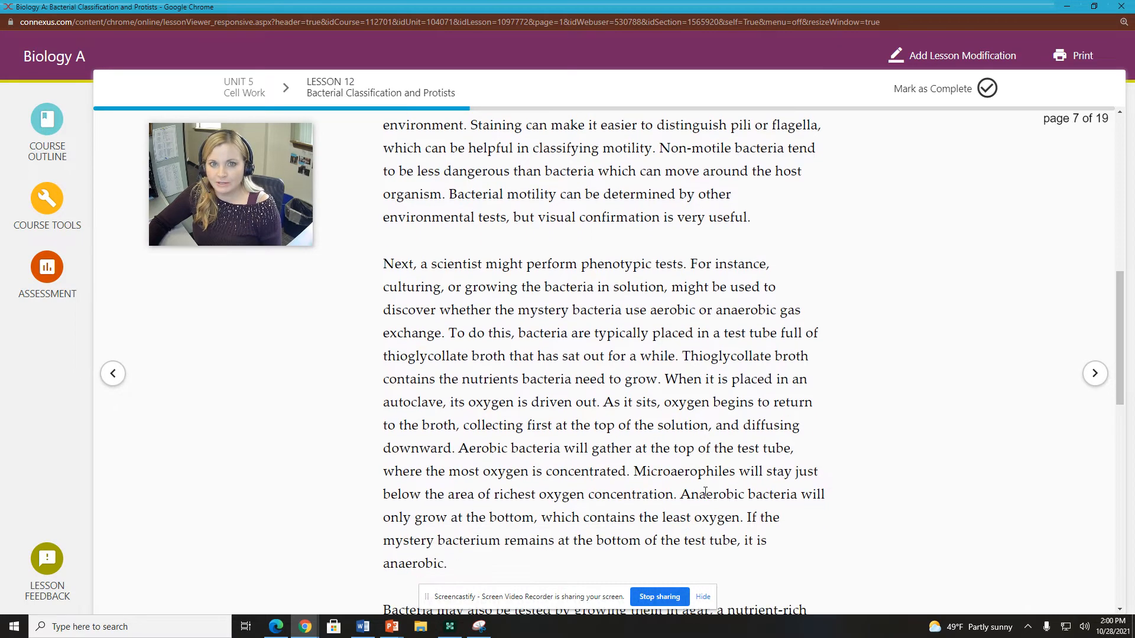
scroll("down", 3)
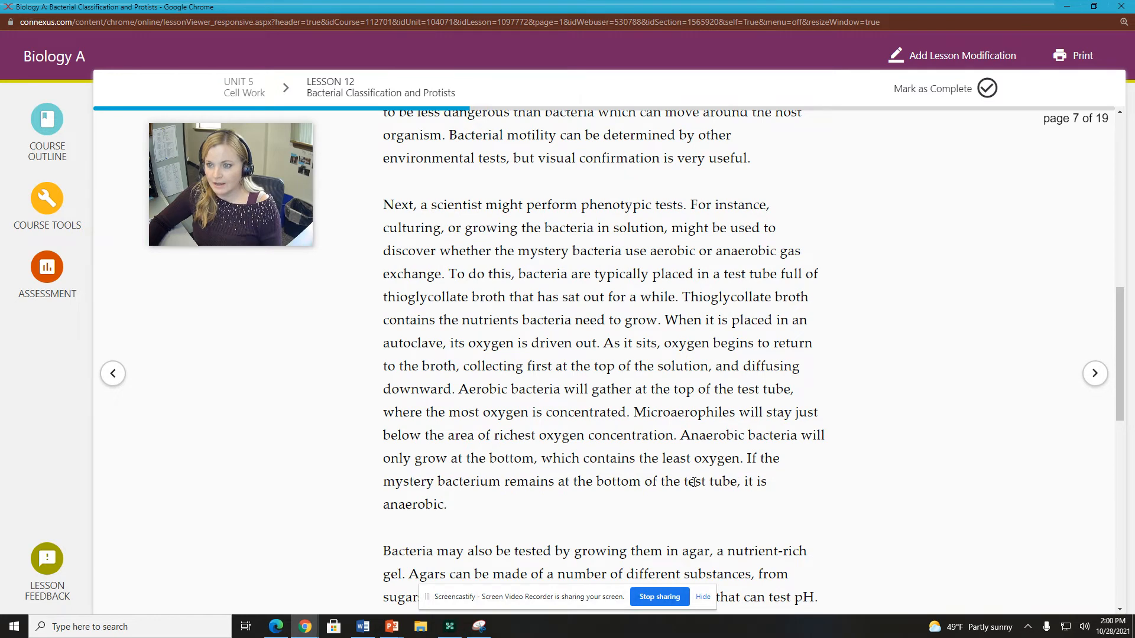
mouse_move(963, 376)
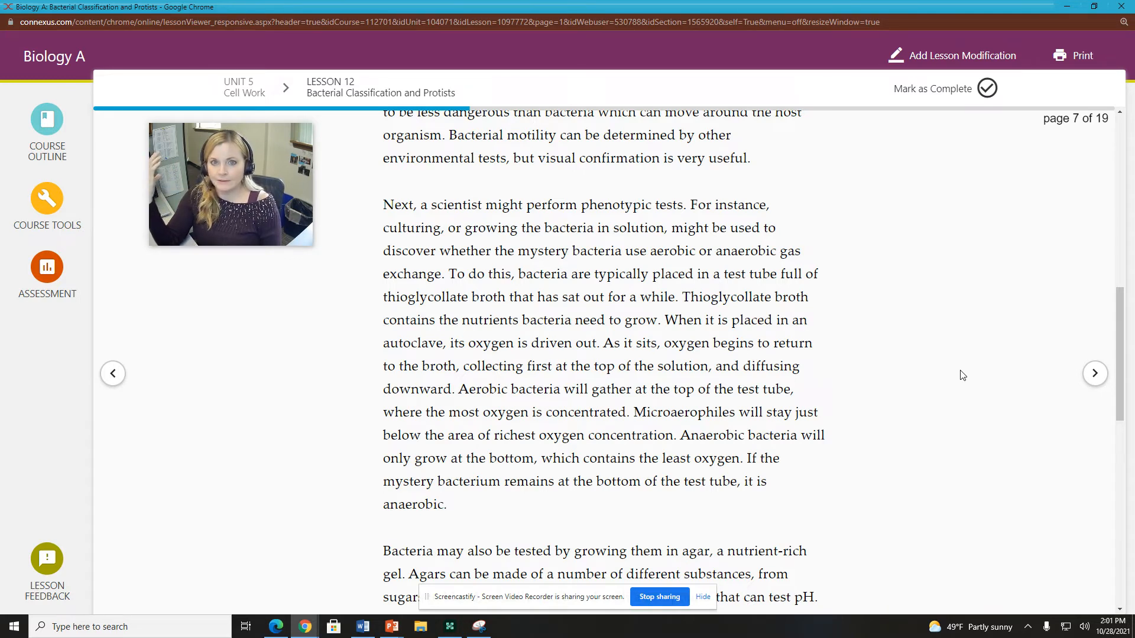
mouse_move(969, 376)
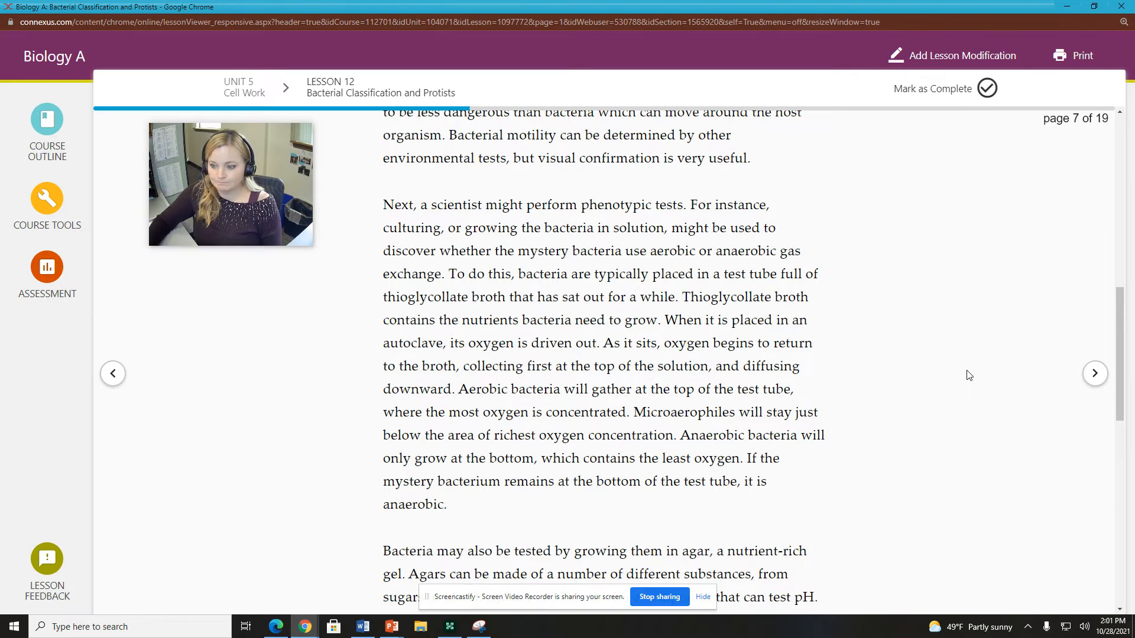
scroll("down", 3)
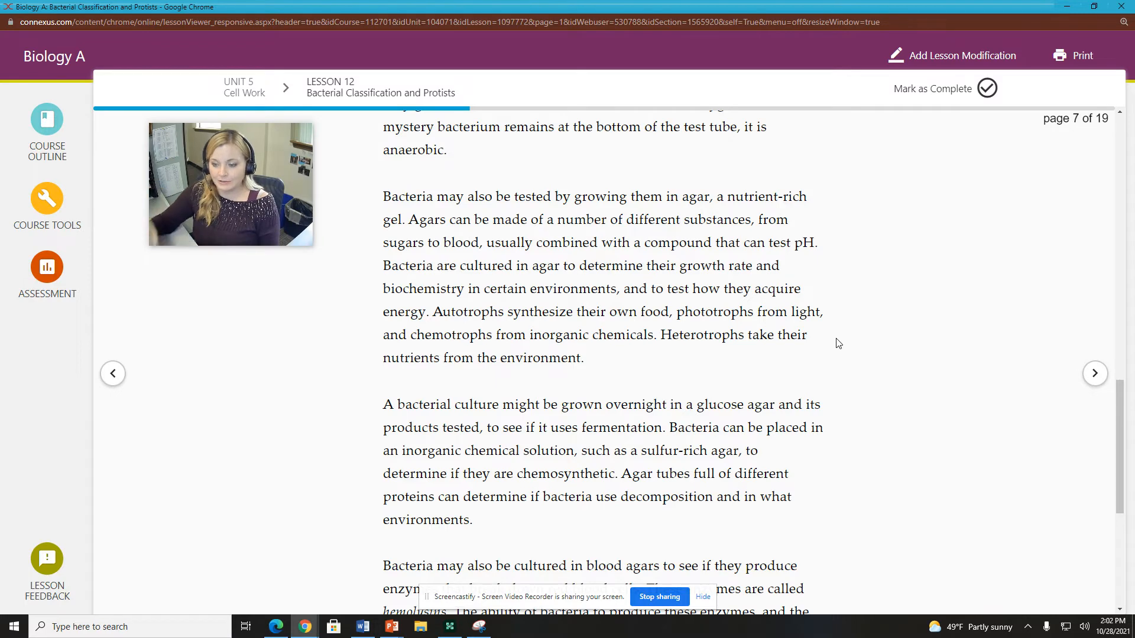
scroll("down", 3)
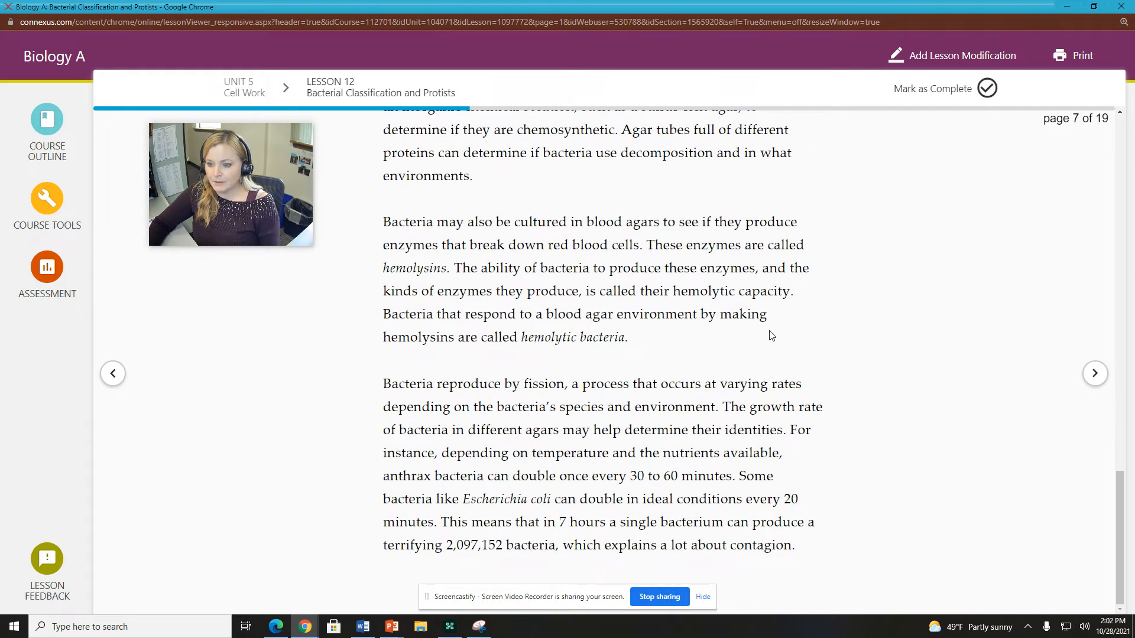
Step: Reach page 8 on endospores, then switch to the bacteria and viruses slides, Cellular Walls
left_click(1095, 373)
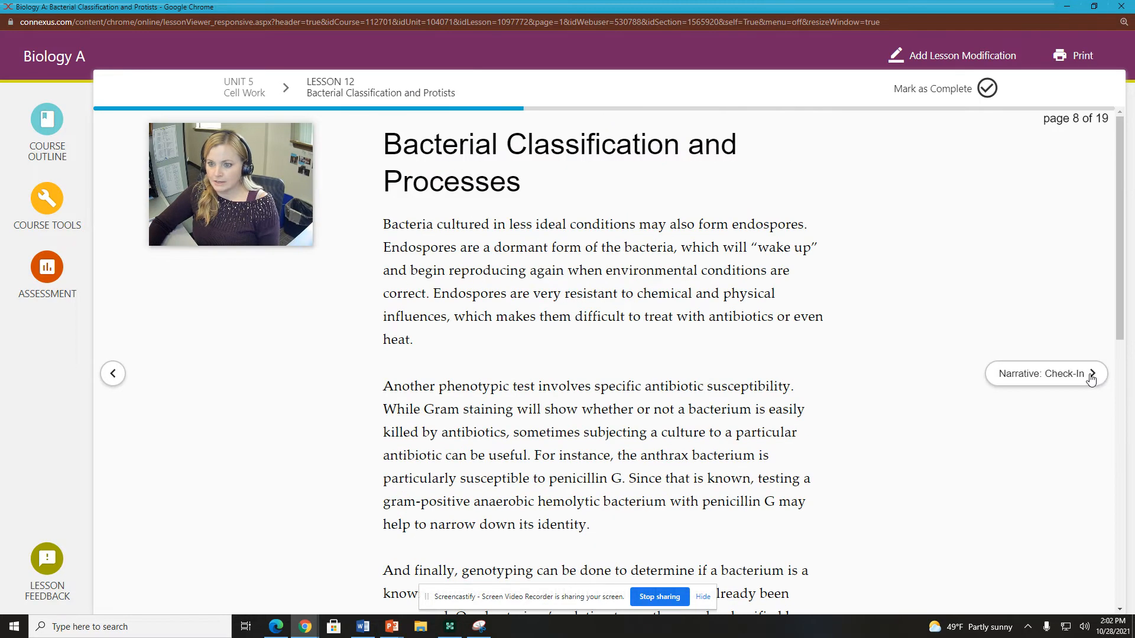
left_click(1091, 375)
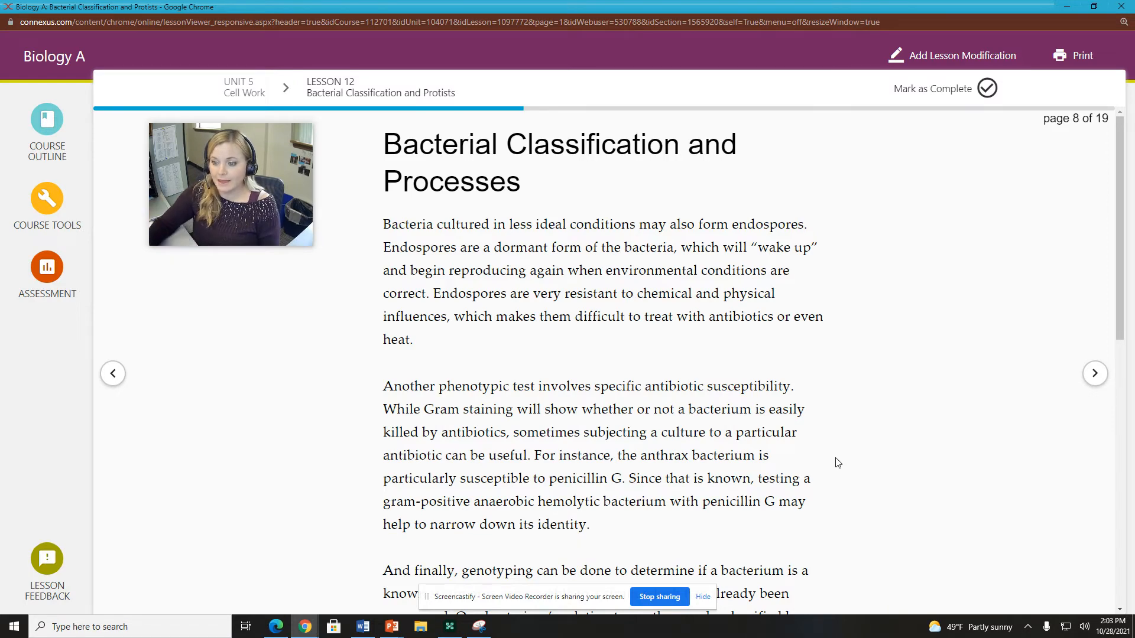
scroll("down", 3)
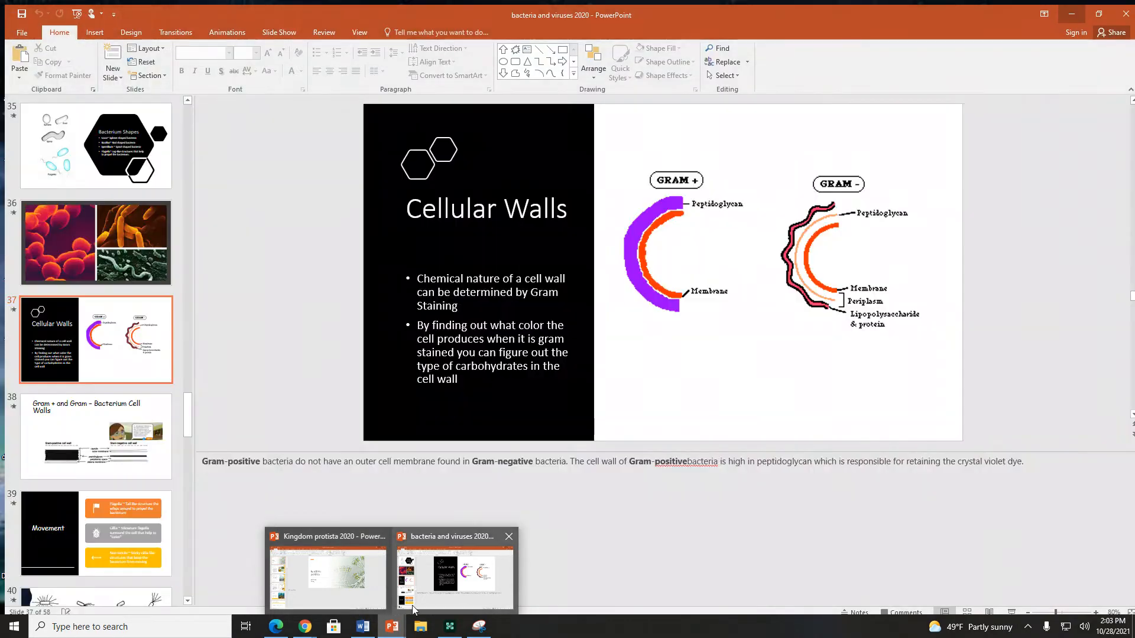
Step: From the Kingdom protista window, open the Bacterial Classification presentation
left_click(327, 578)
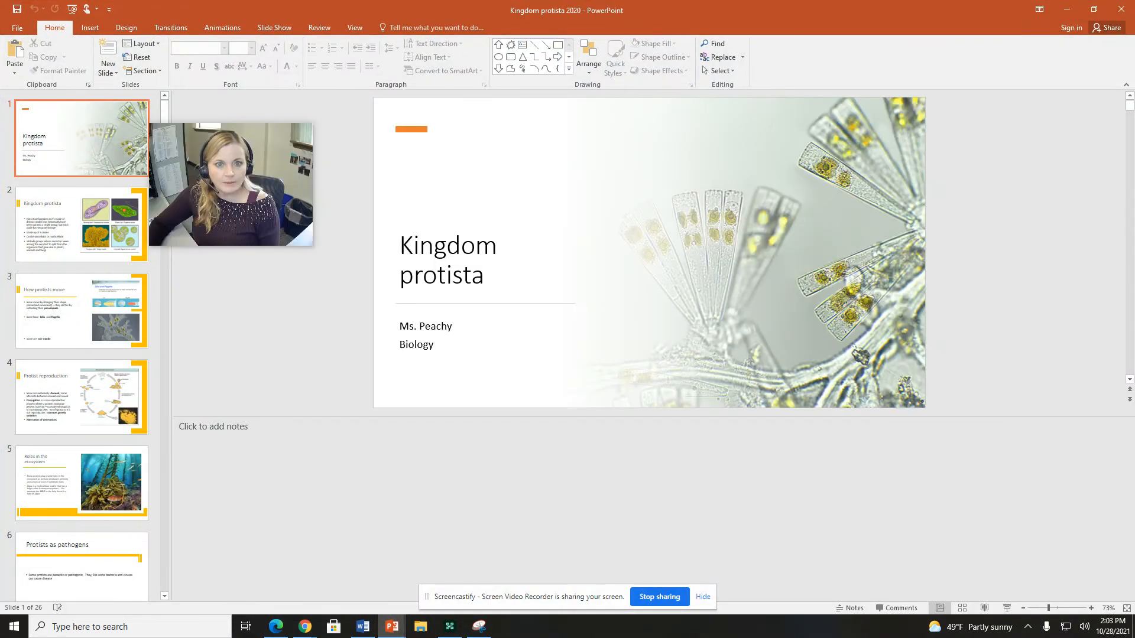
left_click(20, 27)
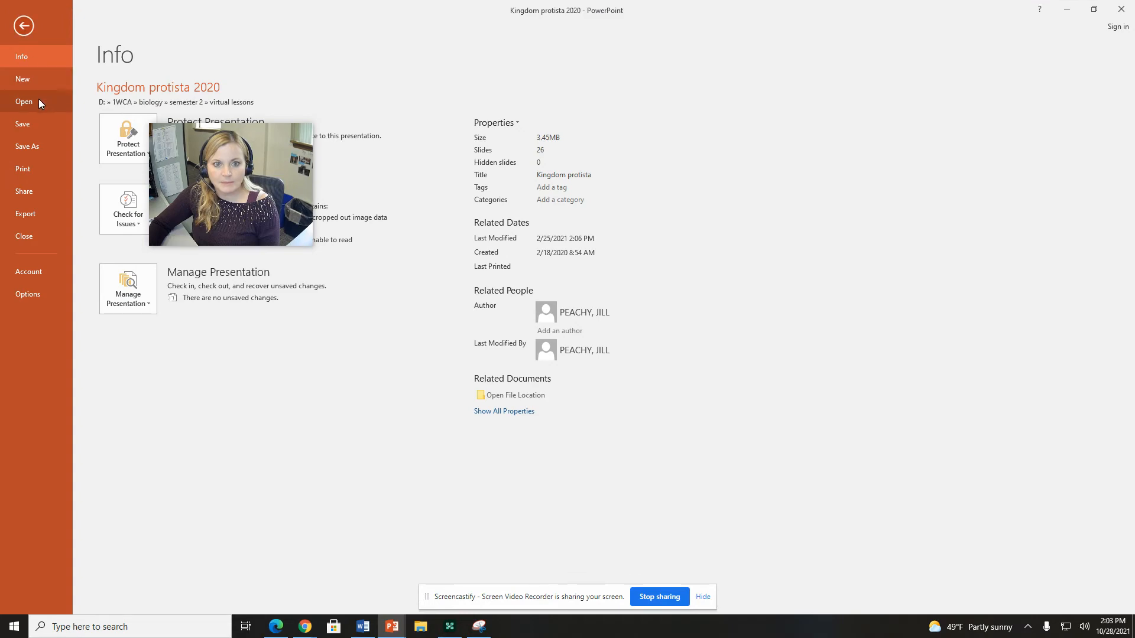
left_click(24, 26)
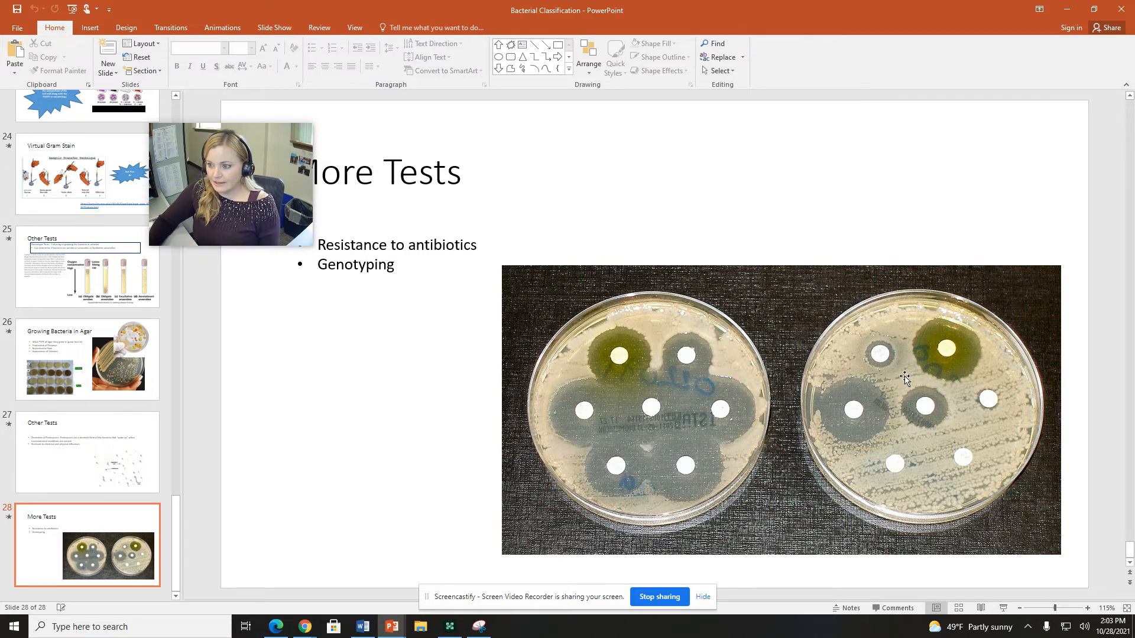
mouse_move(987, 475)
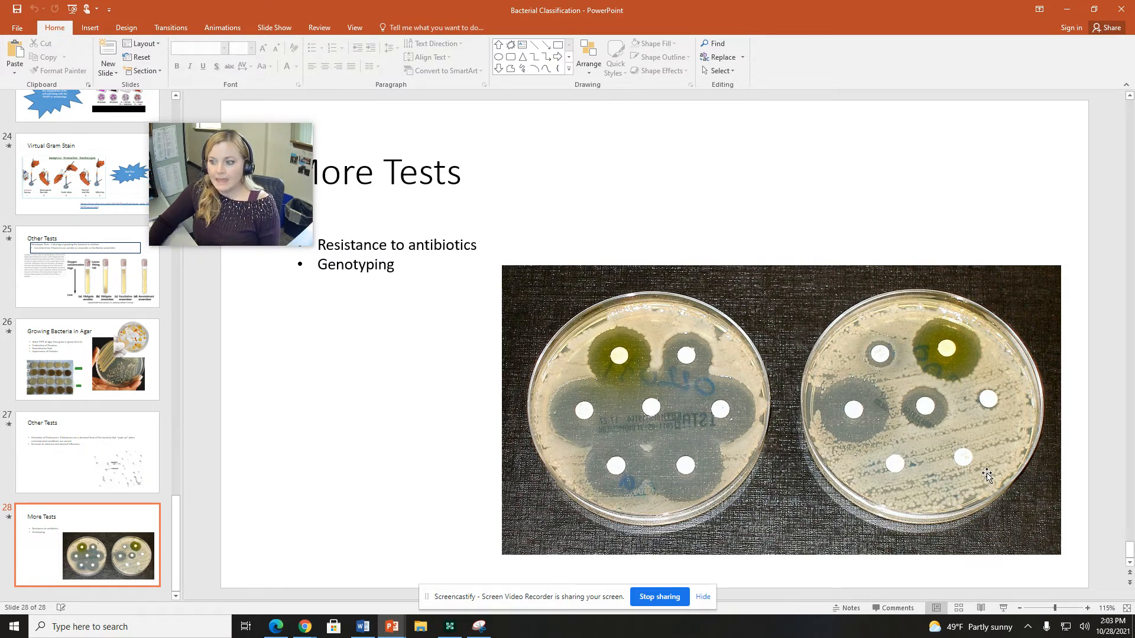
mouse_move(929, 452)
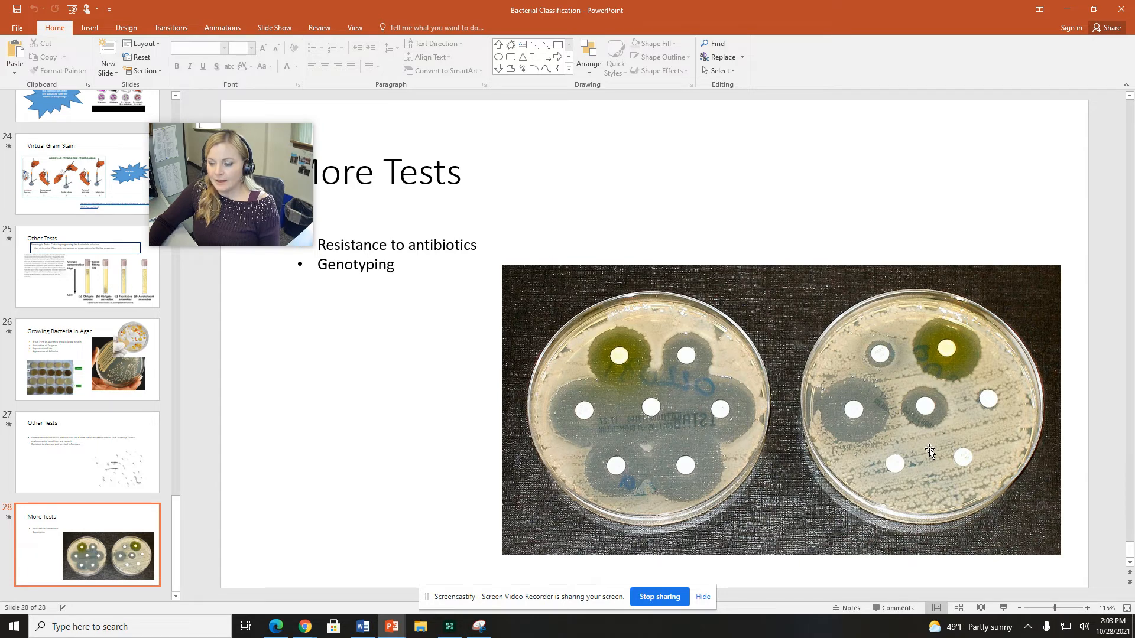
mouse_move(878, 423)
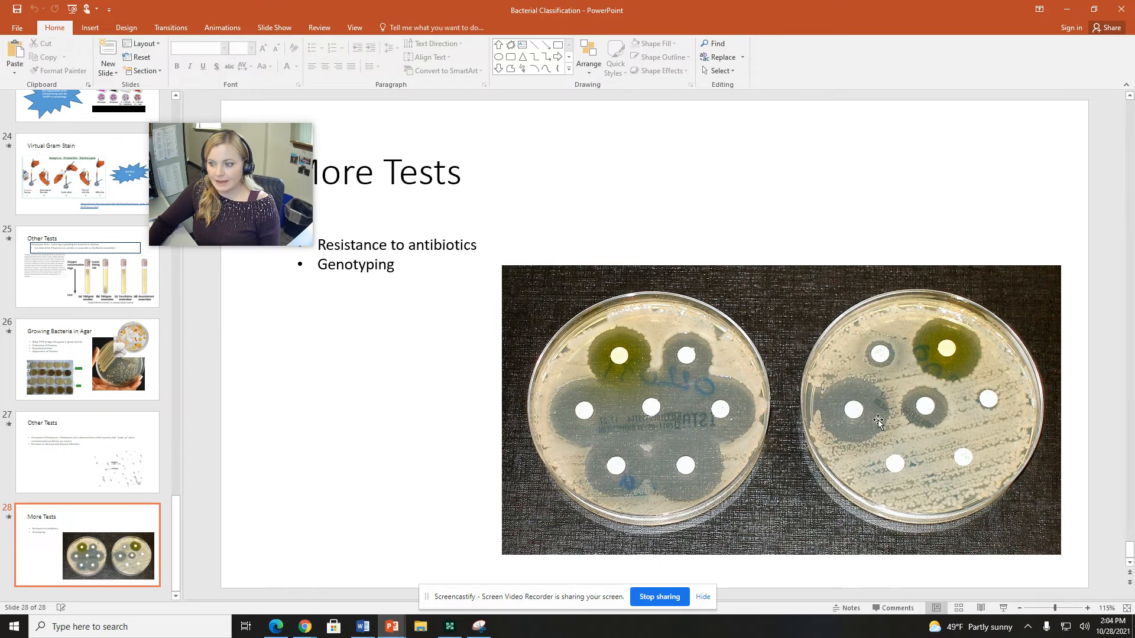
mouse_move(839, 397)
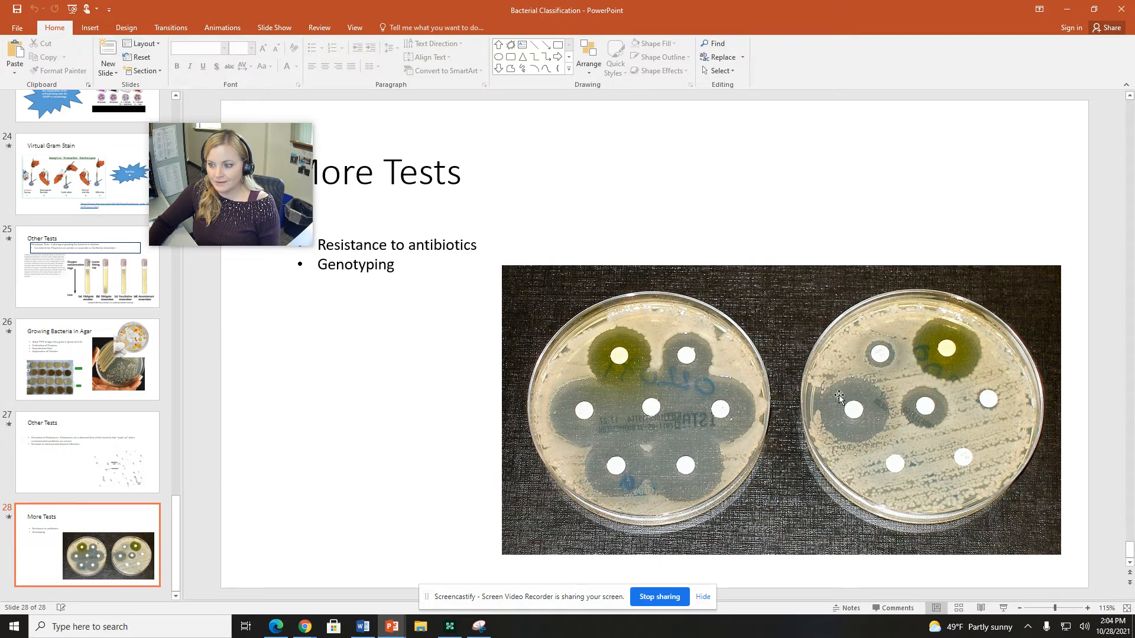
mouse_move(853, 420)
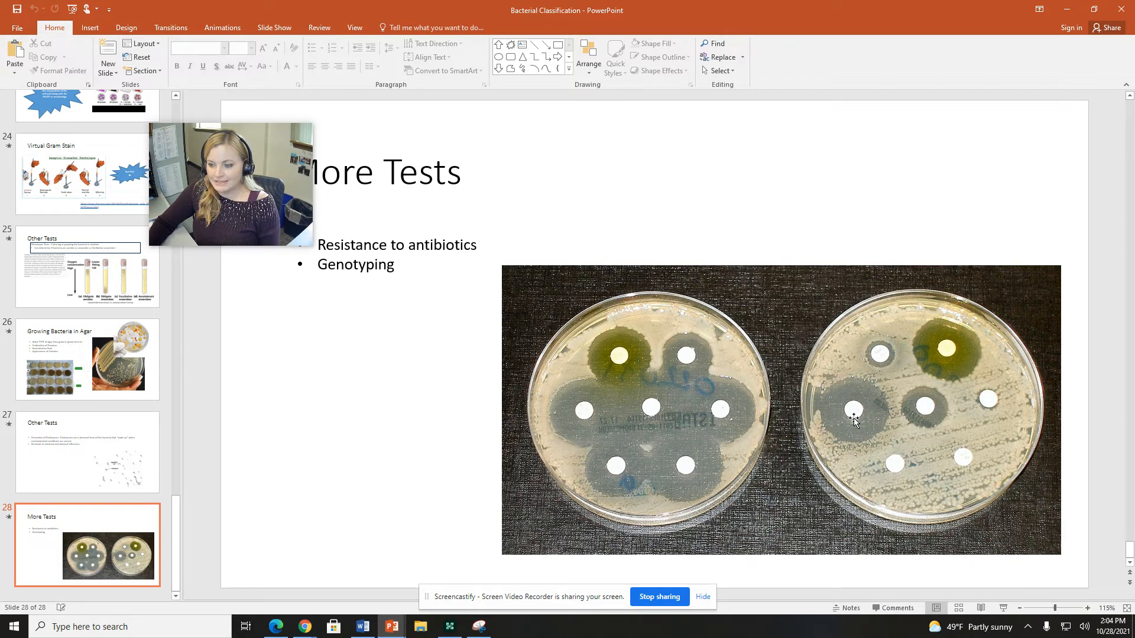
mouse_move(882, 414)
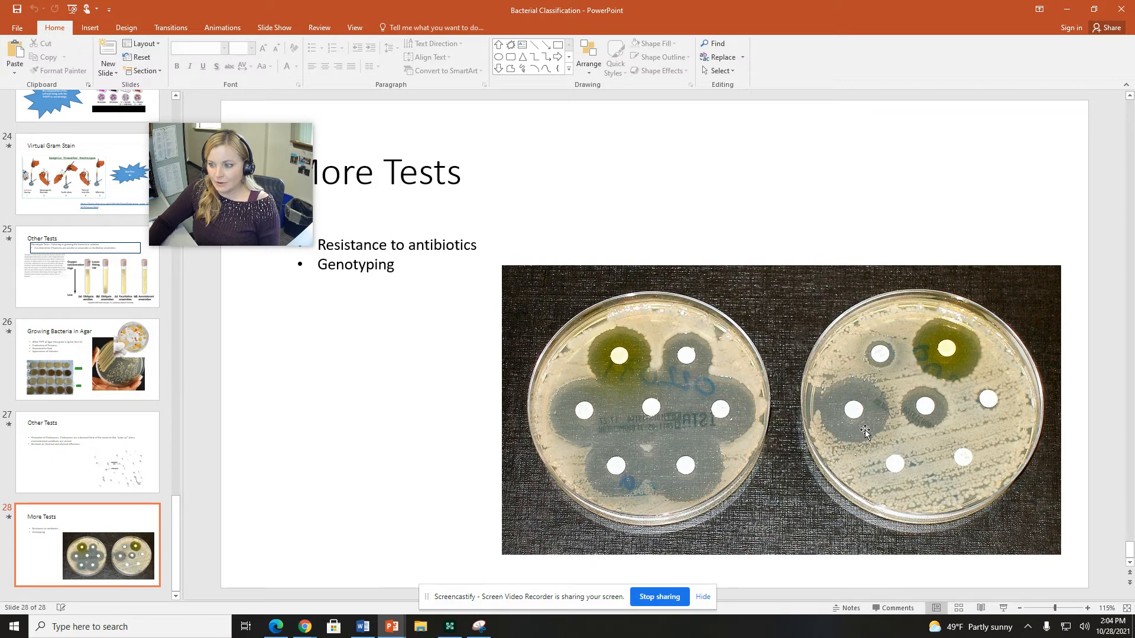
mouse_move(845, 425)
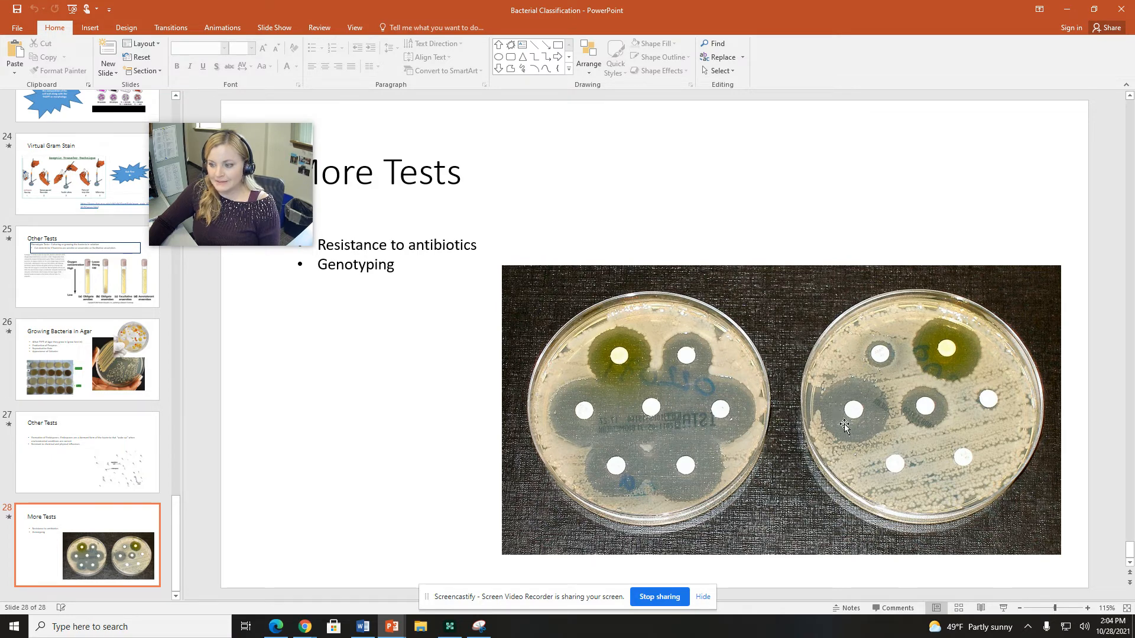
mouse_move(849, 437)
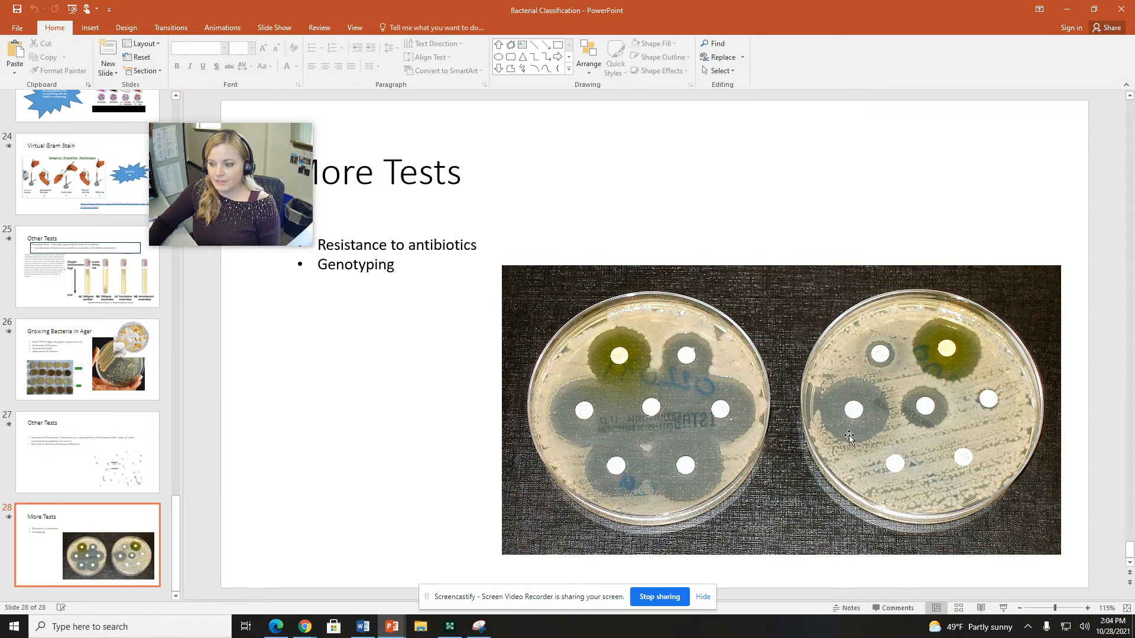
mouse_move(856, 417)
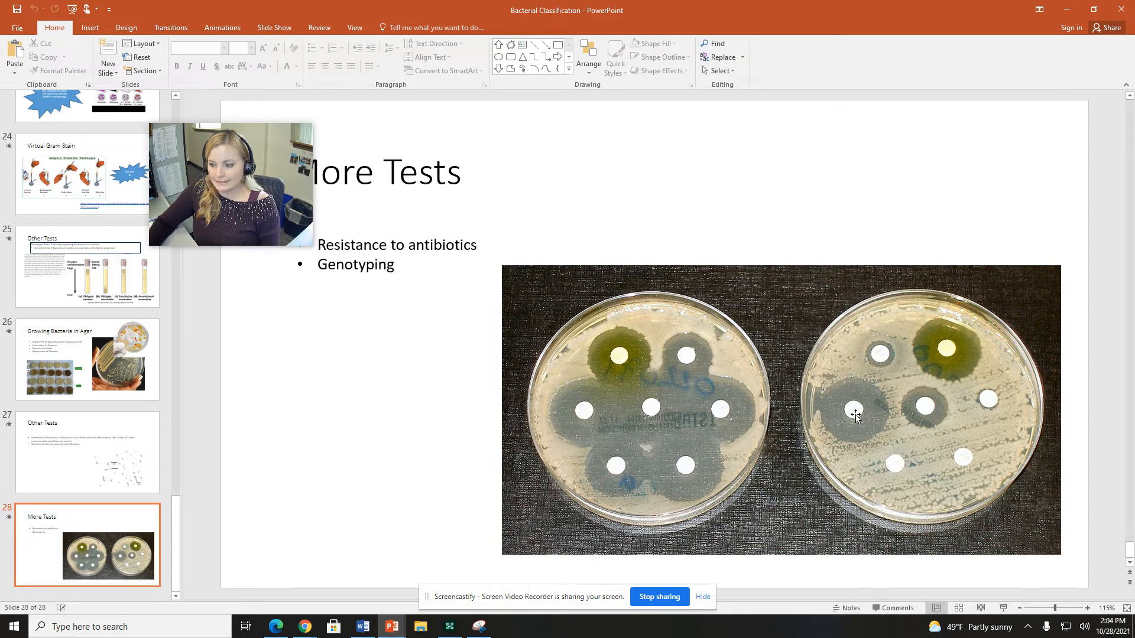
mouse_move(853, 412)
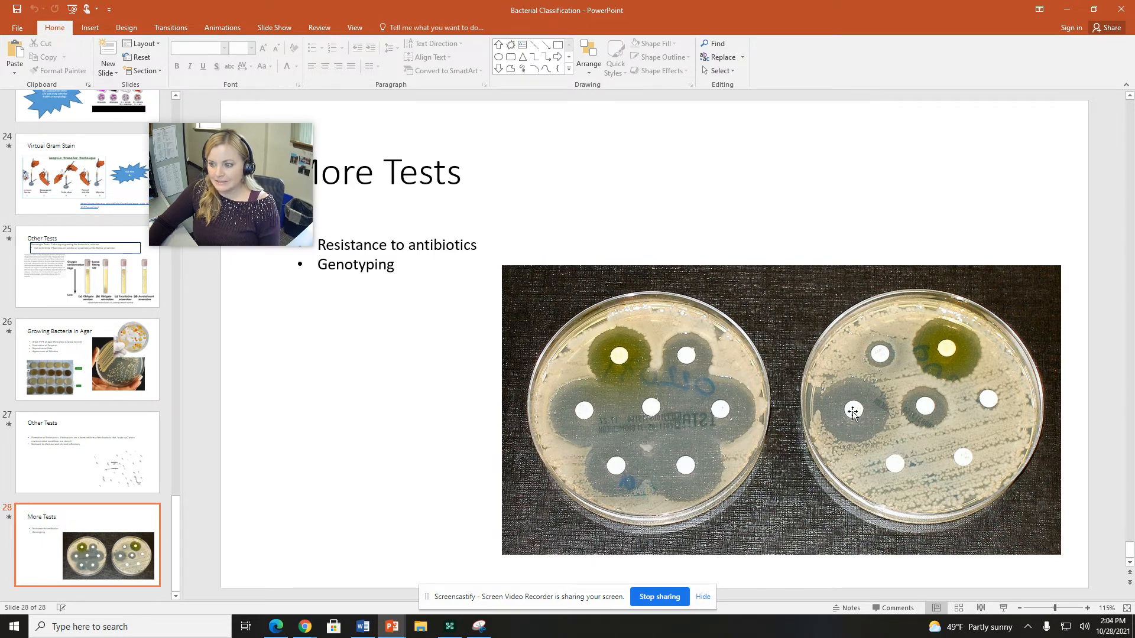
mouse_move(840, 414)
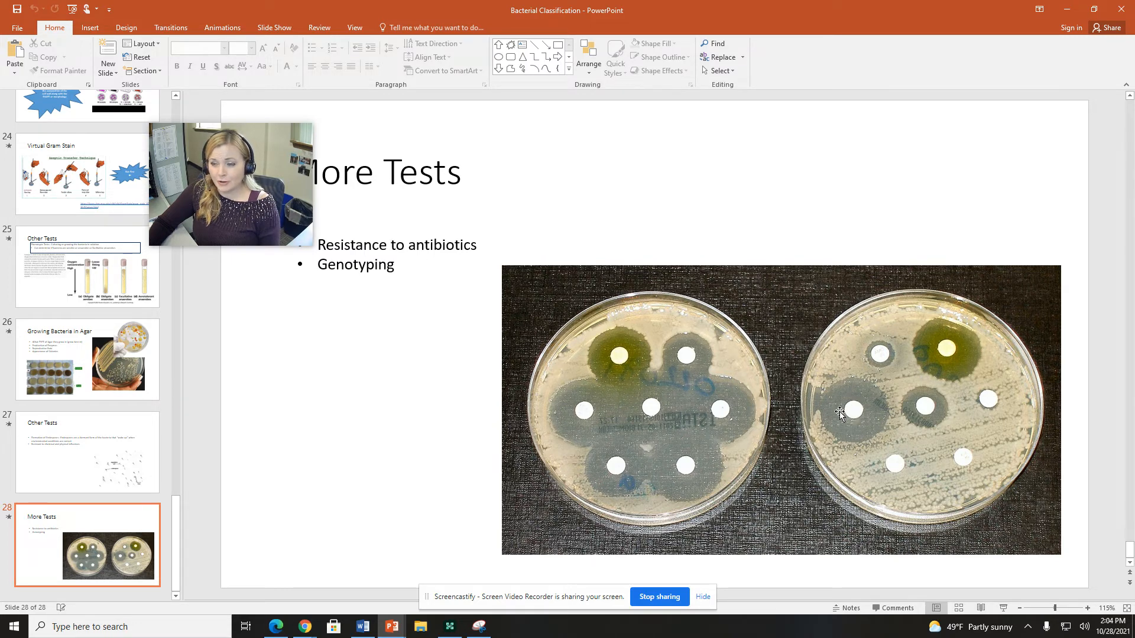
mouse_move(862, 427)
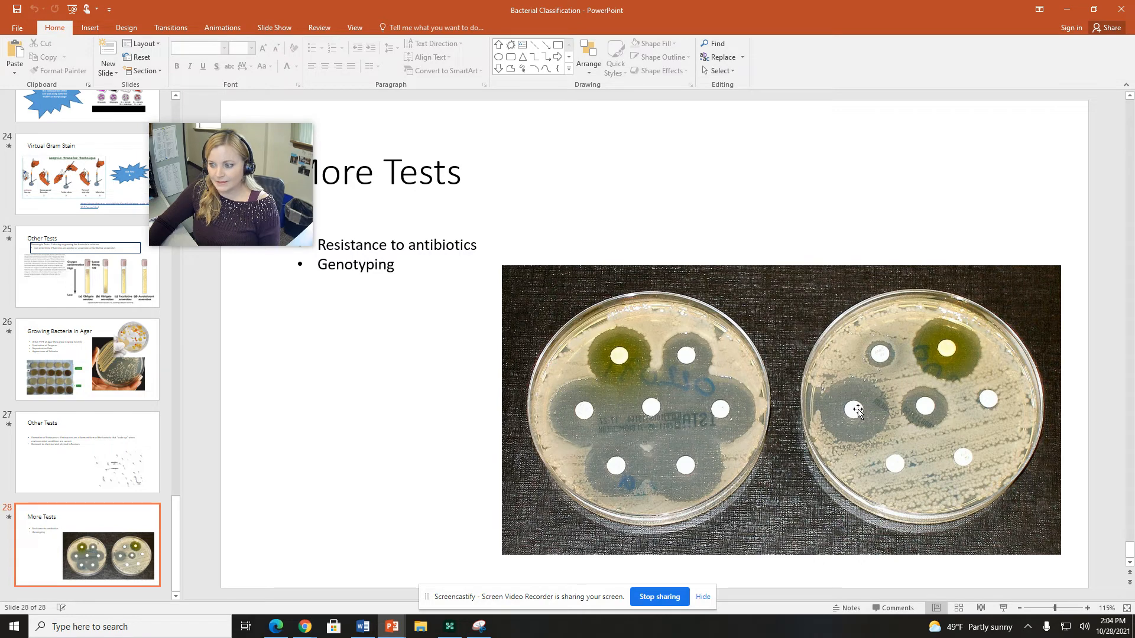
mouse_move(928, 408)
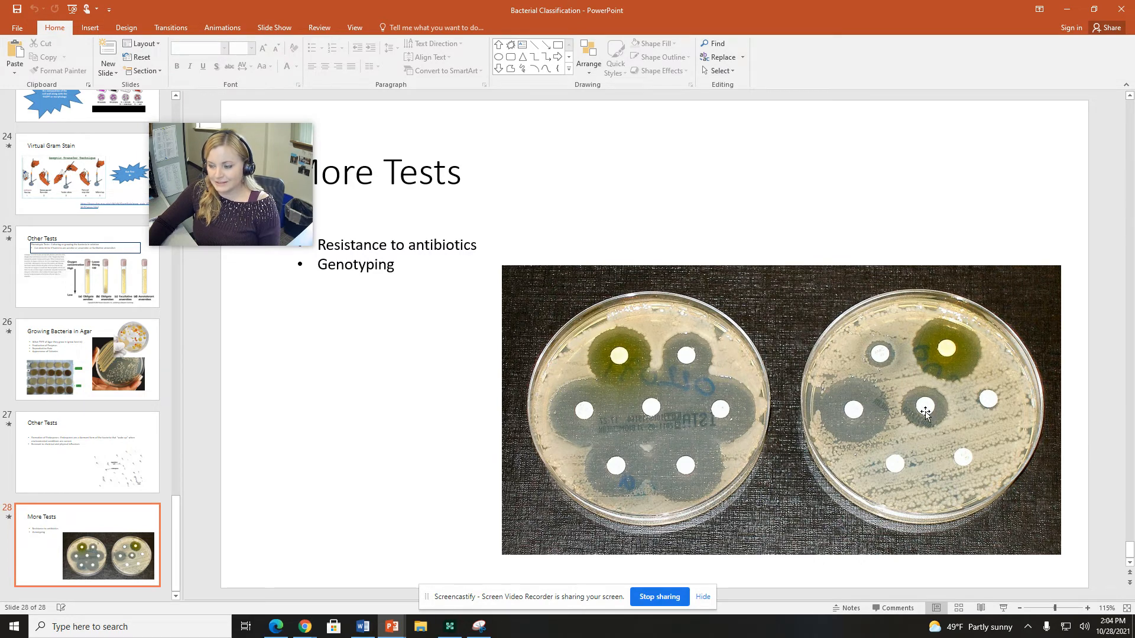
mouse_move(894, 481)
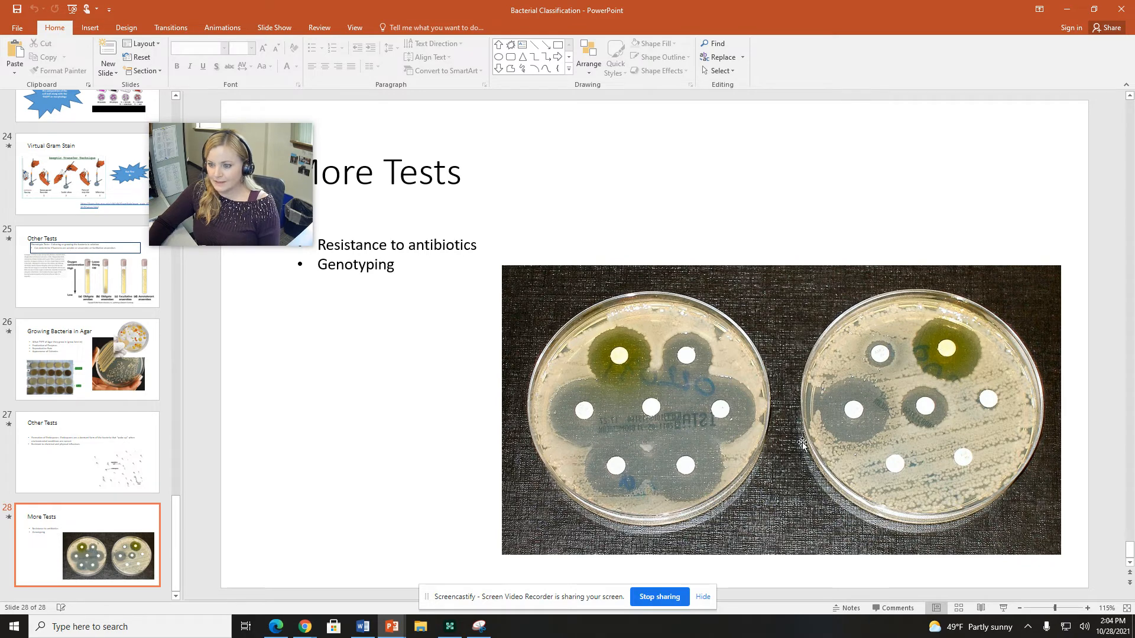
mouse_move(927, 349)
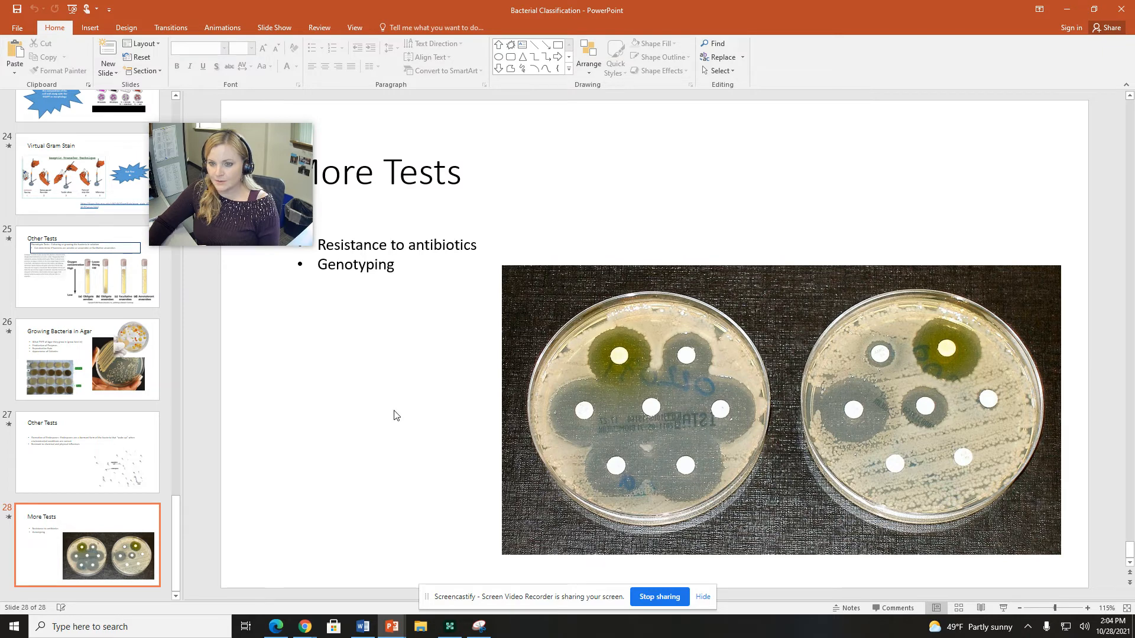
mouse_move(952, 362)
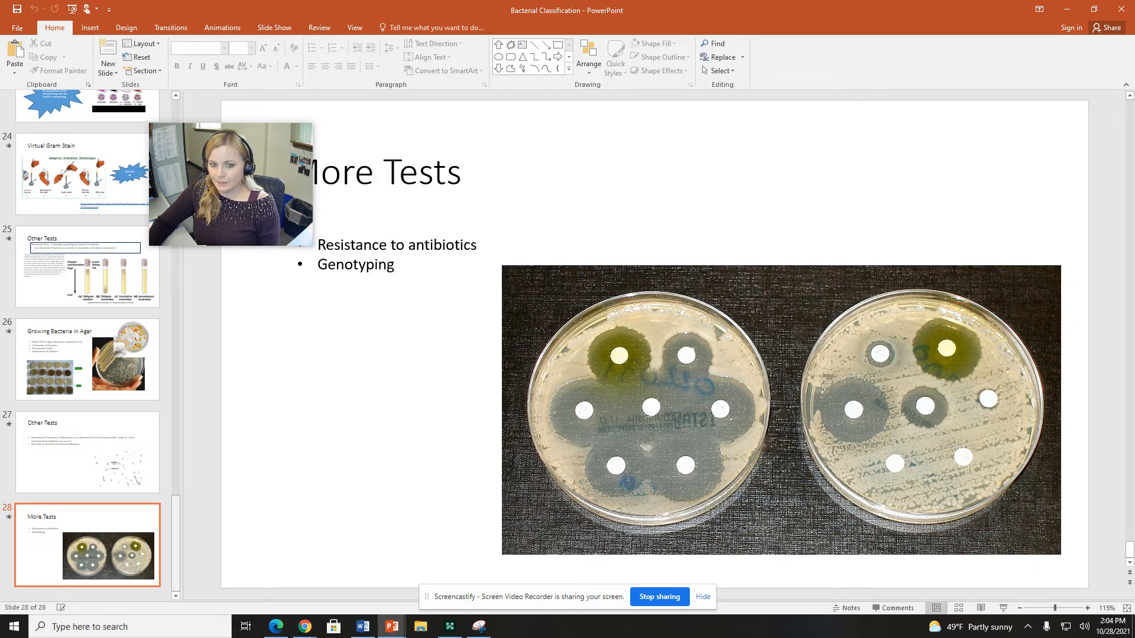
Step: Return to slide 26, Growing Bacteria in Agar, comparing S. aureus and E. coli
left_click(87, 360)
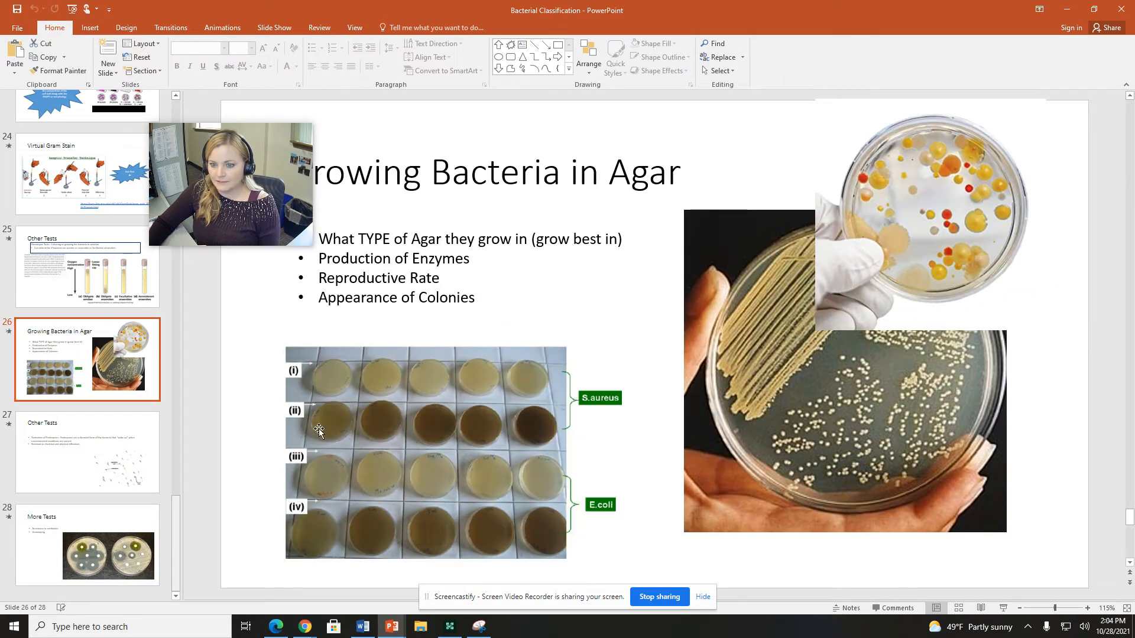
mouse_move(358, 443)
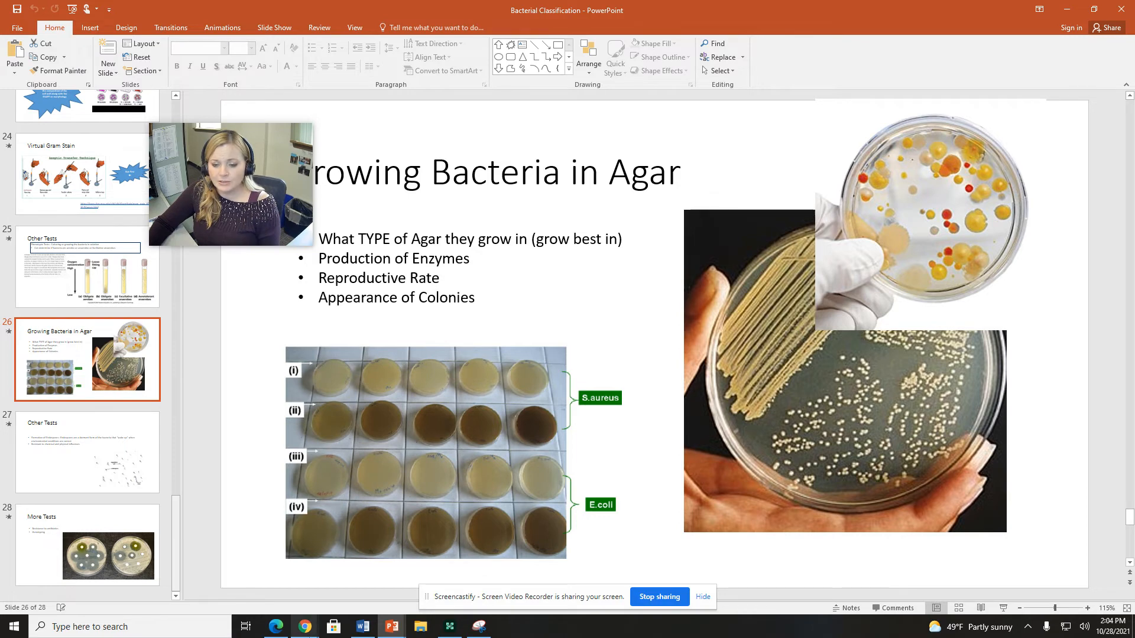
mouse_move(276, 627)
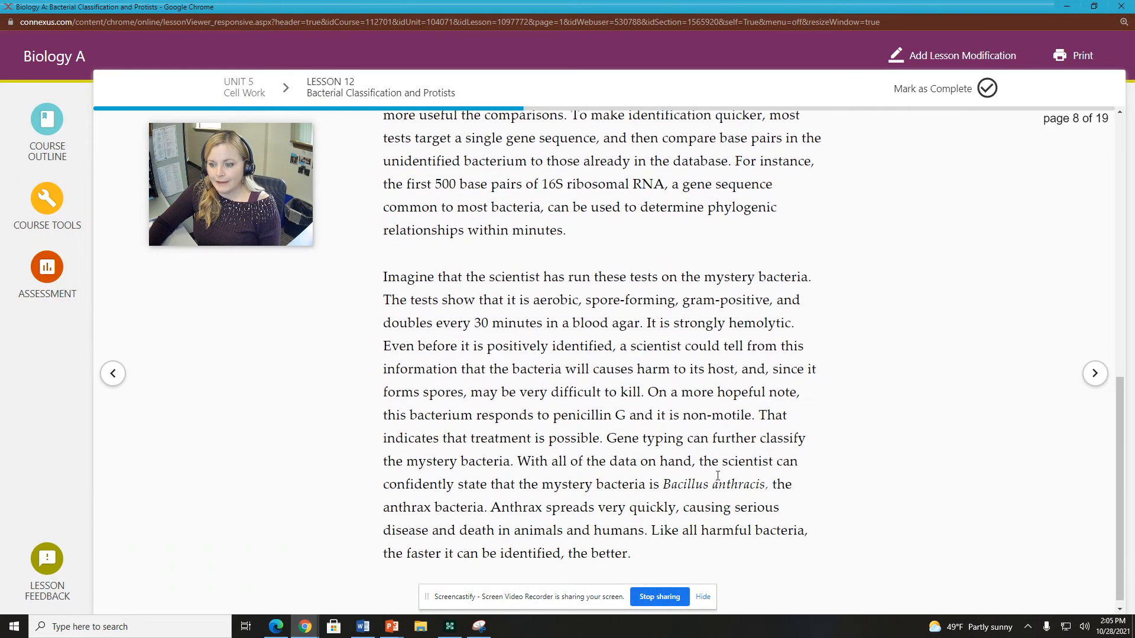
Step: Reread page 8's genotyping passage, then move ahead to page 11 on protist grouping
left_click(1095, 373)
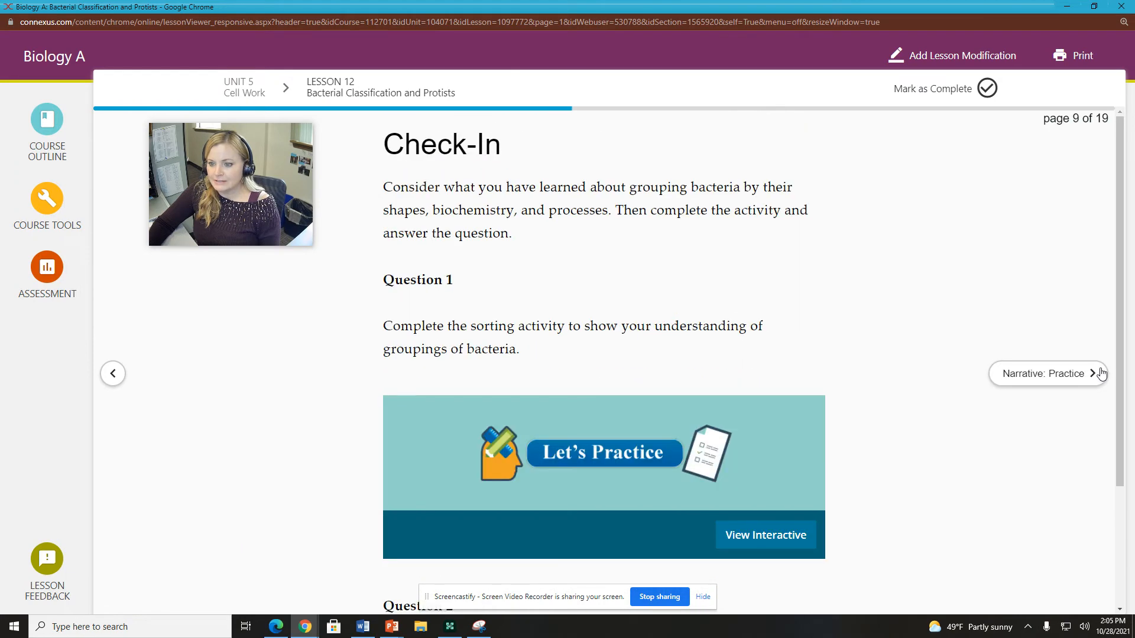
left_click(113, 374)
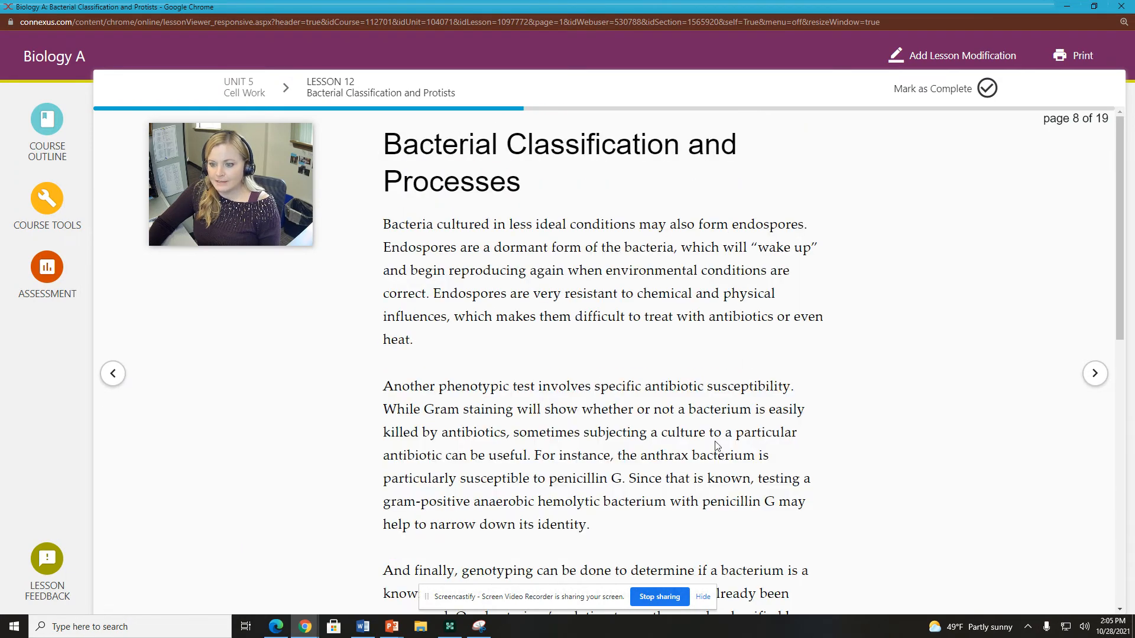
scroll("down", 3)
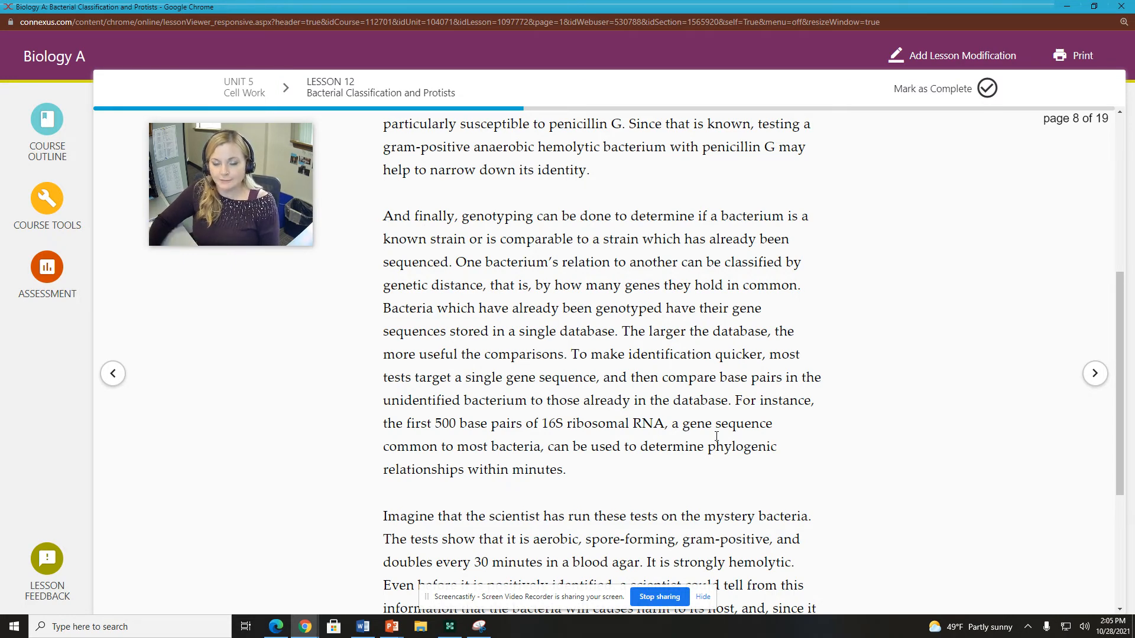
mouse_move(663, 406)
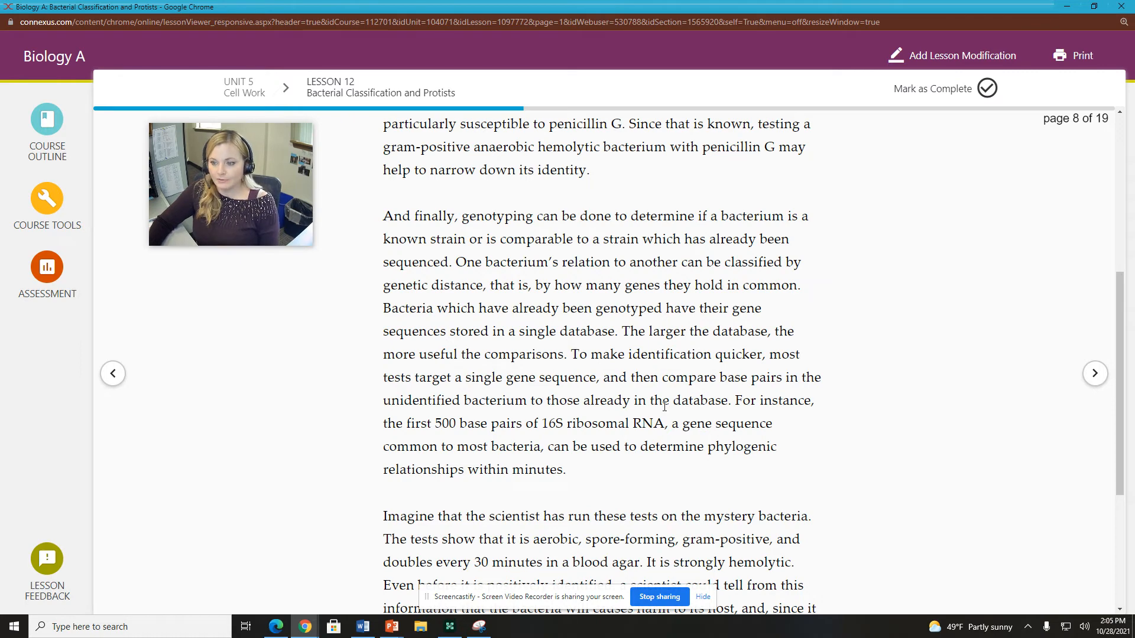
left_click(1095, 374)
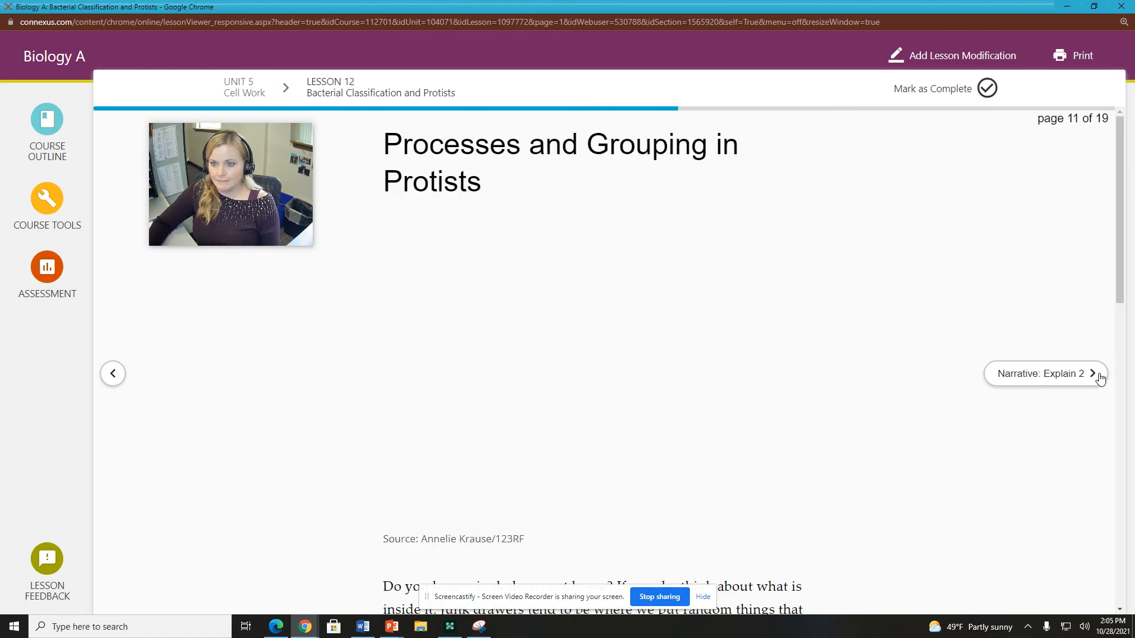
Step: Read page 11's objective, then page 12 on Kingdom Protista history and genotyping classification
left_click(1094, 373)
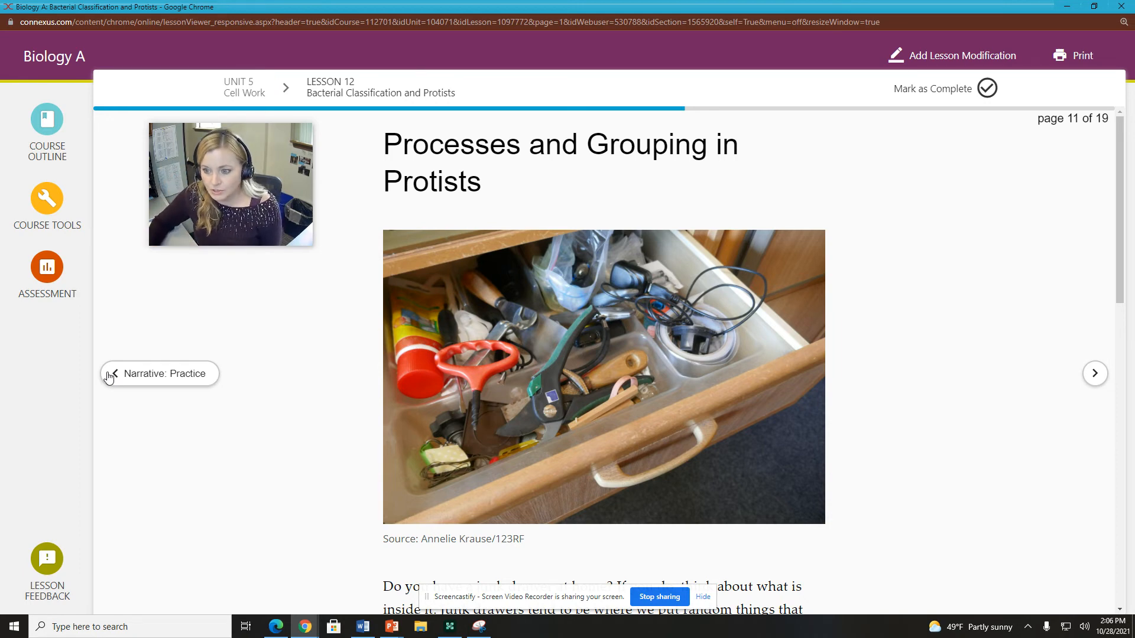
scroll("down", 3)
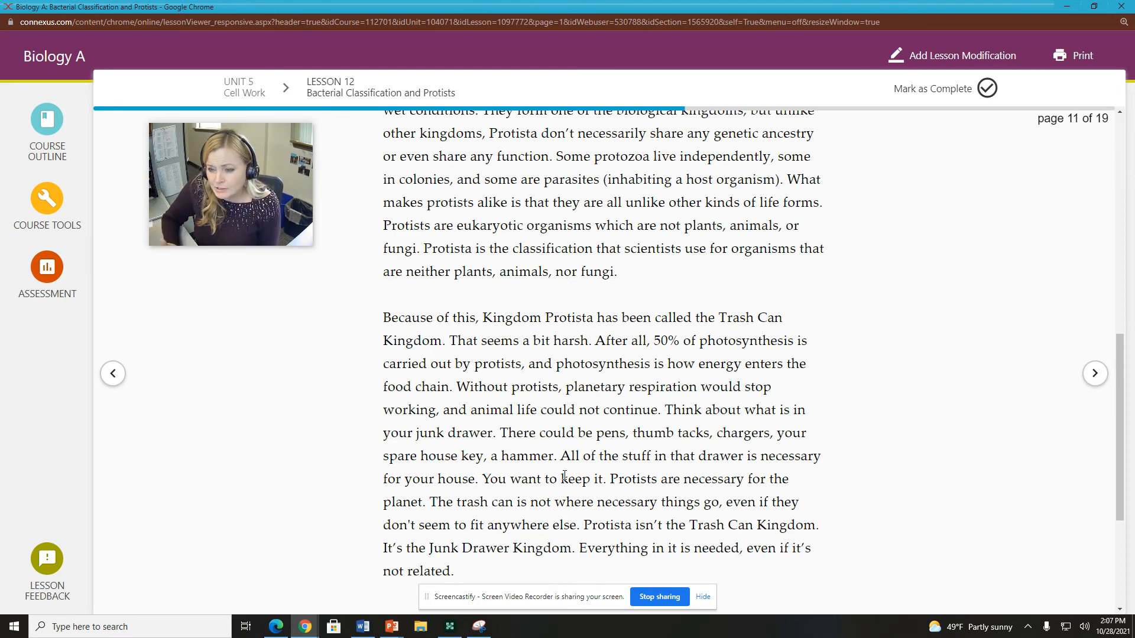
scroll("down", 3)
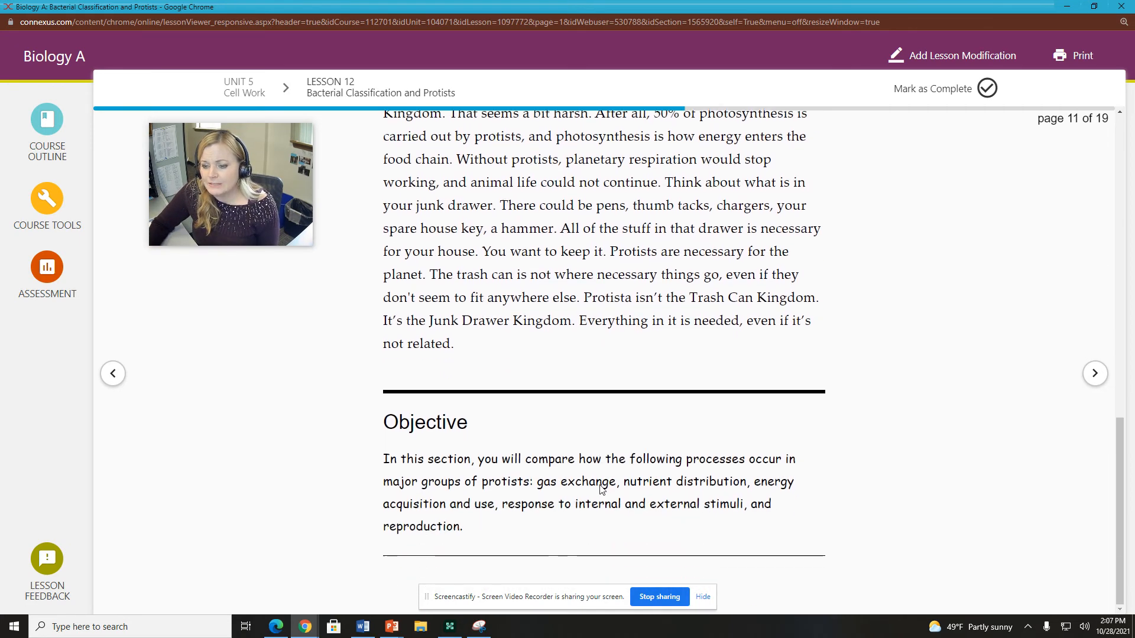
left_click(1094, 373)
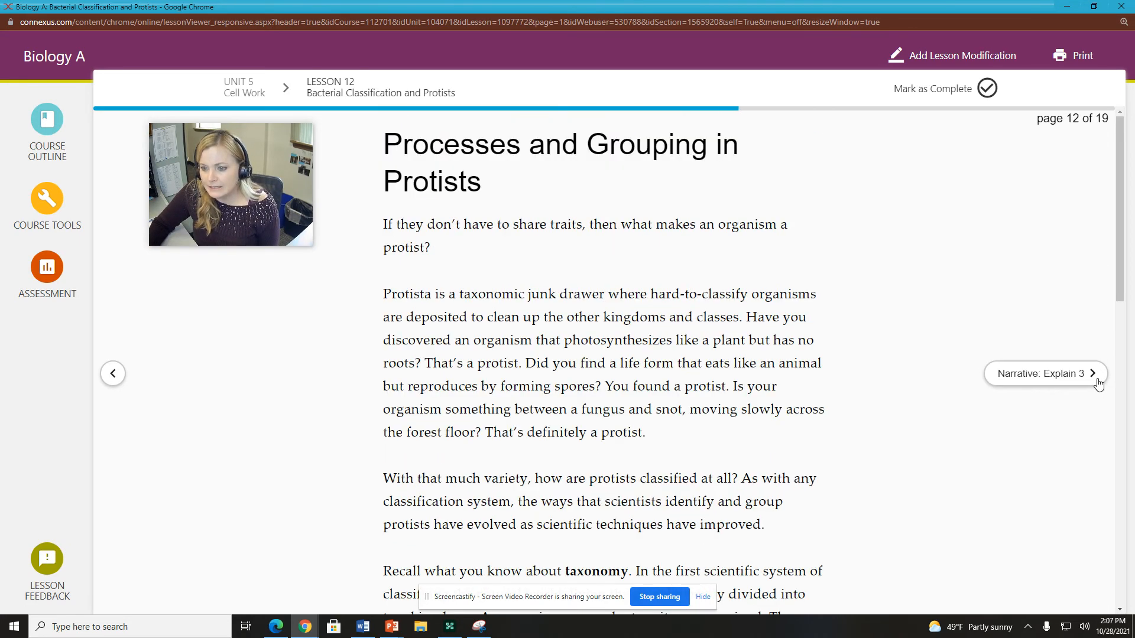
scroll("down", 3)
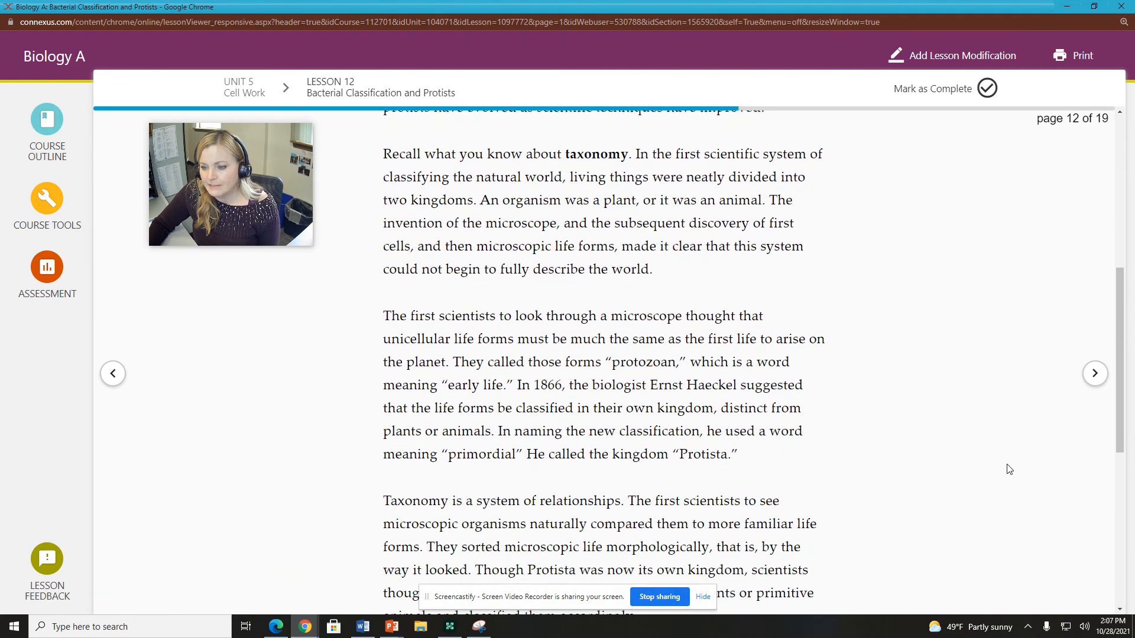
scroll("down", 3)
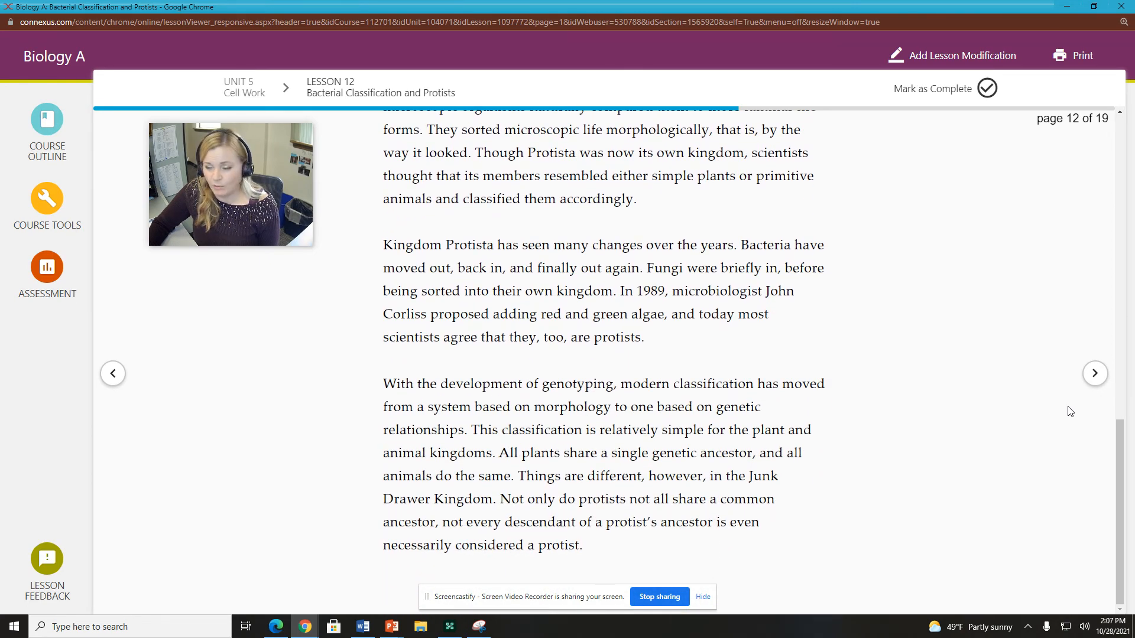
left_click(1095, 373)
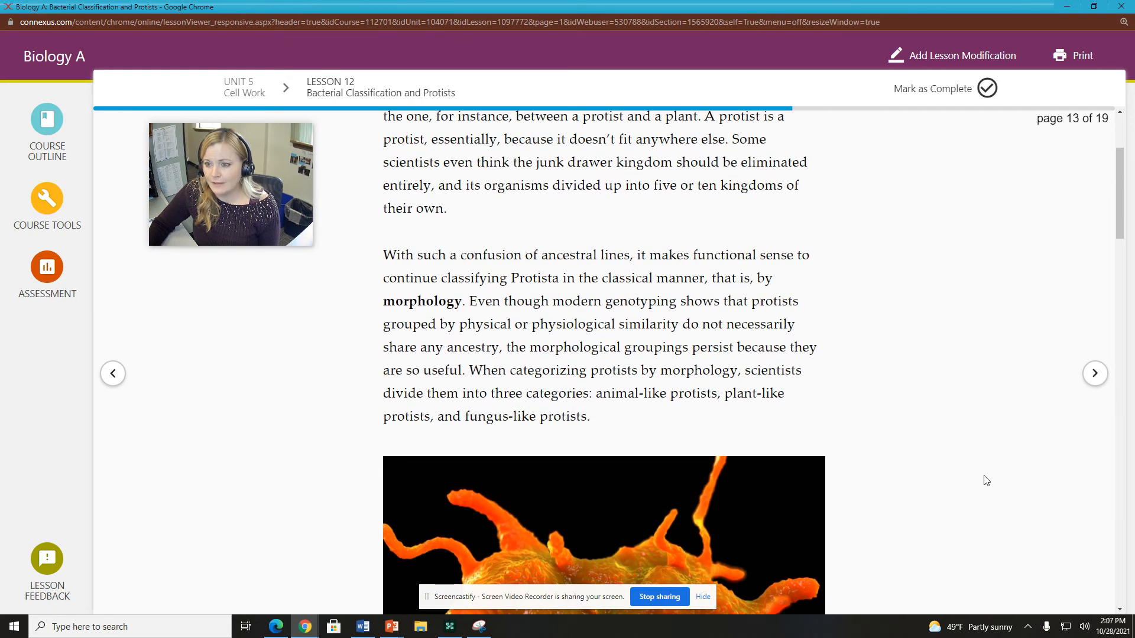
scroll("down", 3)
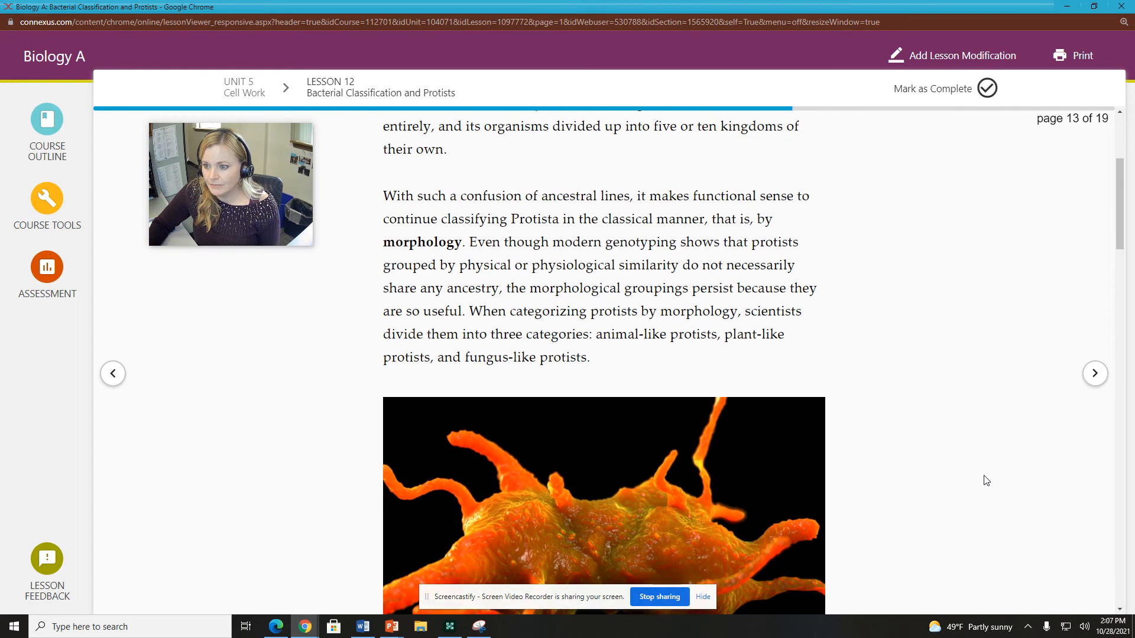
mouse_move(929, 465)
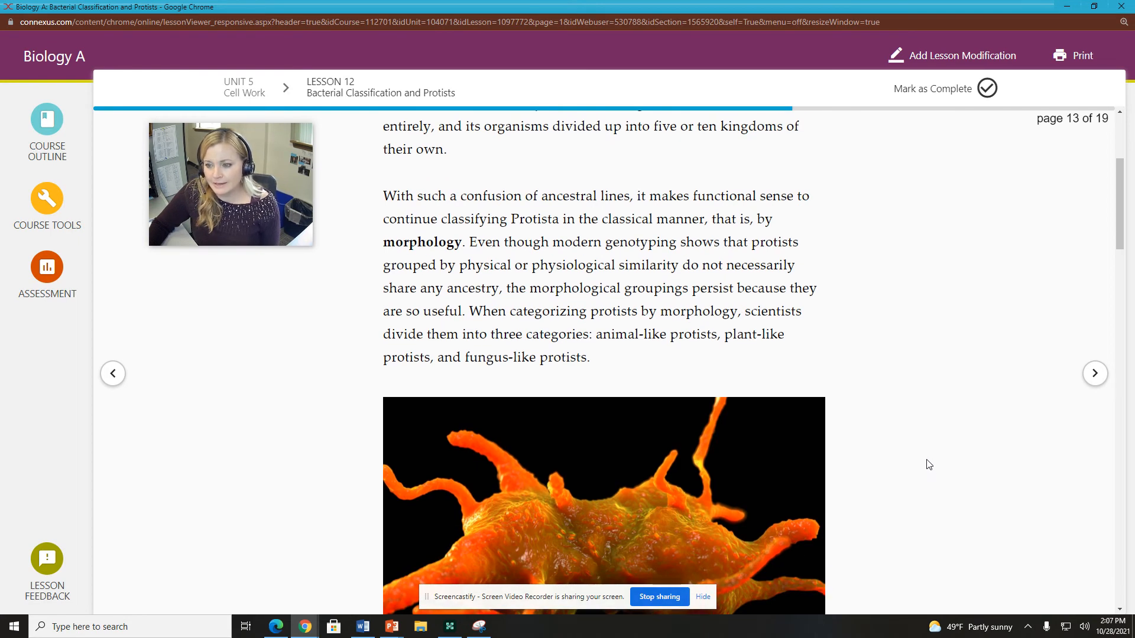
mouse_move(923, 480)
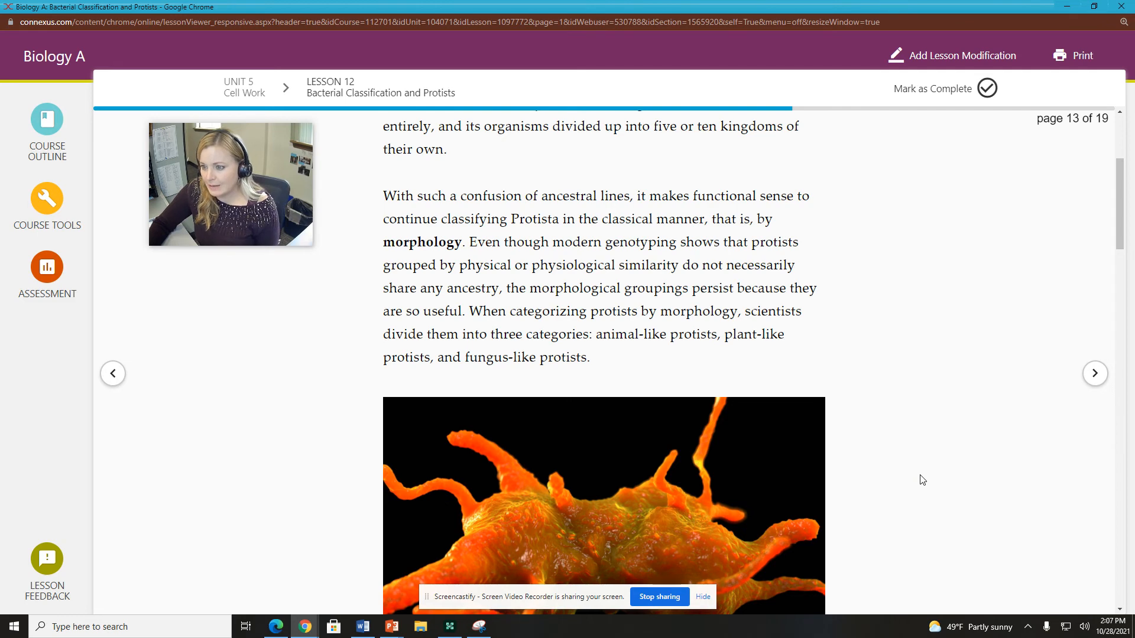
scroll("down", 3)
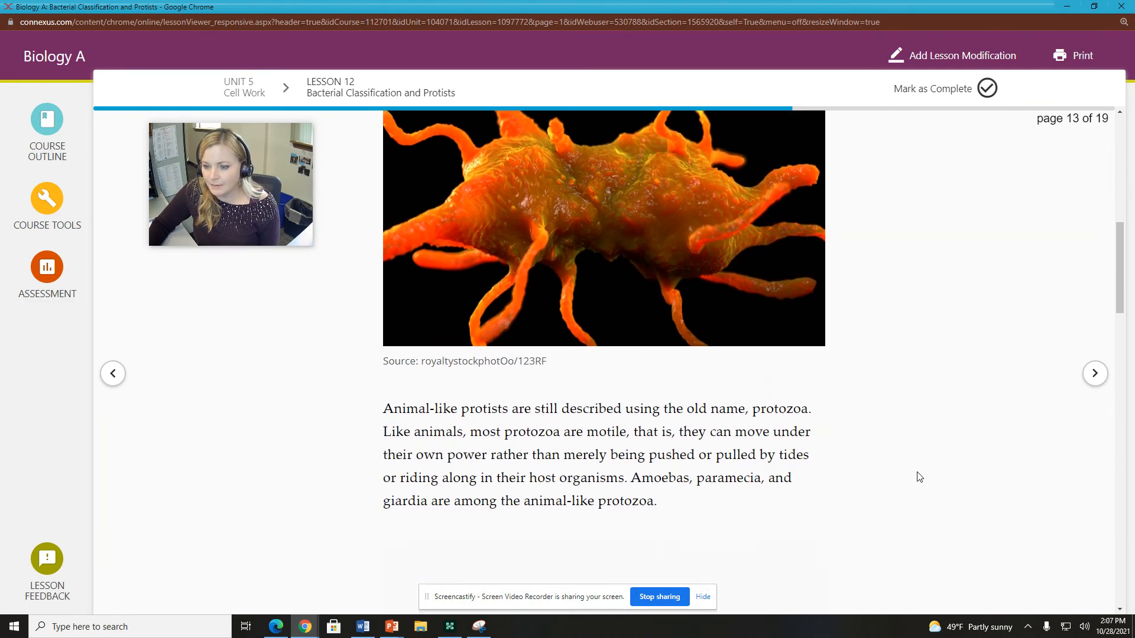
scroll("down", 3)
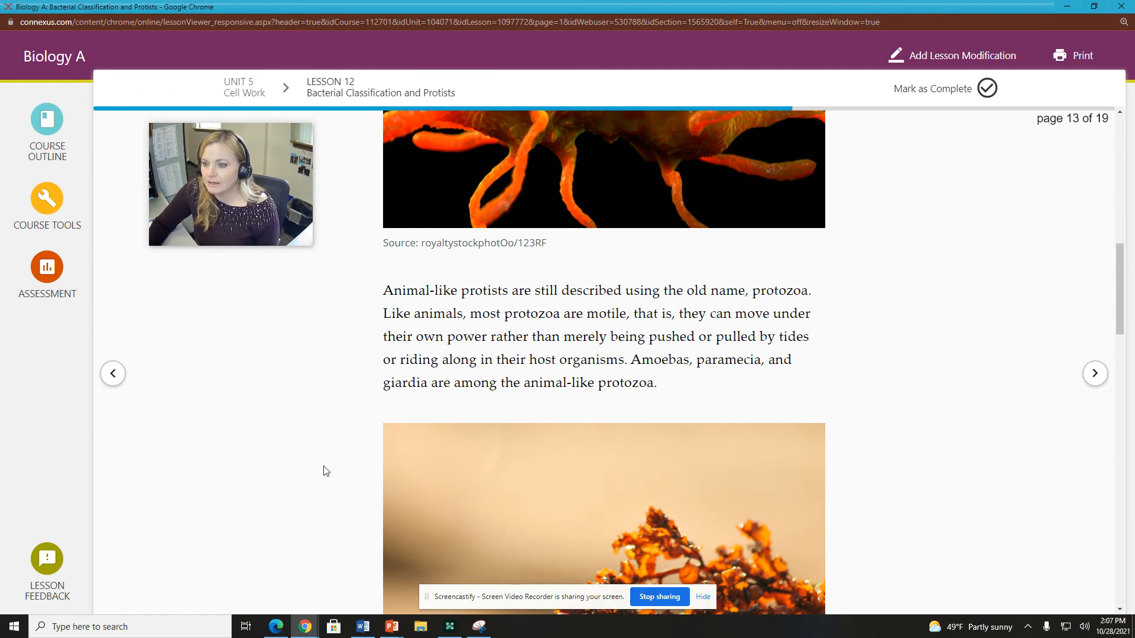
mouse_move(371, 465)
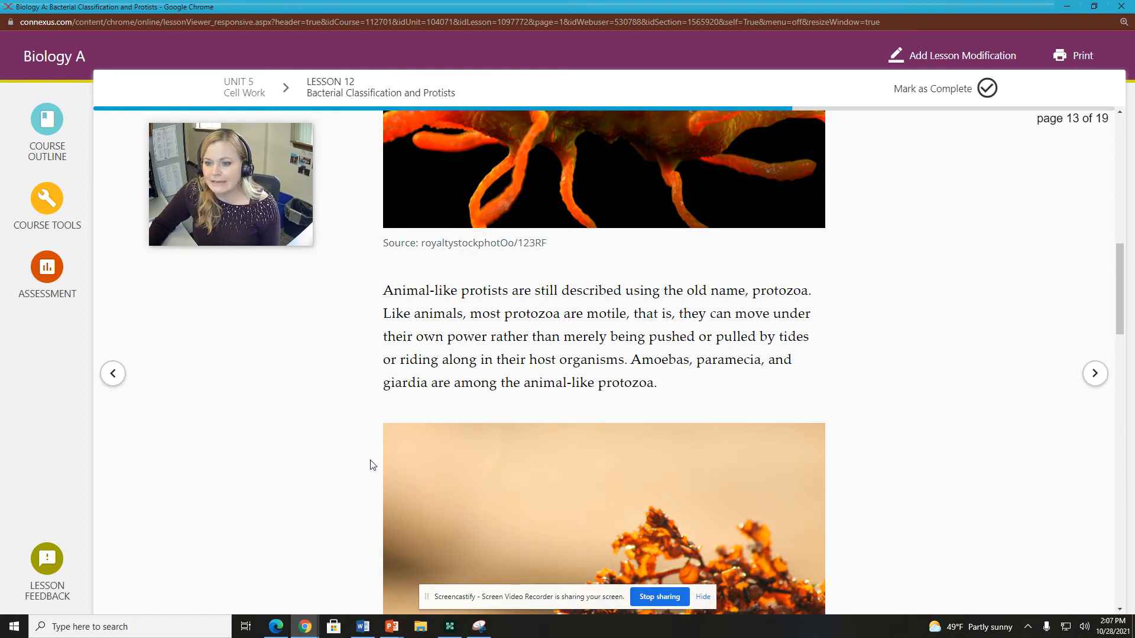
scroll("down", 3)
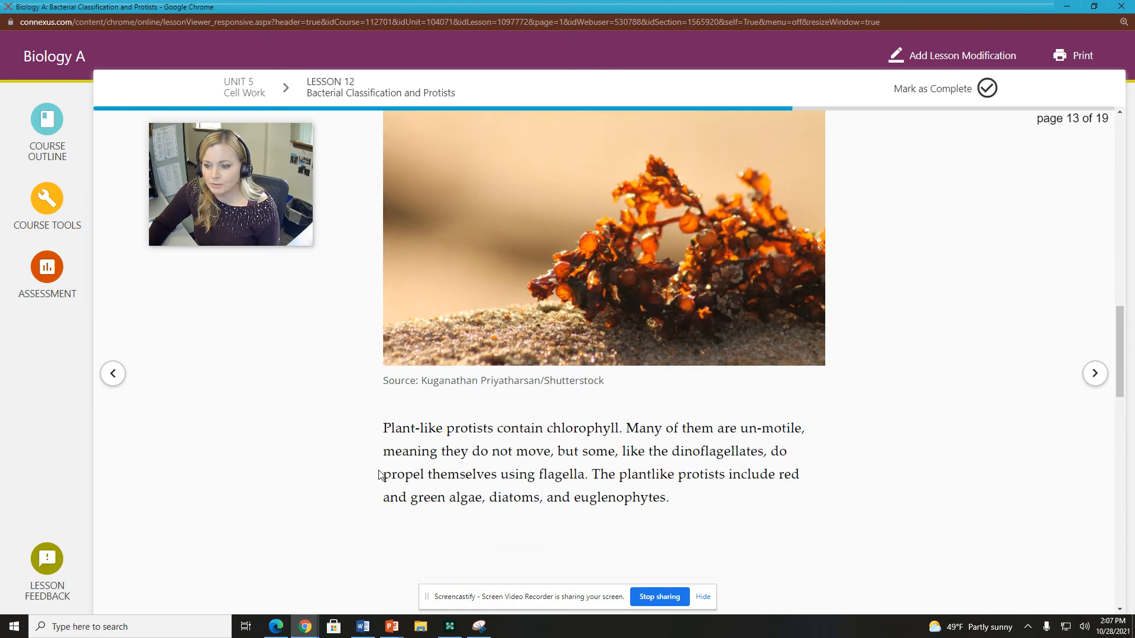
scroll("down", 3)
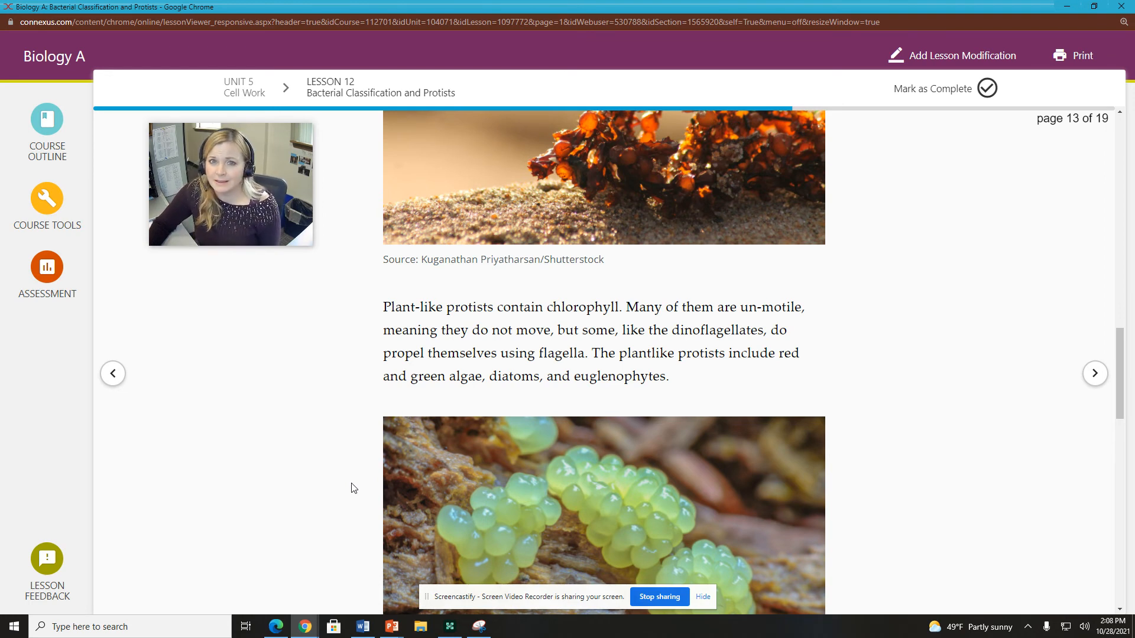
scroll("down", 3)
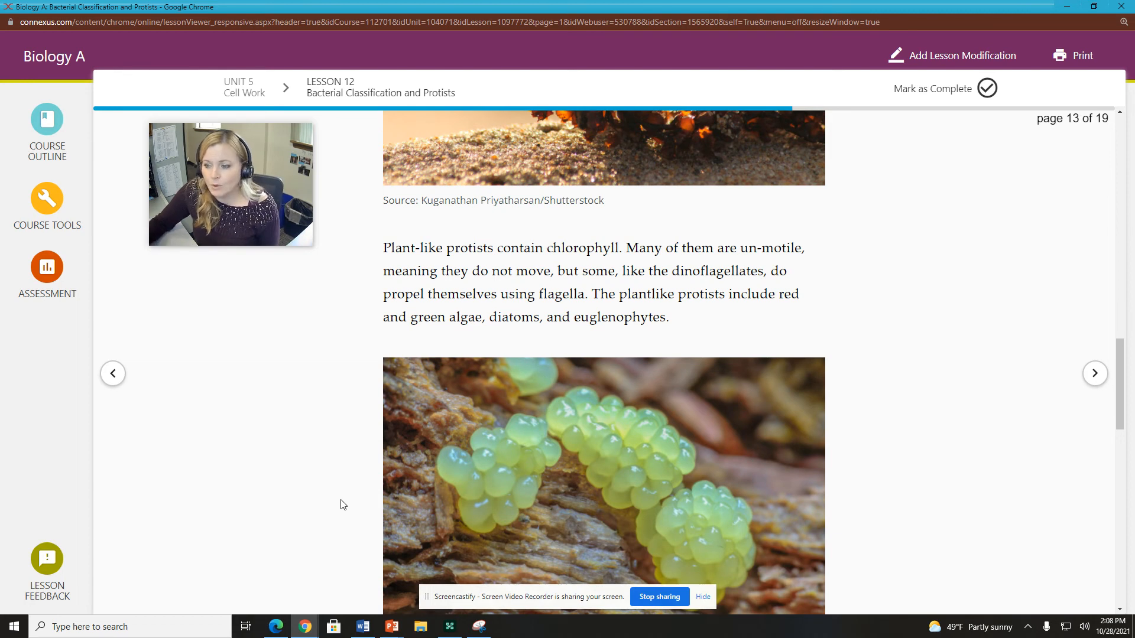
scroll("down", 3)
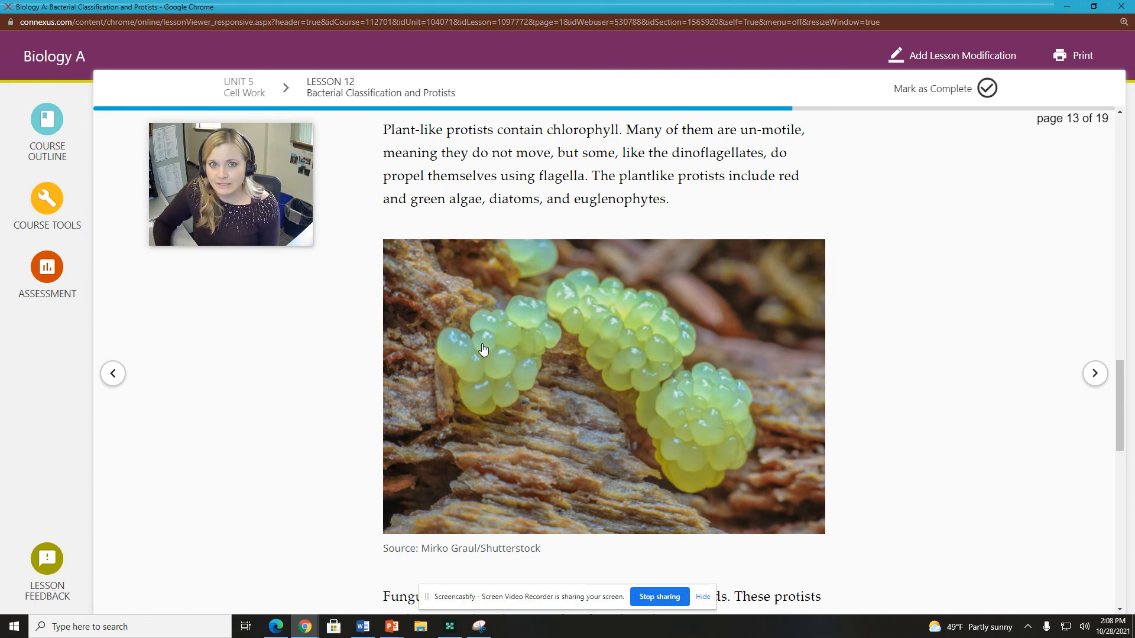
scroll("down", 3)
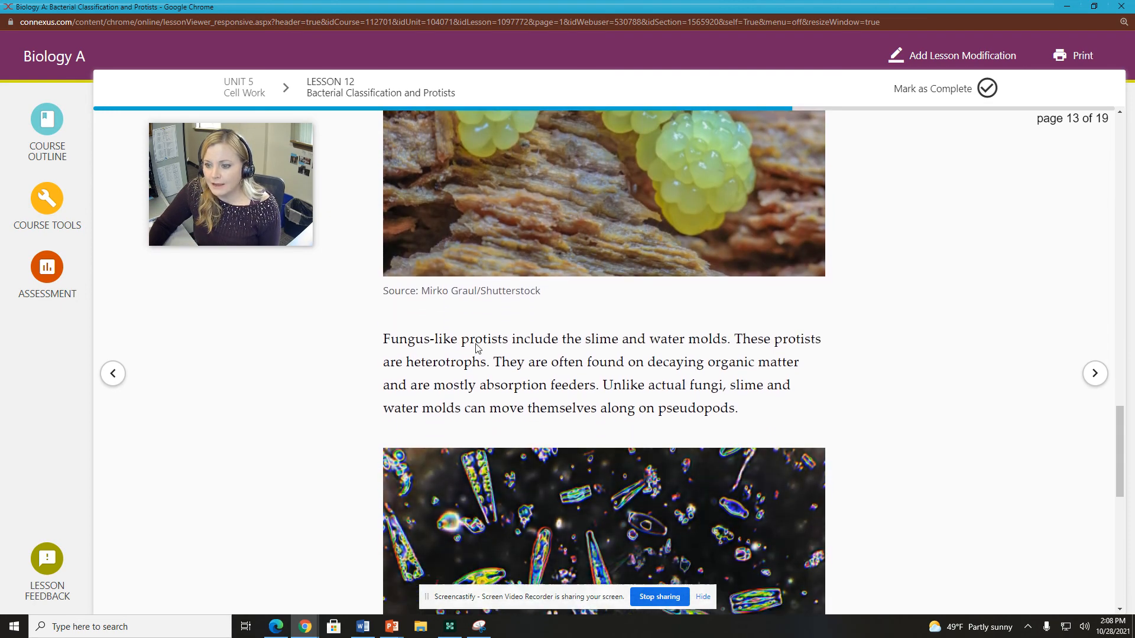
scroll("down", 3)
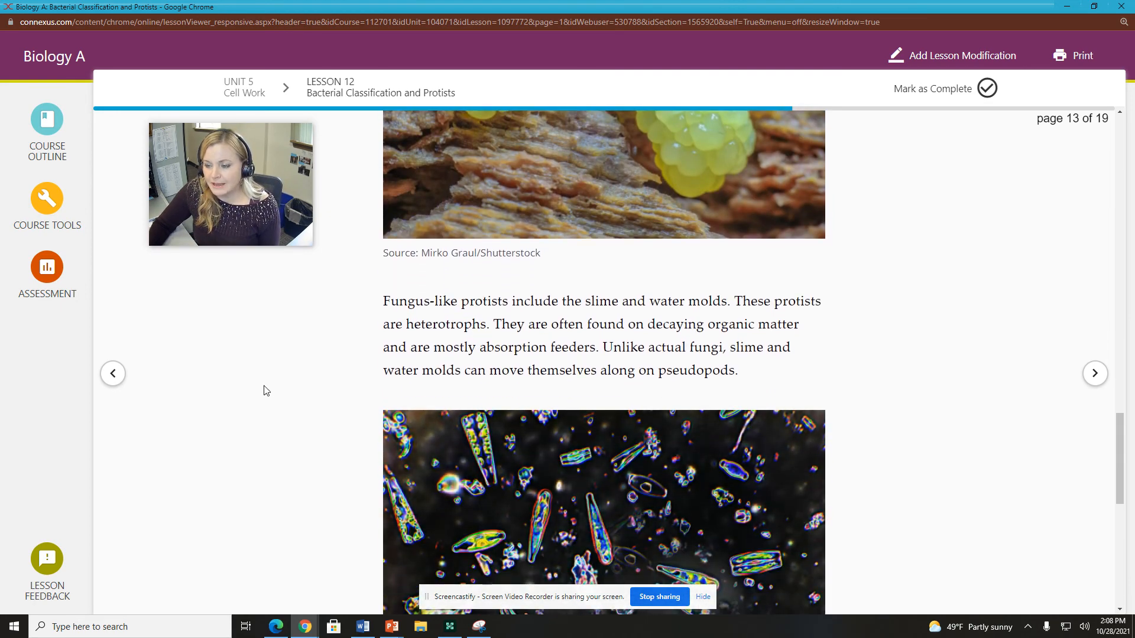
scroll("down", 3)
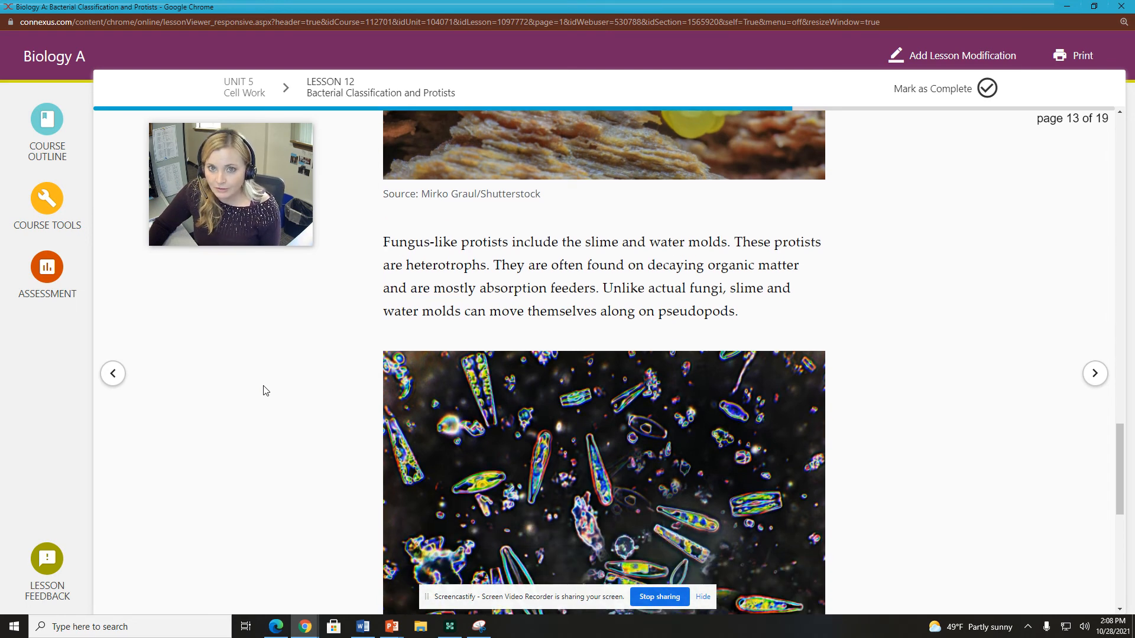
mouse_move(271, 390)
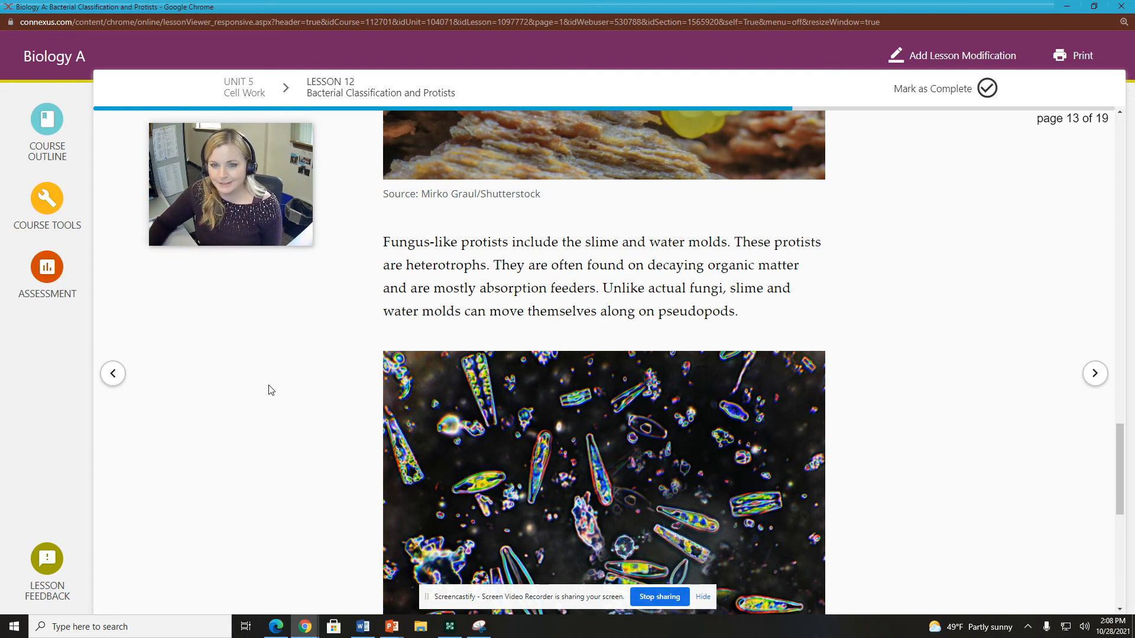
scroll("down", 3)
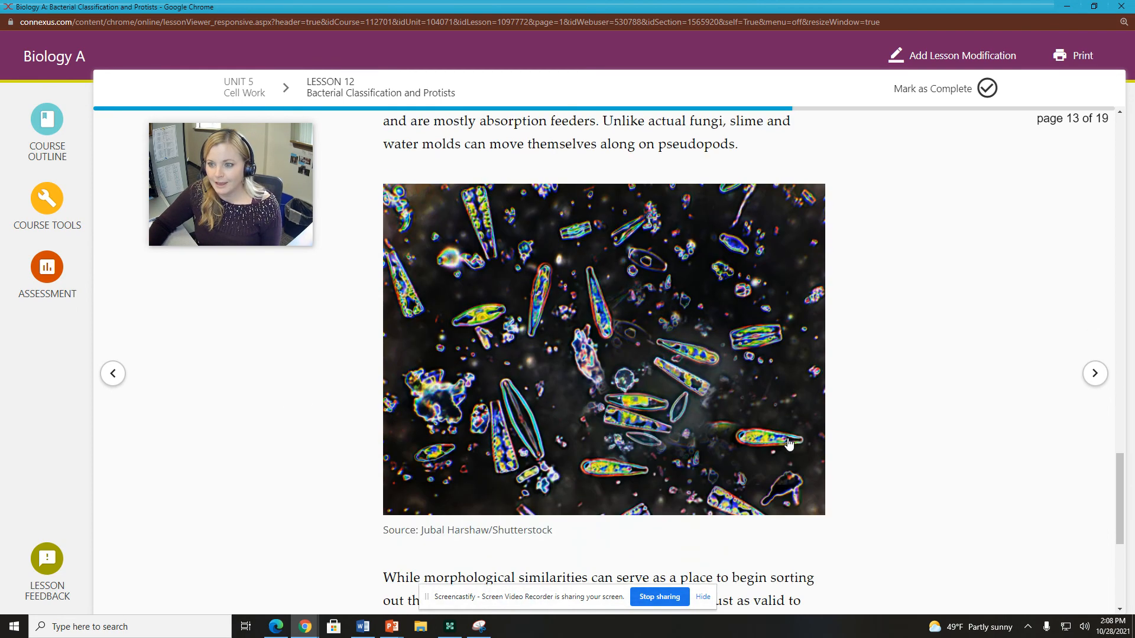
scroll("down", 3)
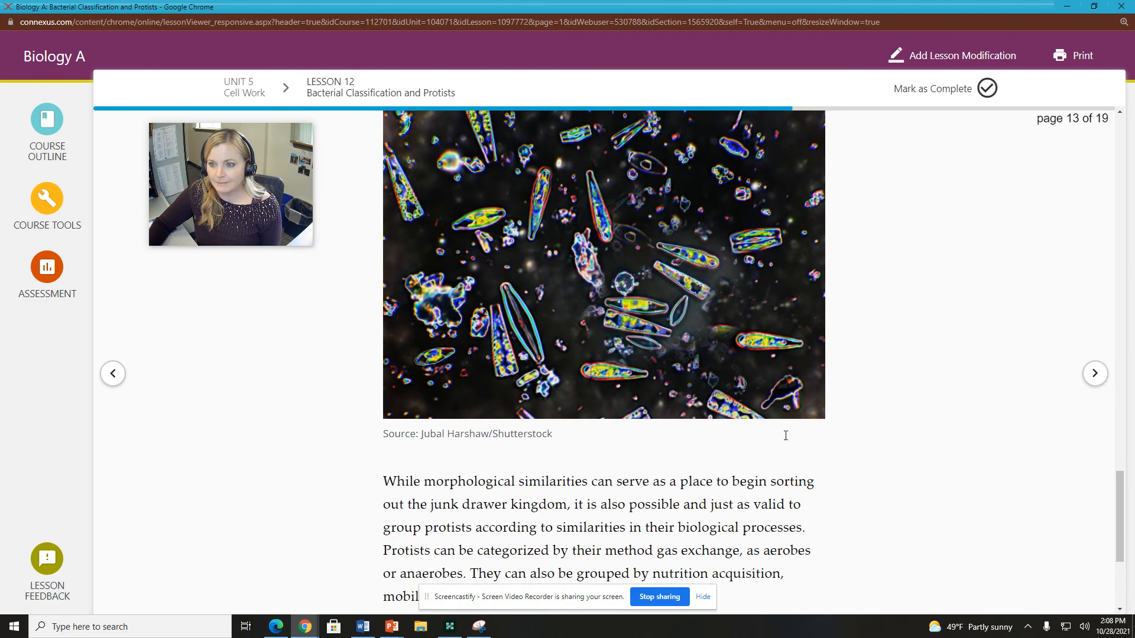
scroll("down", 3)
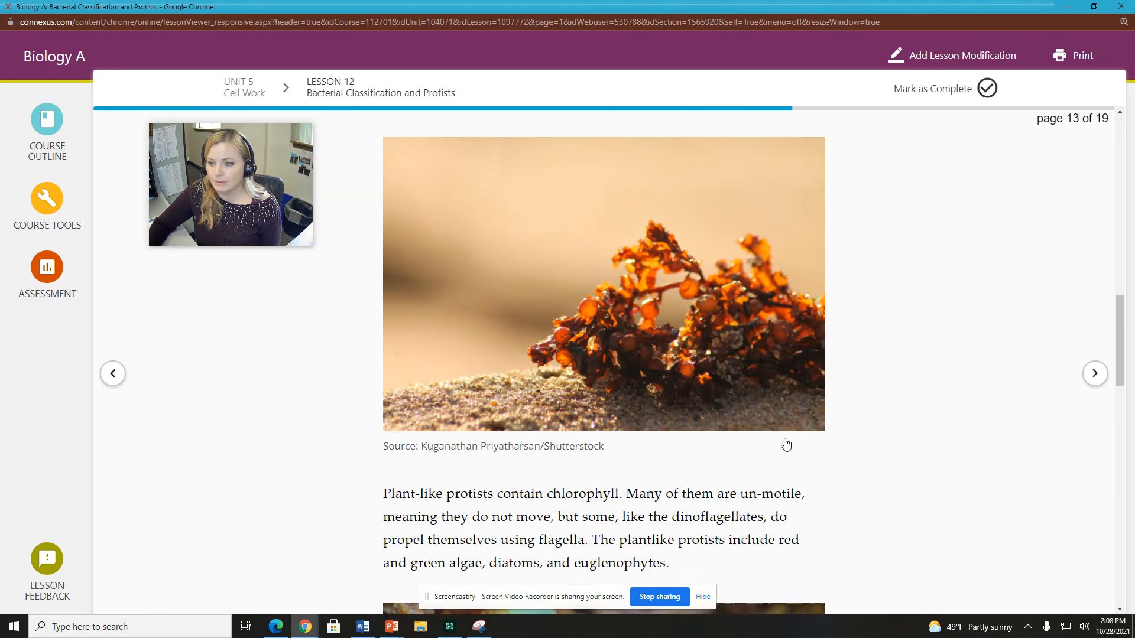
Step: Advance past page 14's anaerobic protists and photosynthesis to page 15 on heterotrophic nutrition
left_click(1095, 373)
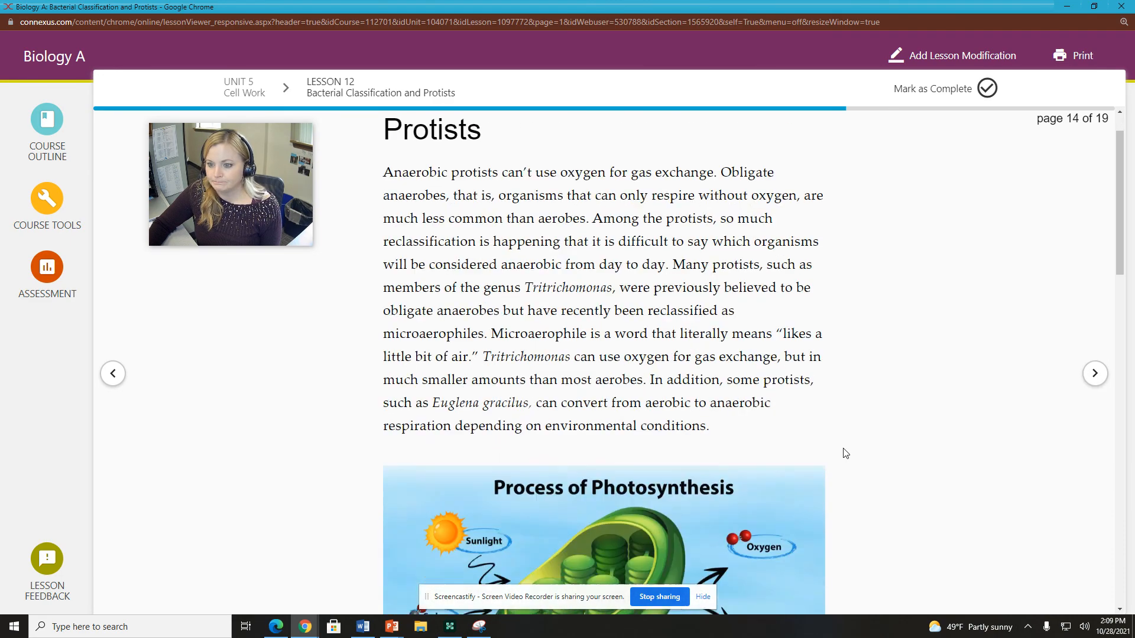
scroll("down", 3)
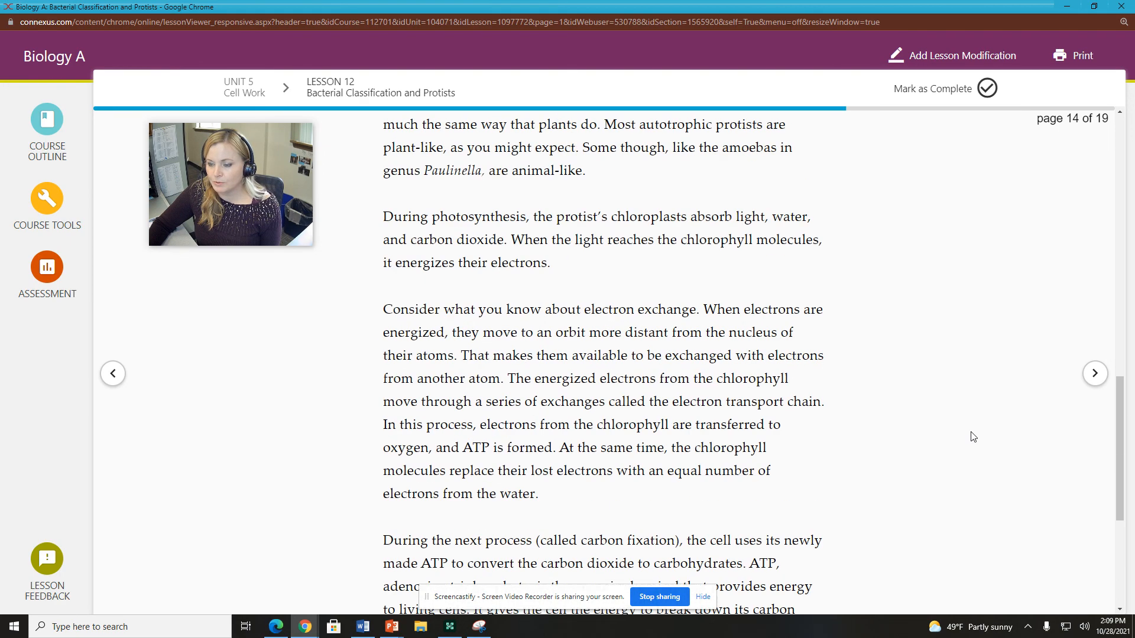
left_click(1094, 373)
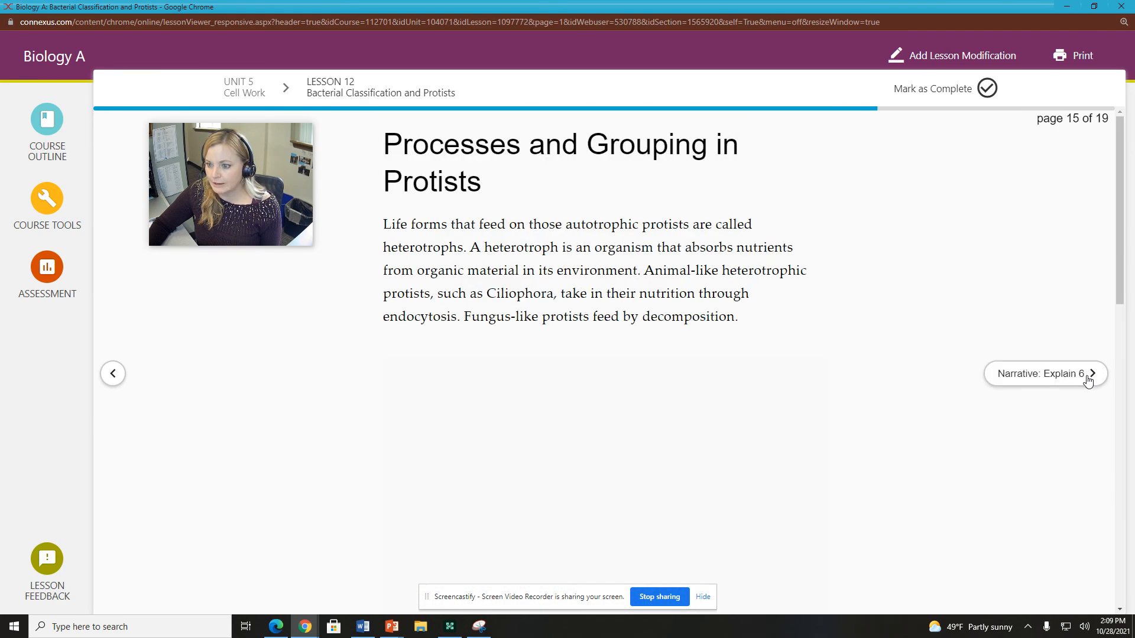
left_click(1046, 373)
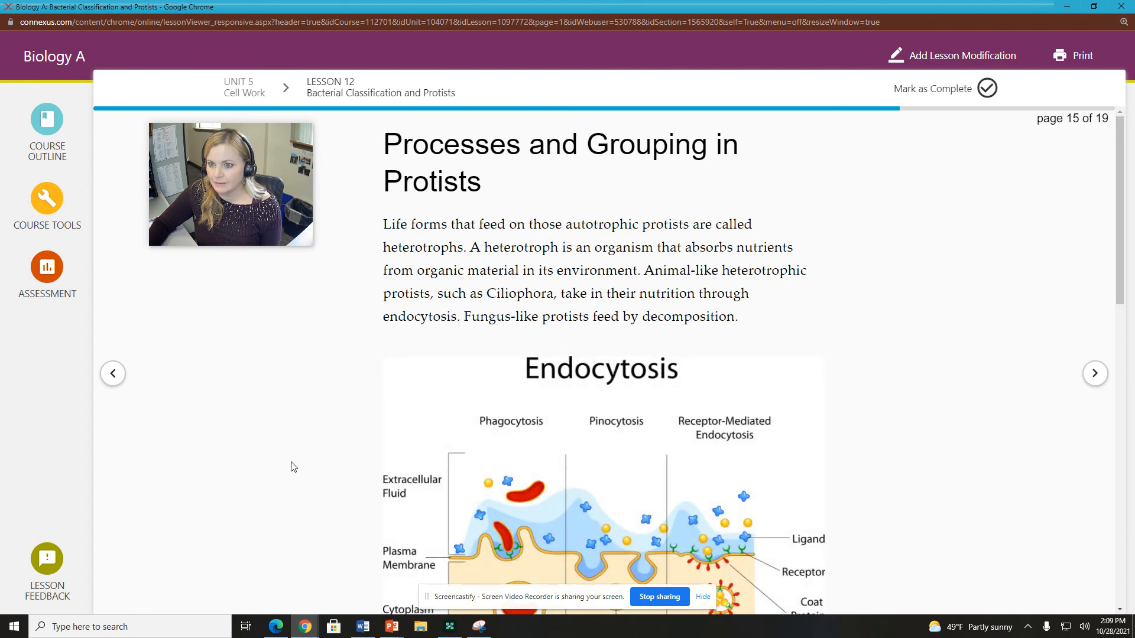
mouse_move(842, 436)
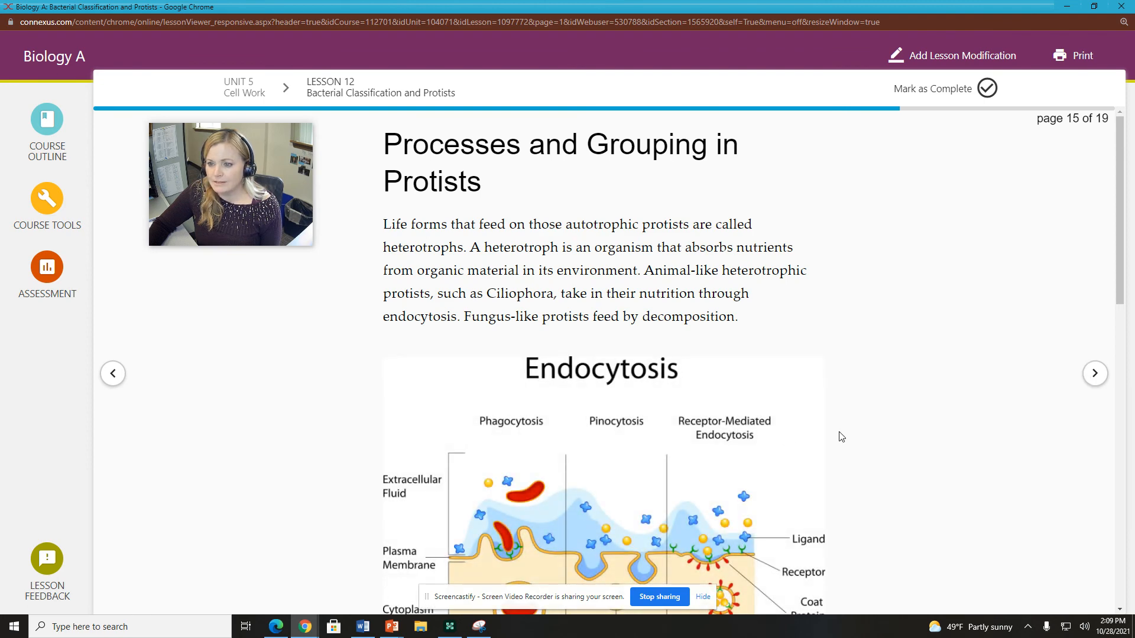
scroll("down", 3)
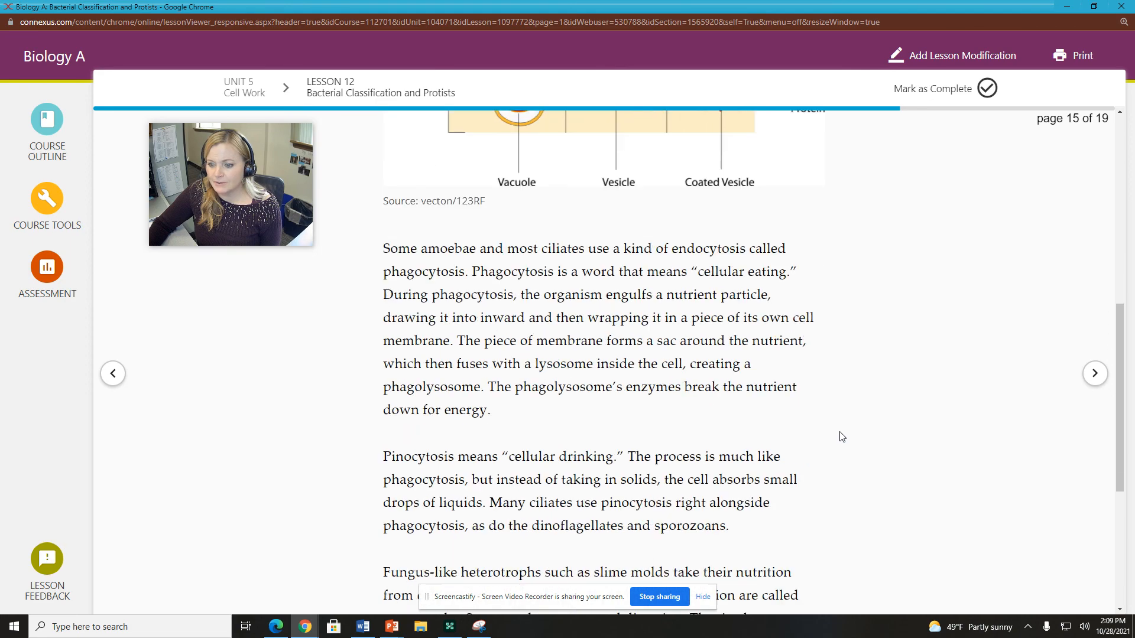
scroll("down", 3)
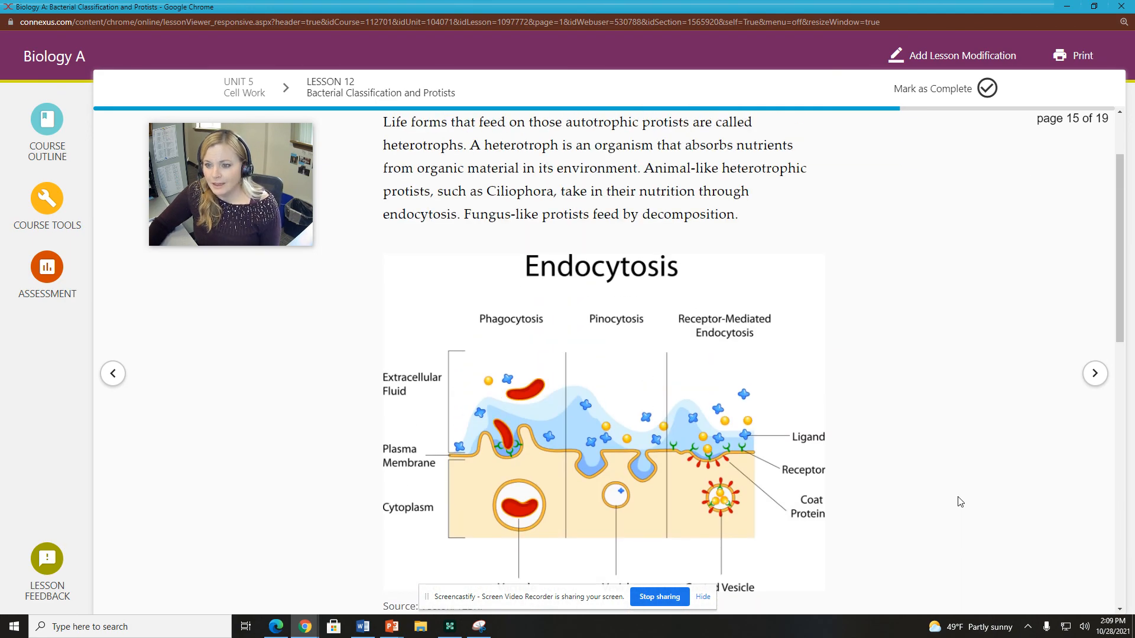
mouse_move(948, 491)
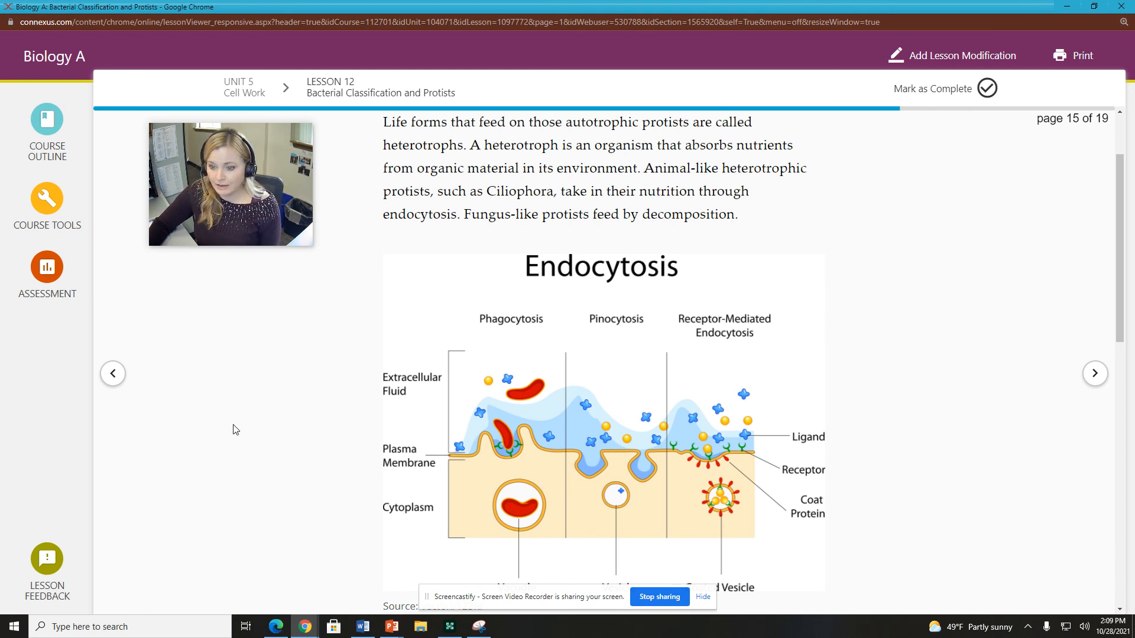
scroll("down", 3)
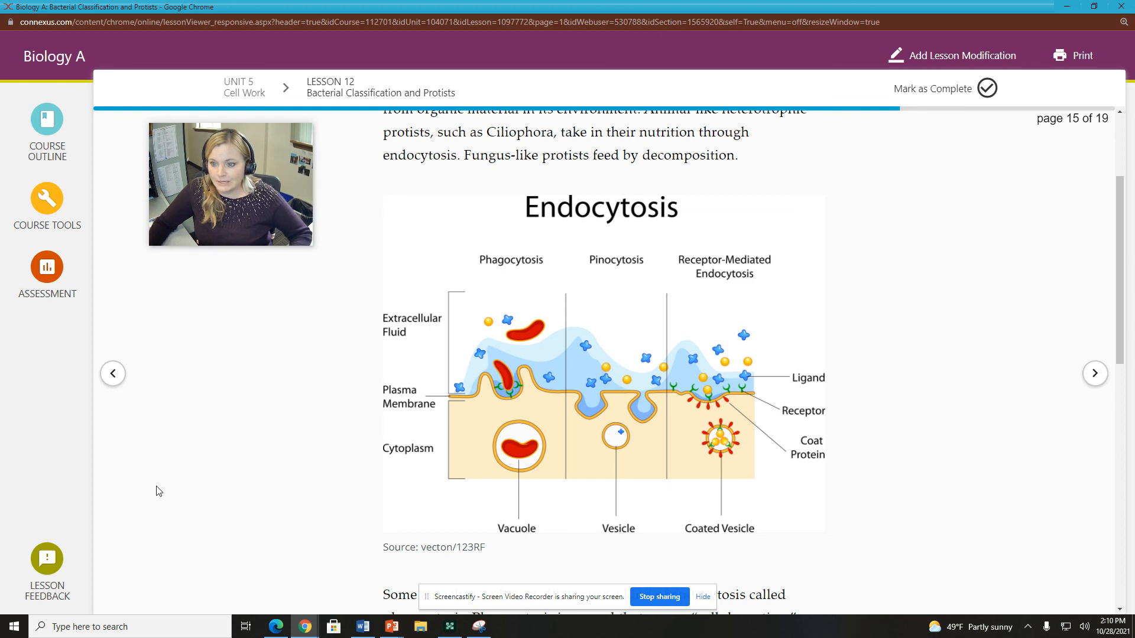
scroll("down", 3)
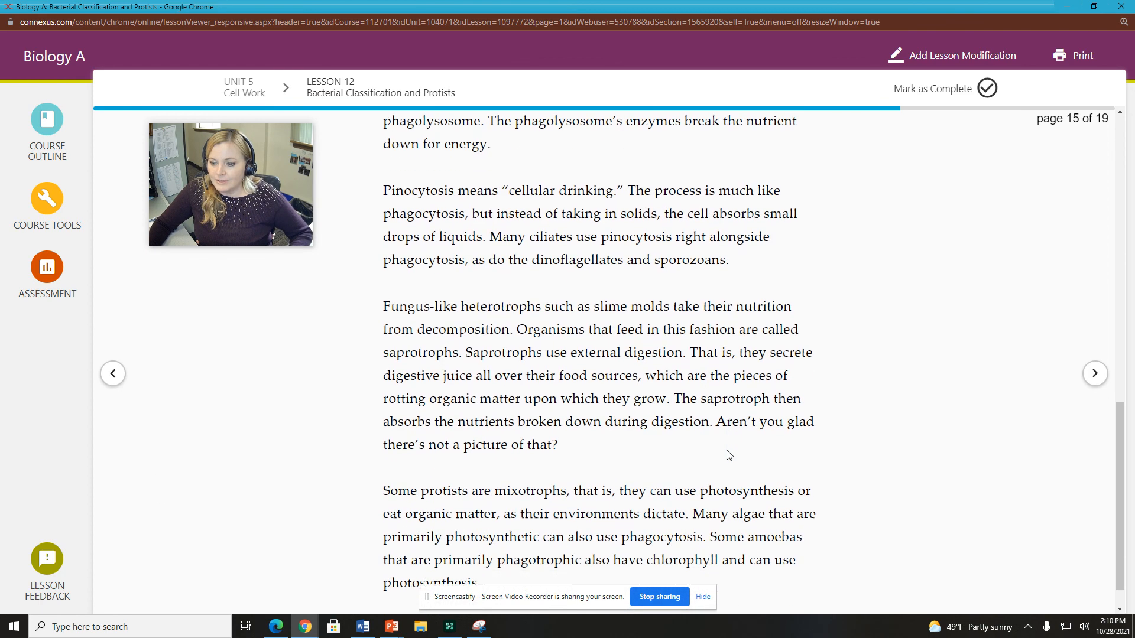